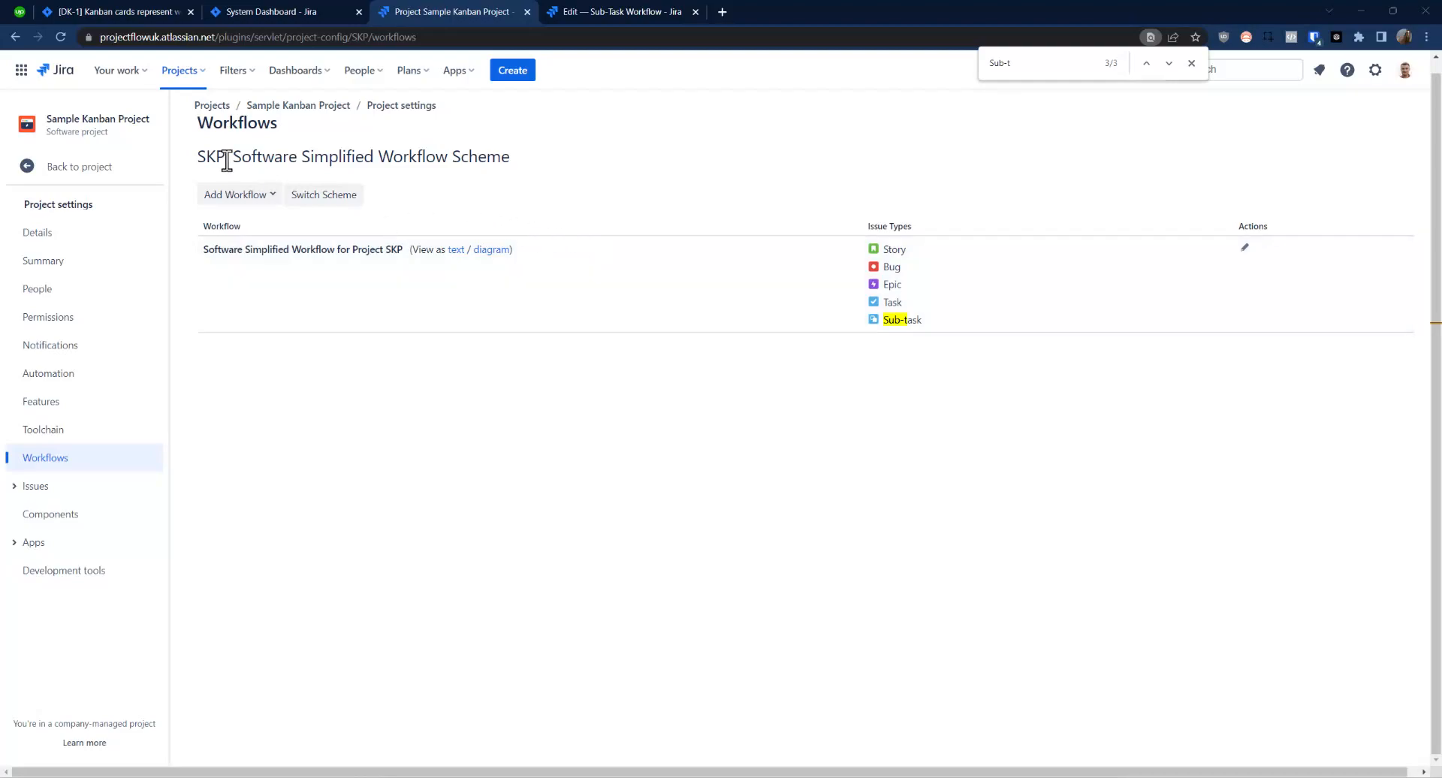
mouse_move(754, 138)
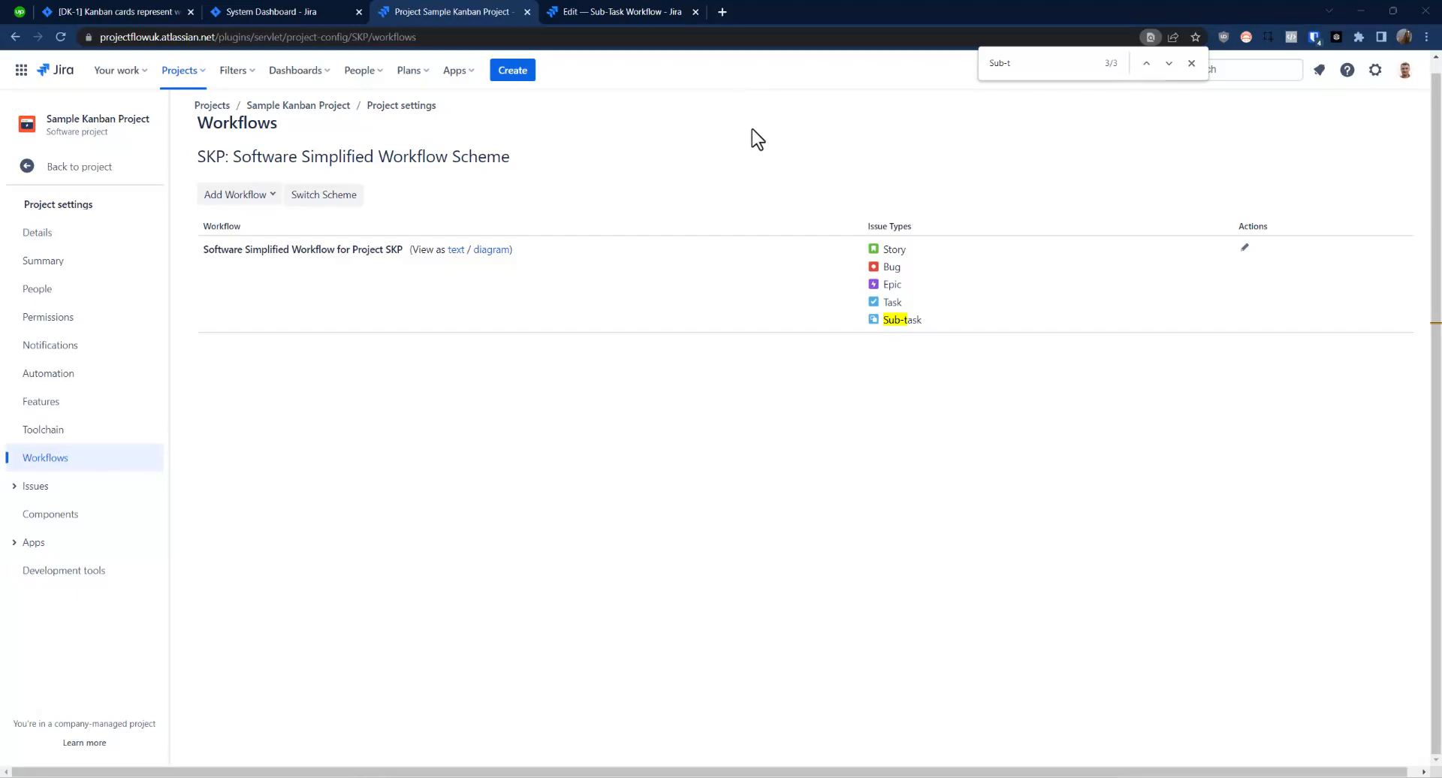
Dismiss the browser find bar on the SKP Software Simplified Workflow Scheme page
click(1191, 63)
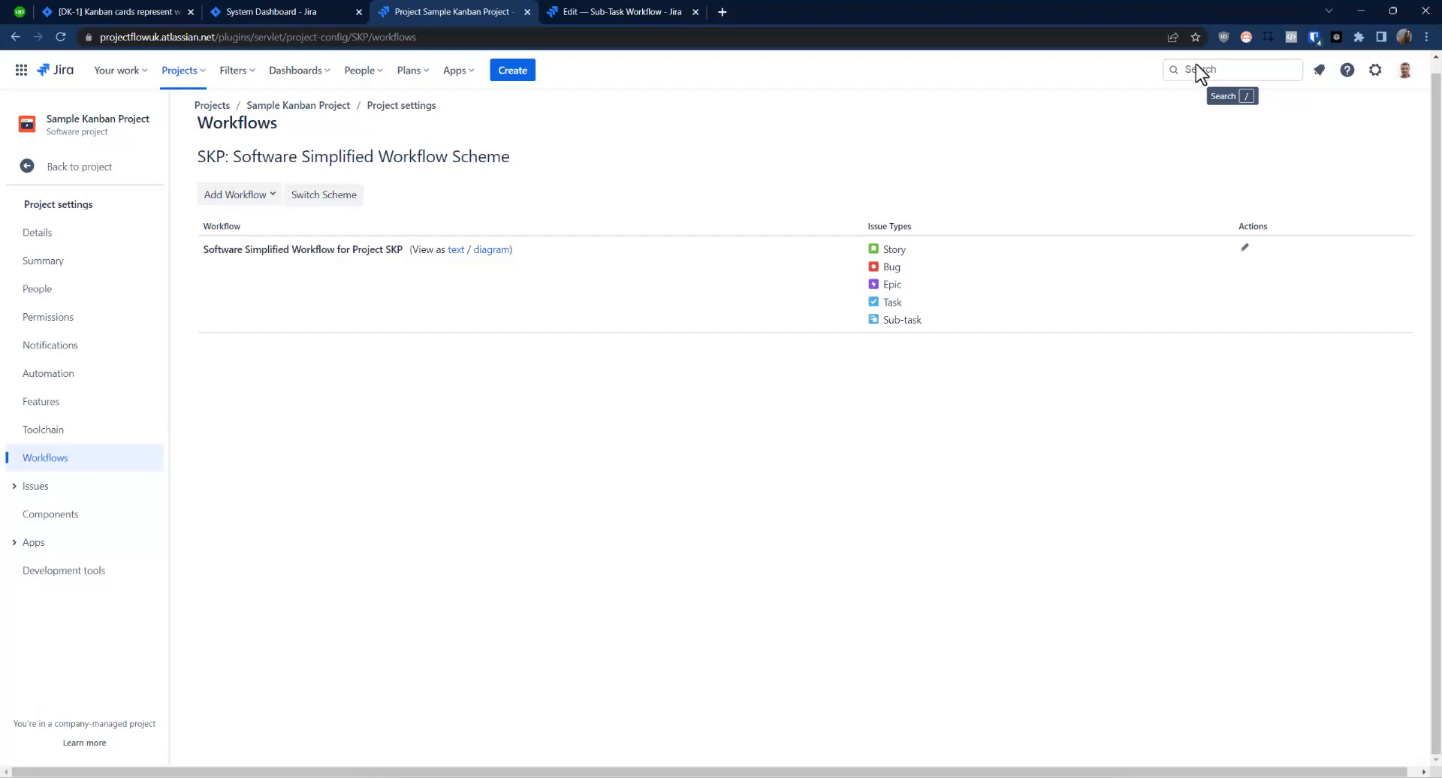
mouse_move(1127, 70)
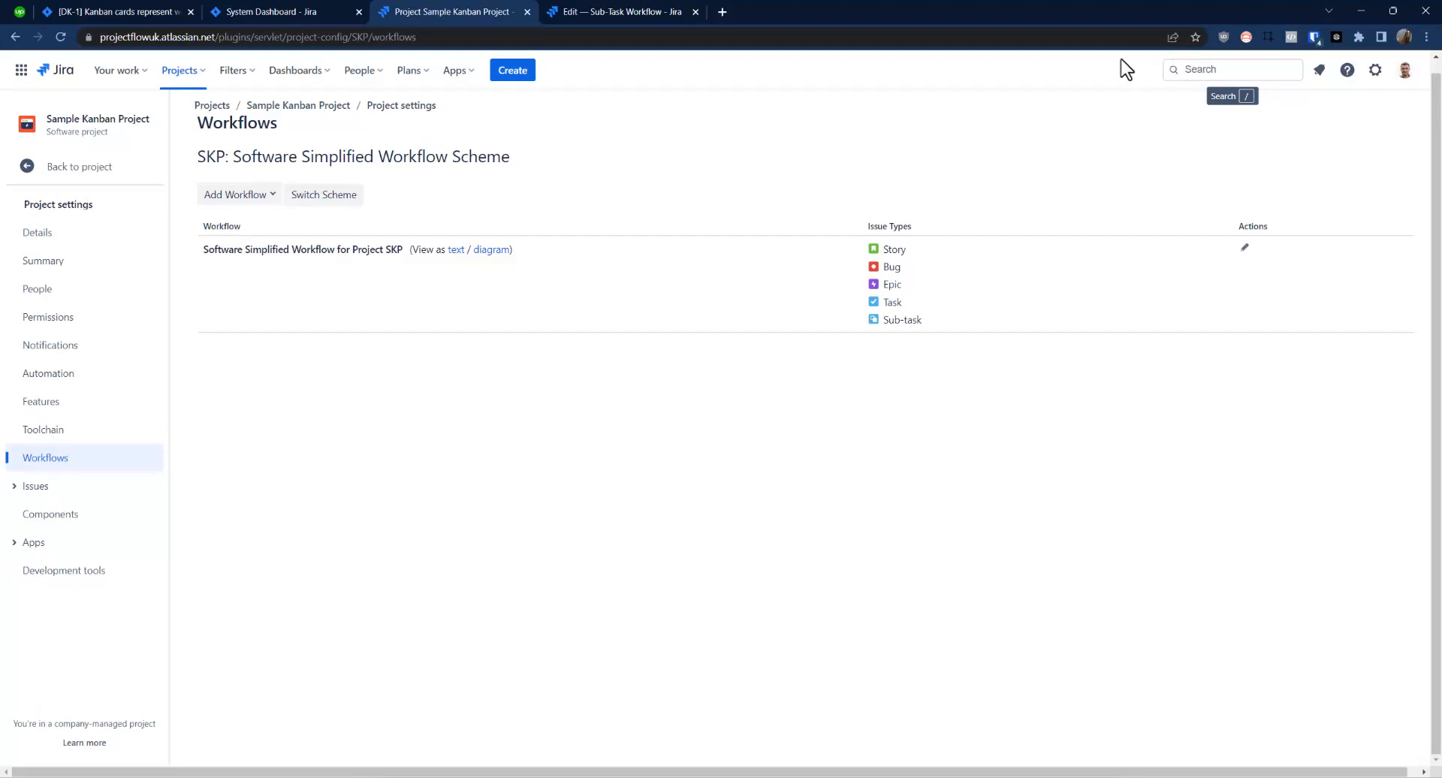
mouse_move(511, 214)
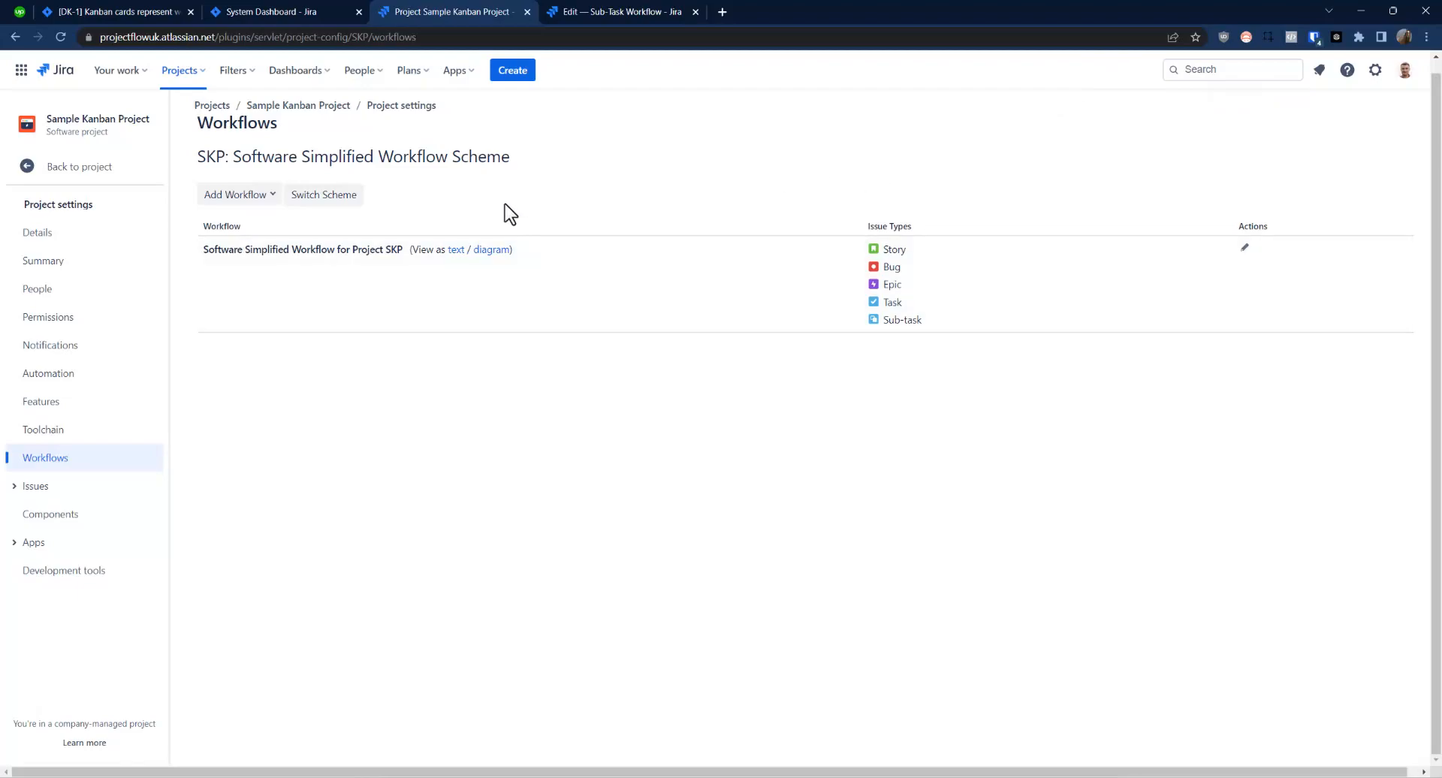
mouse_move(794, 209)
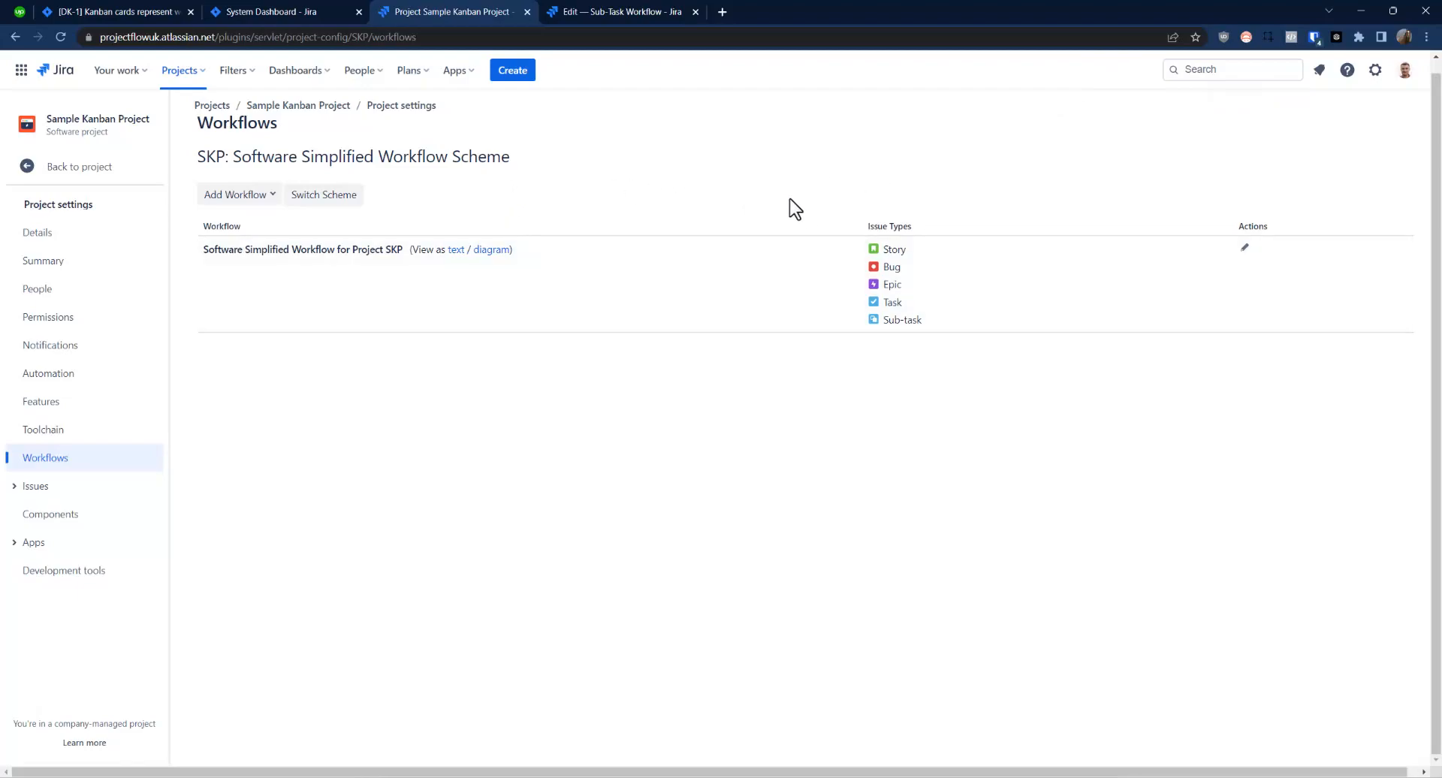
mouse_move(630, 193)
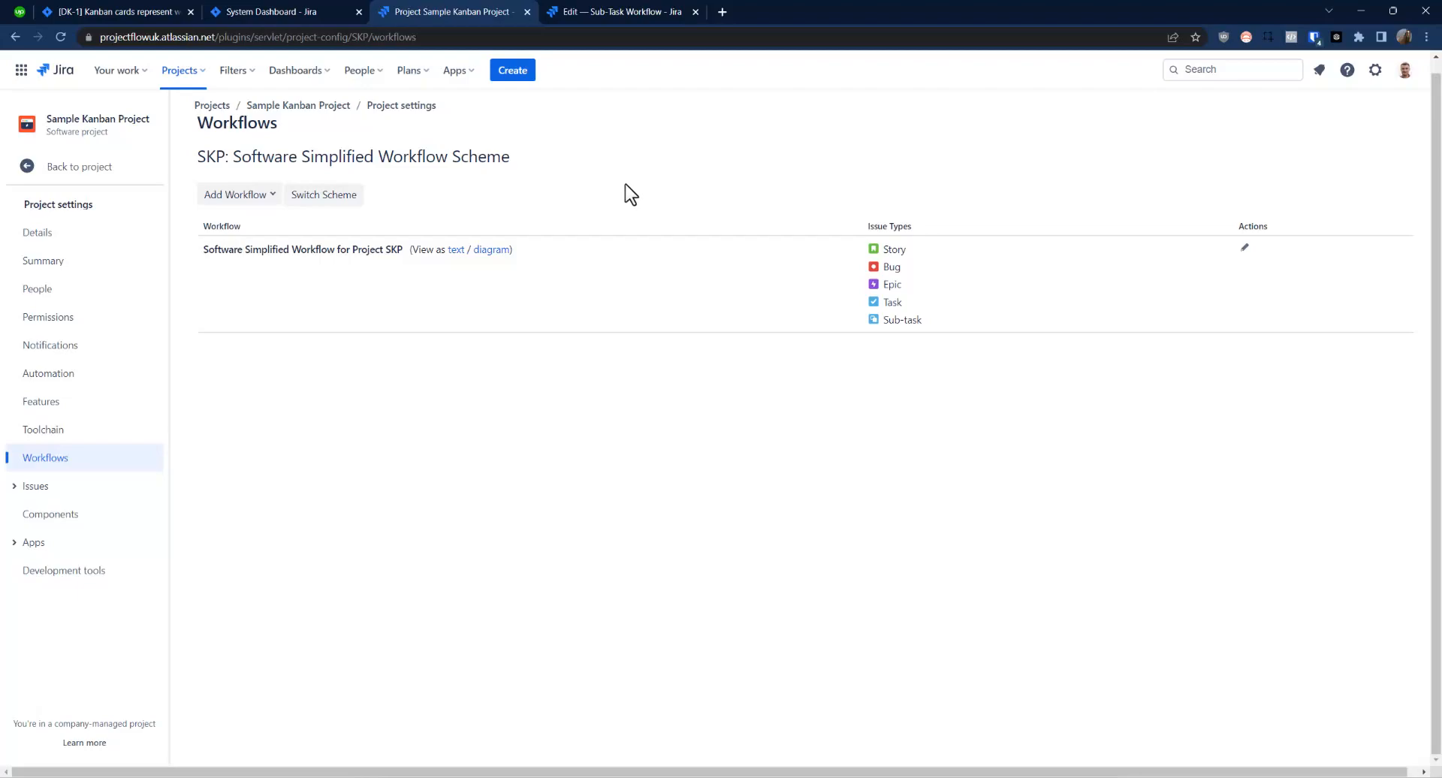
mouse_move(622, 181)
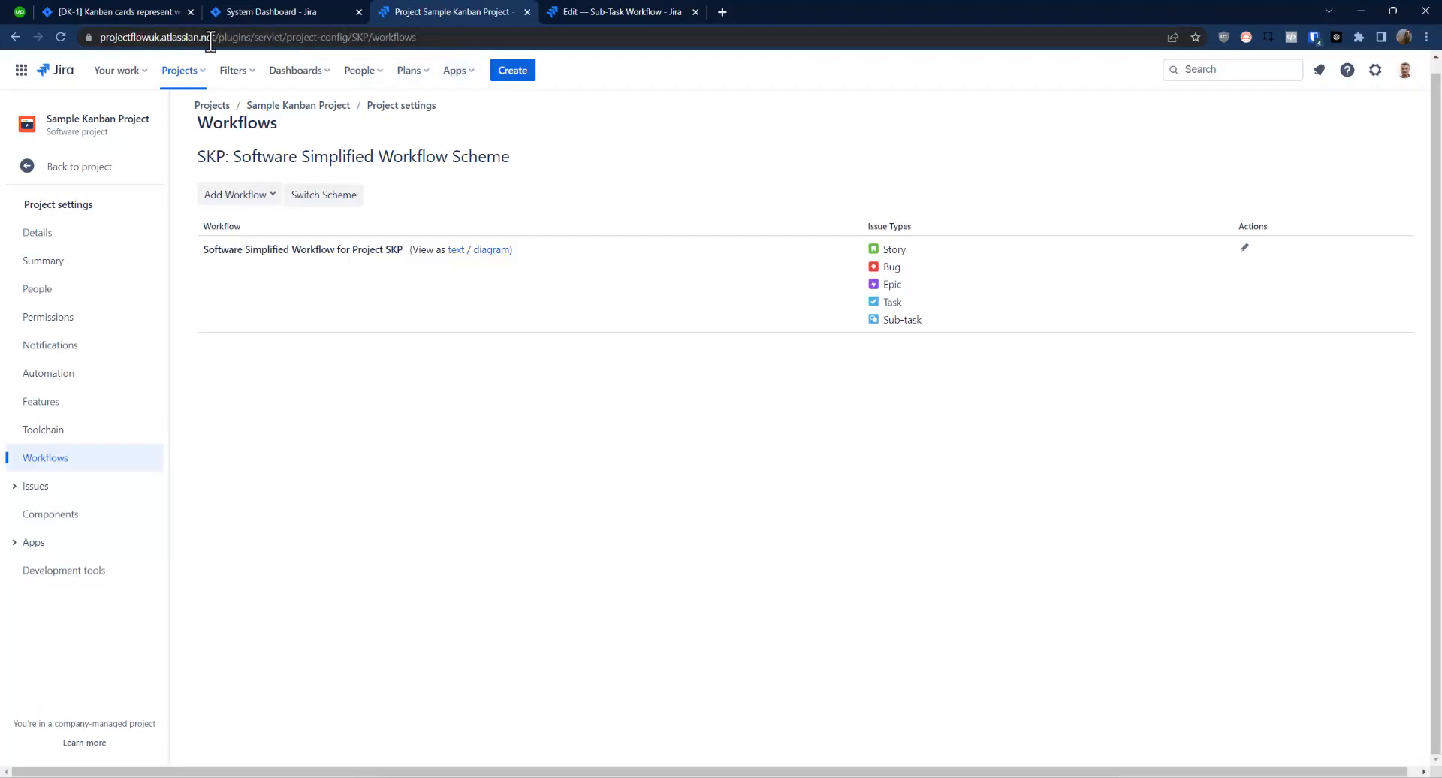
mouse_move(202, 37)
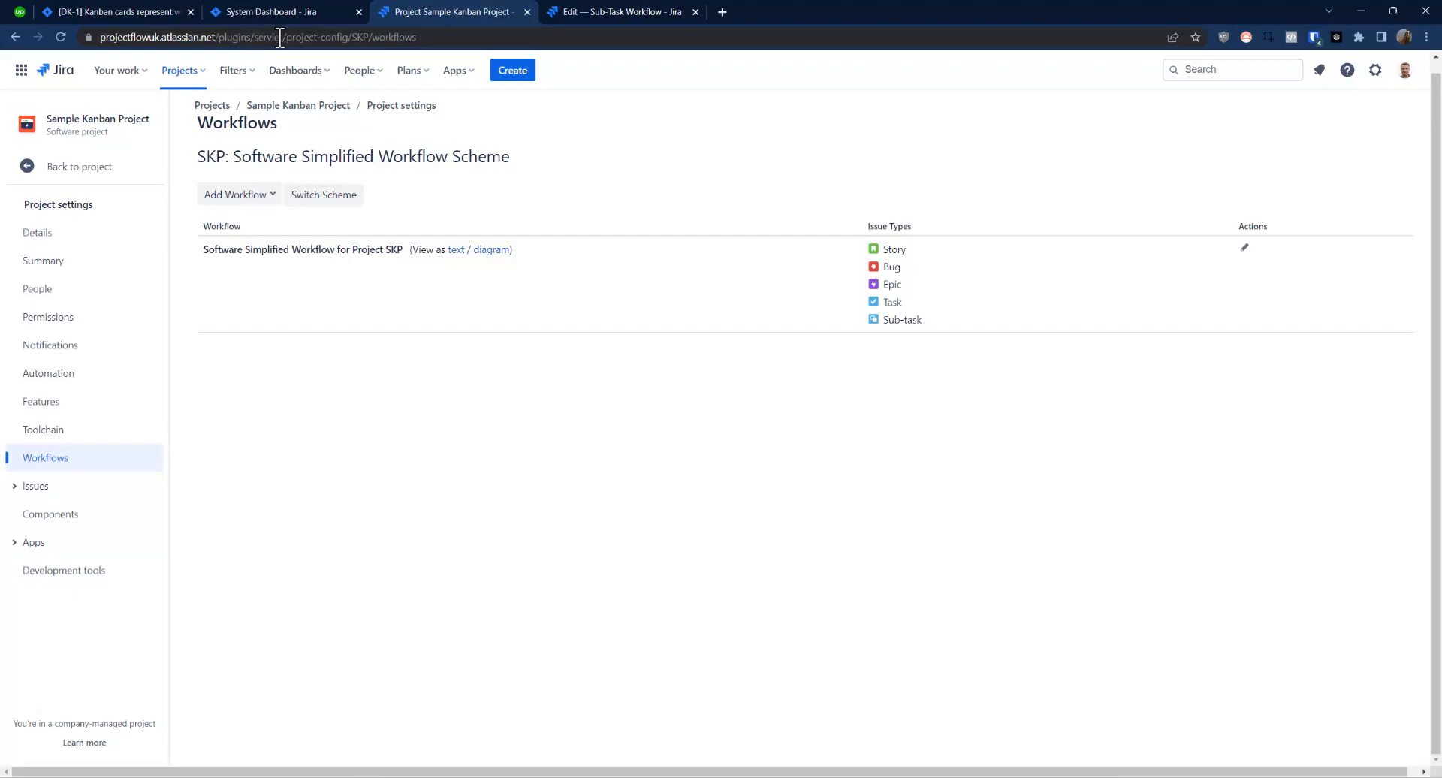
Check the Edit Sub-Task Workflow tab, then show the Sample Kanban Project settings Summary
click(622, 11)
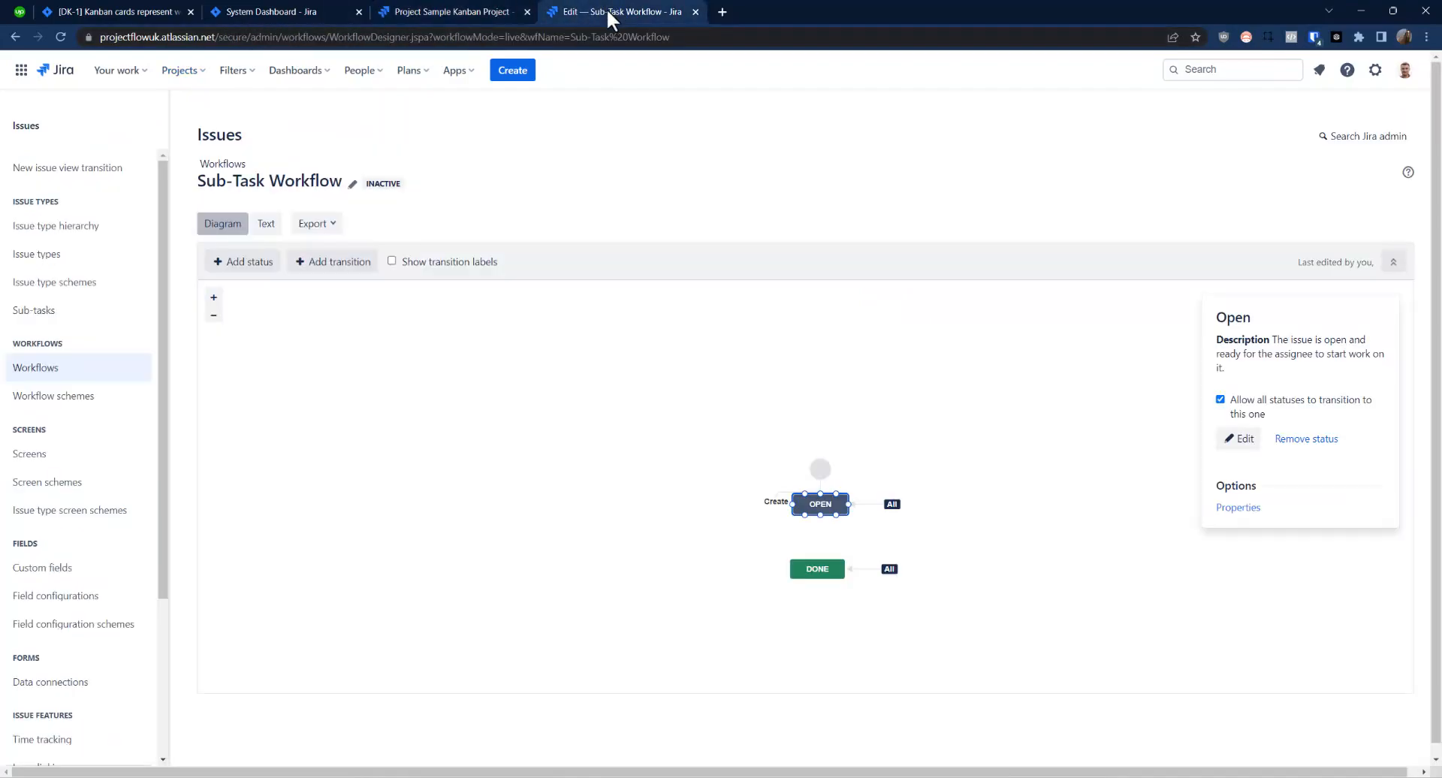
click(450, 12)
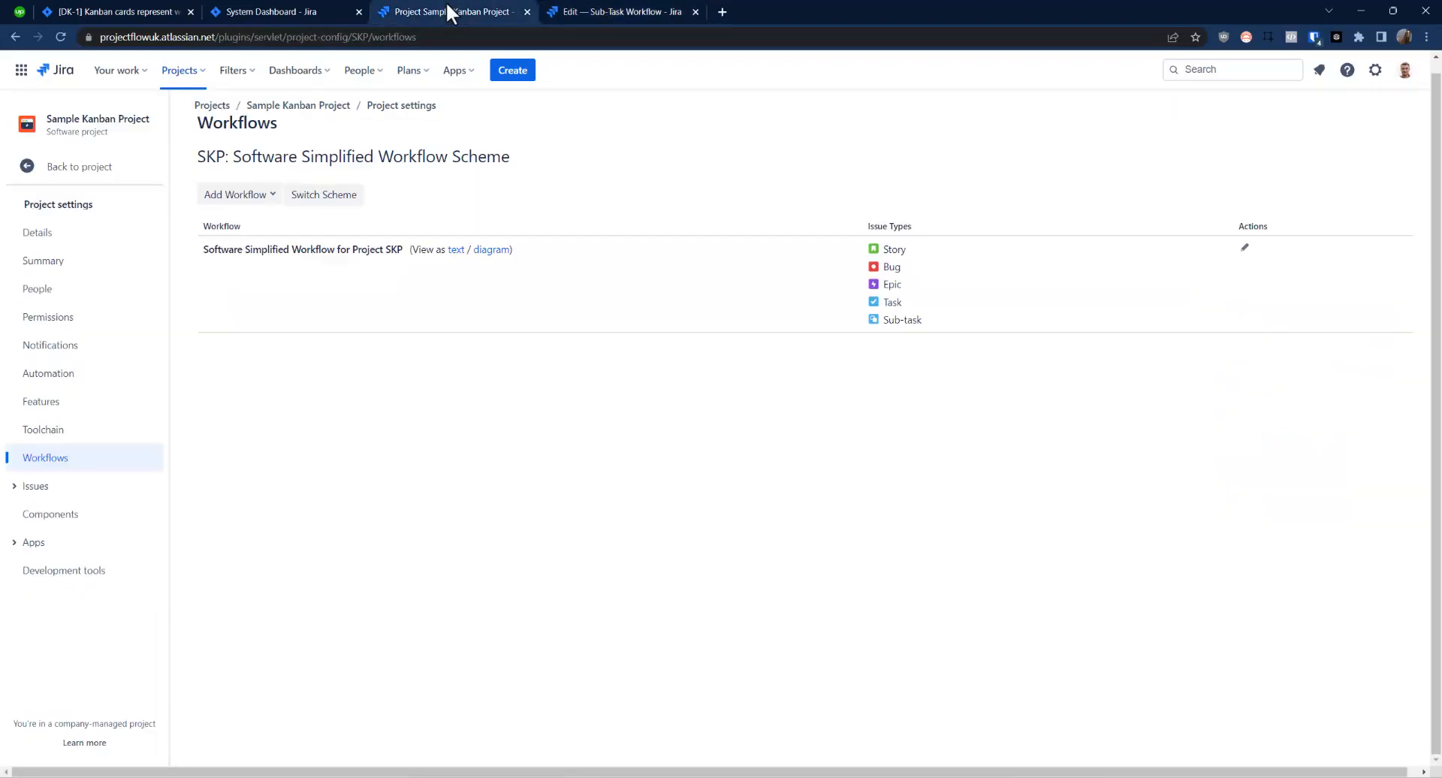
click(180, 69)
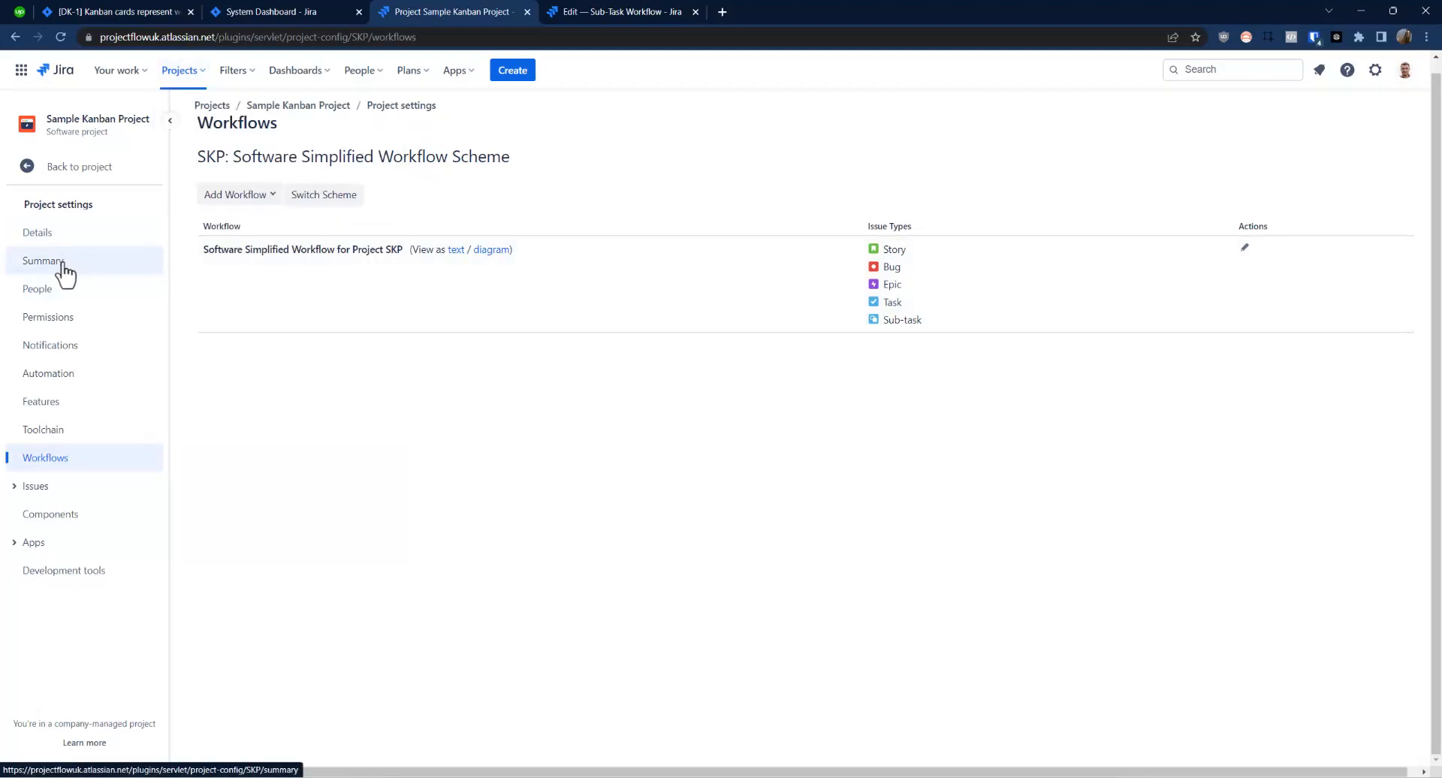
click(42, 261)
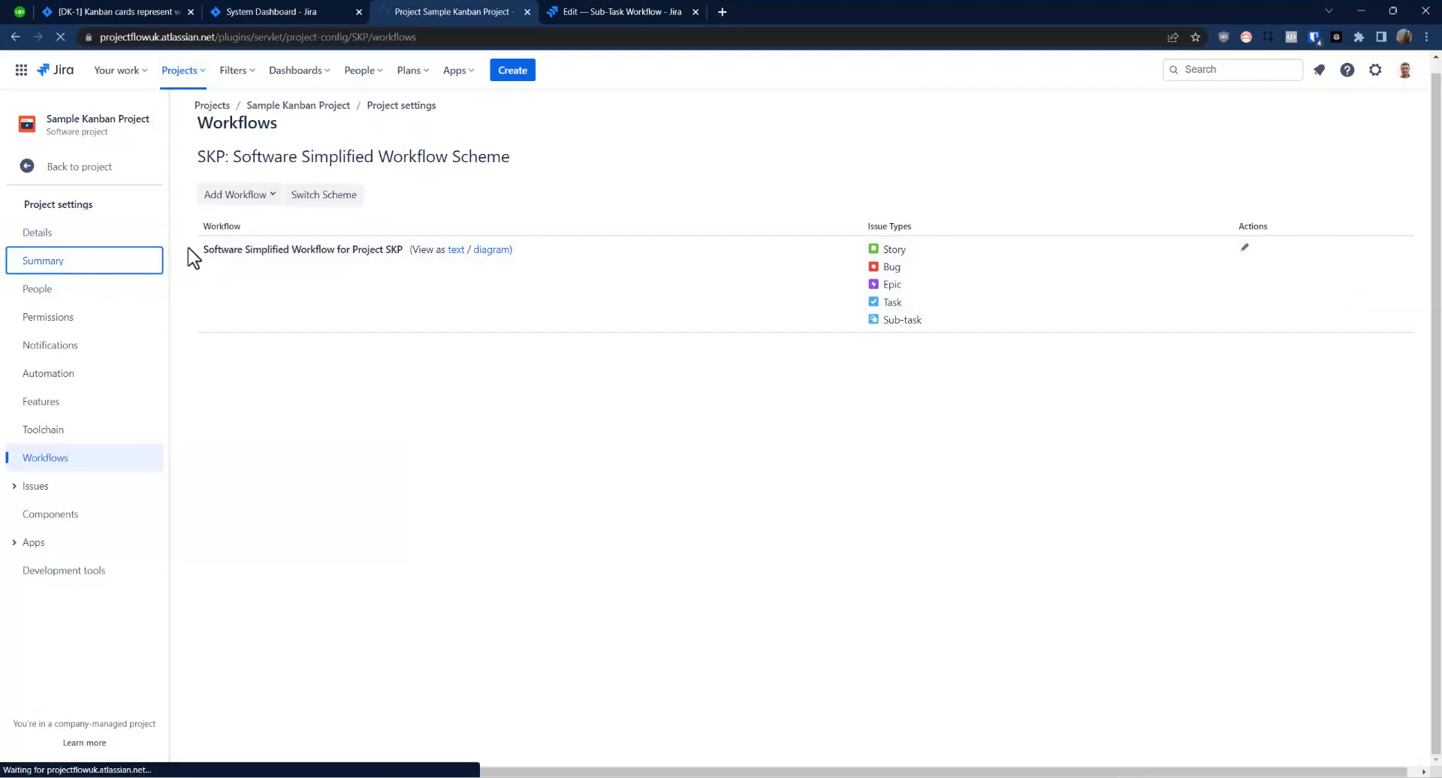
click(44, 261)
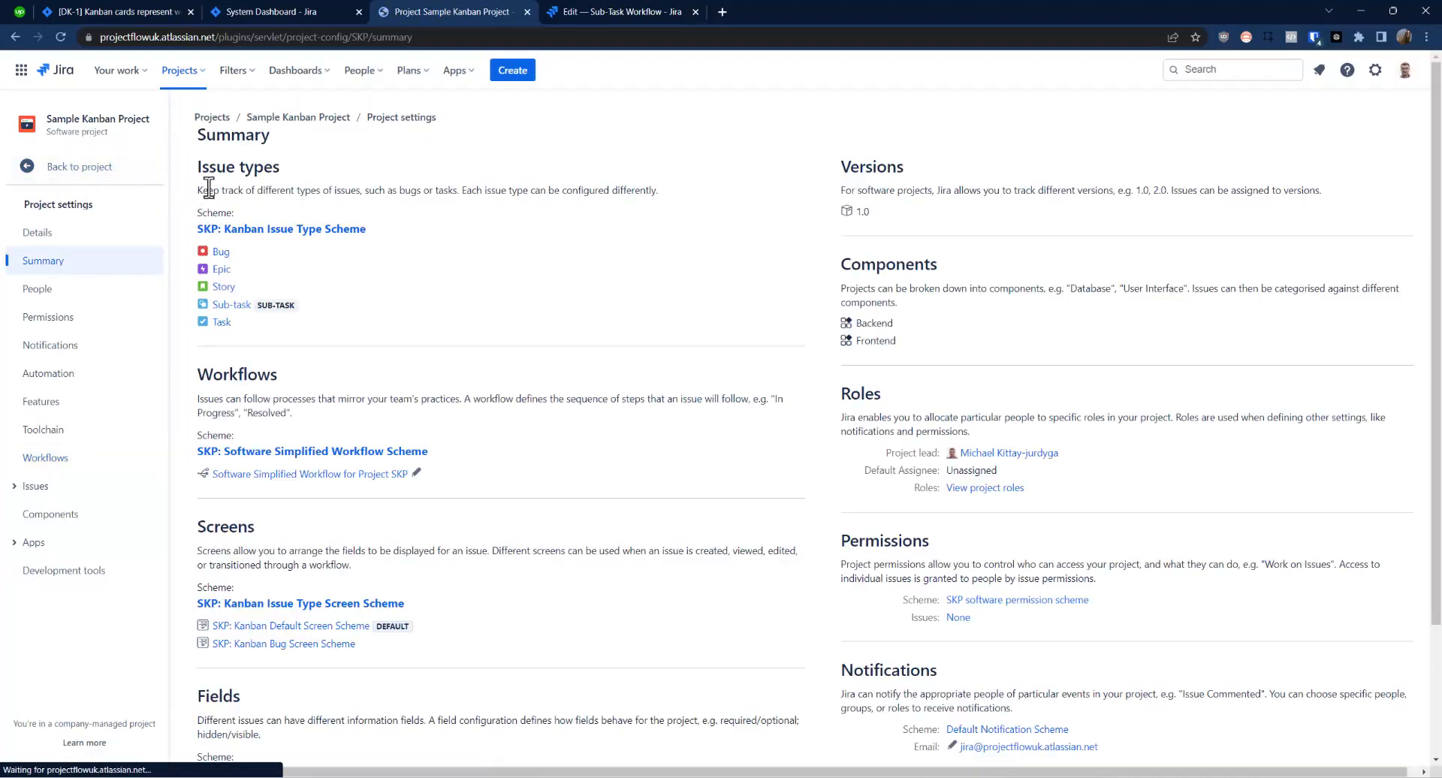
mouse_move(357, 212)
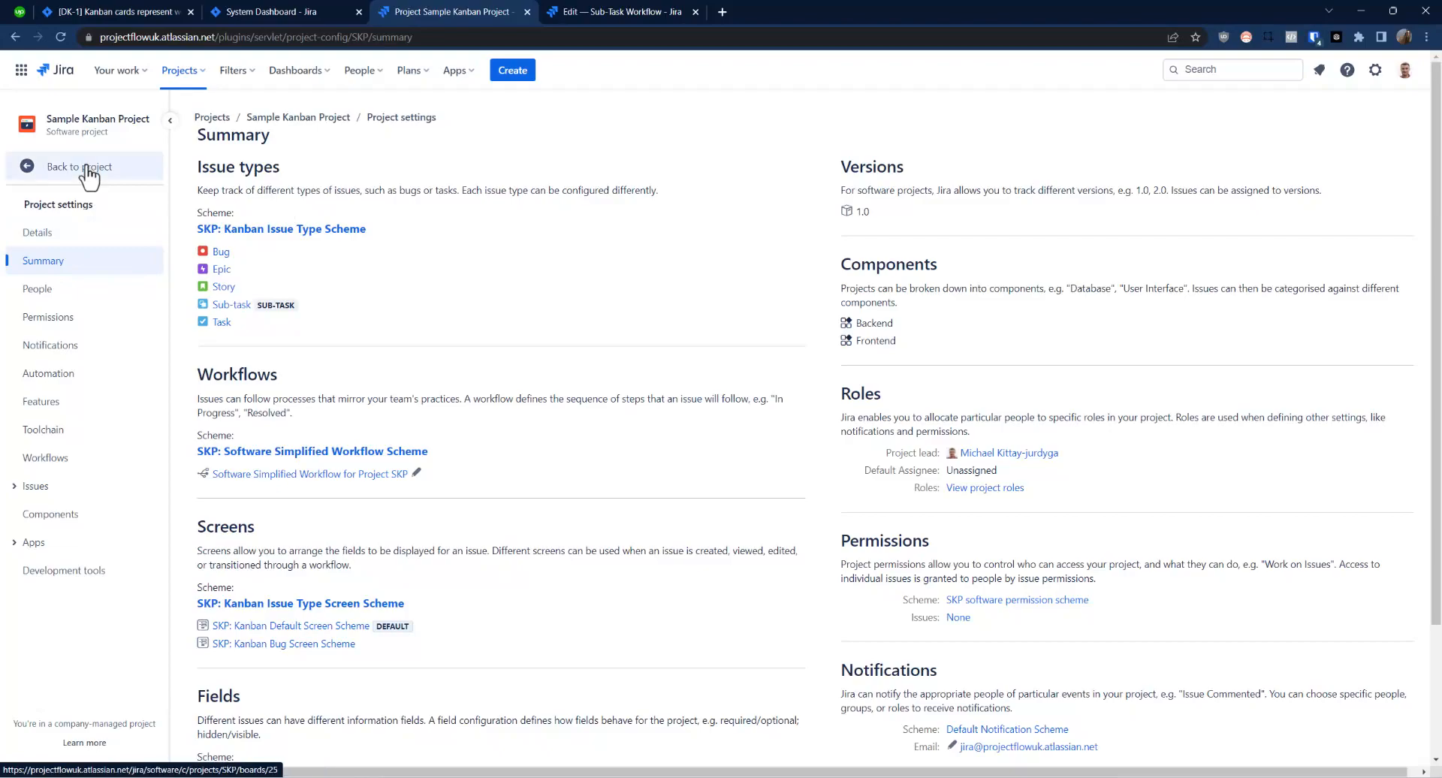
click(79, 167)
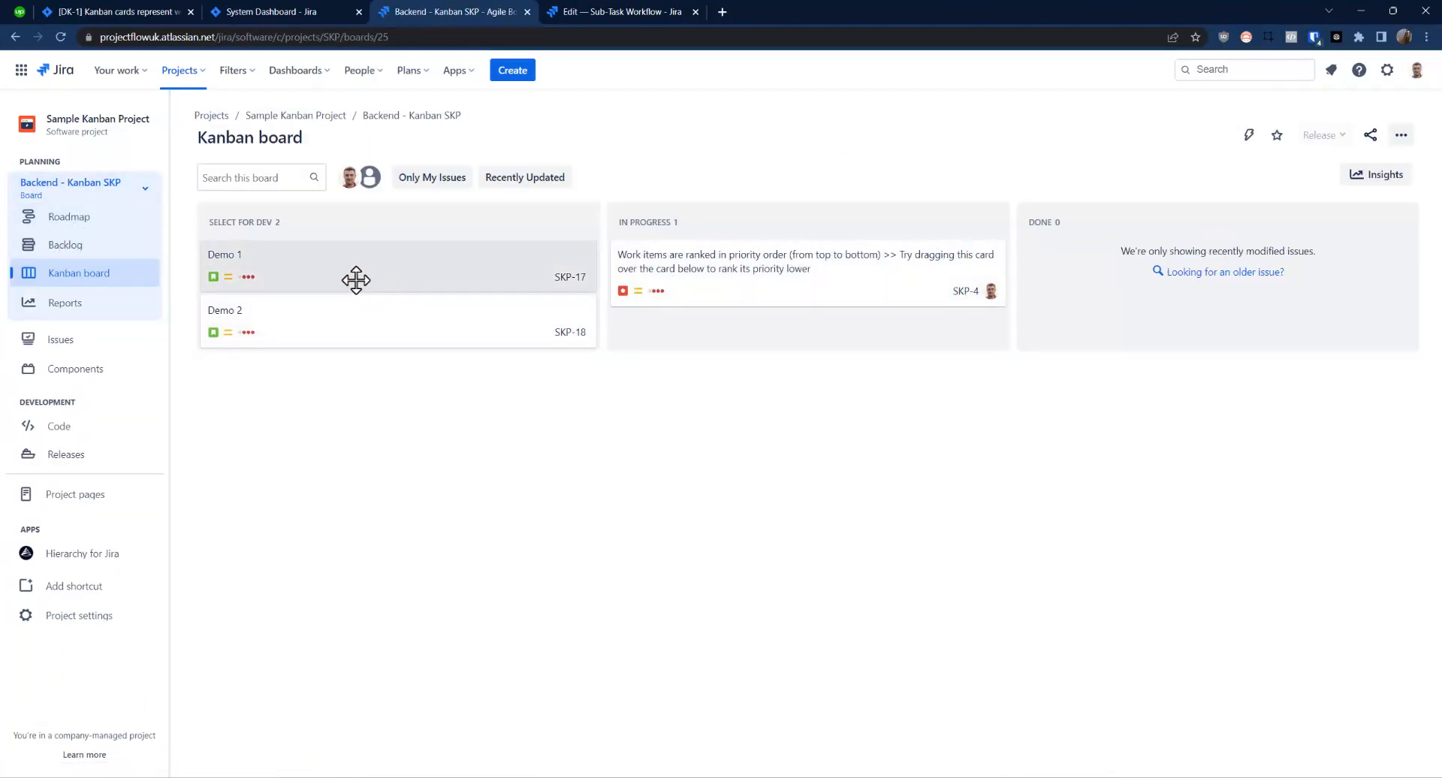
mouse_move(362, 276)
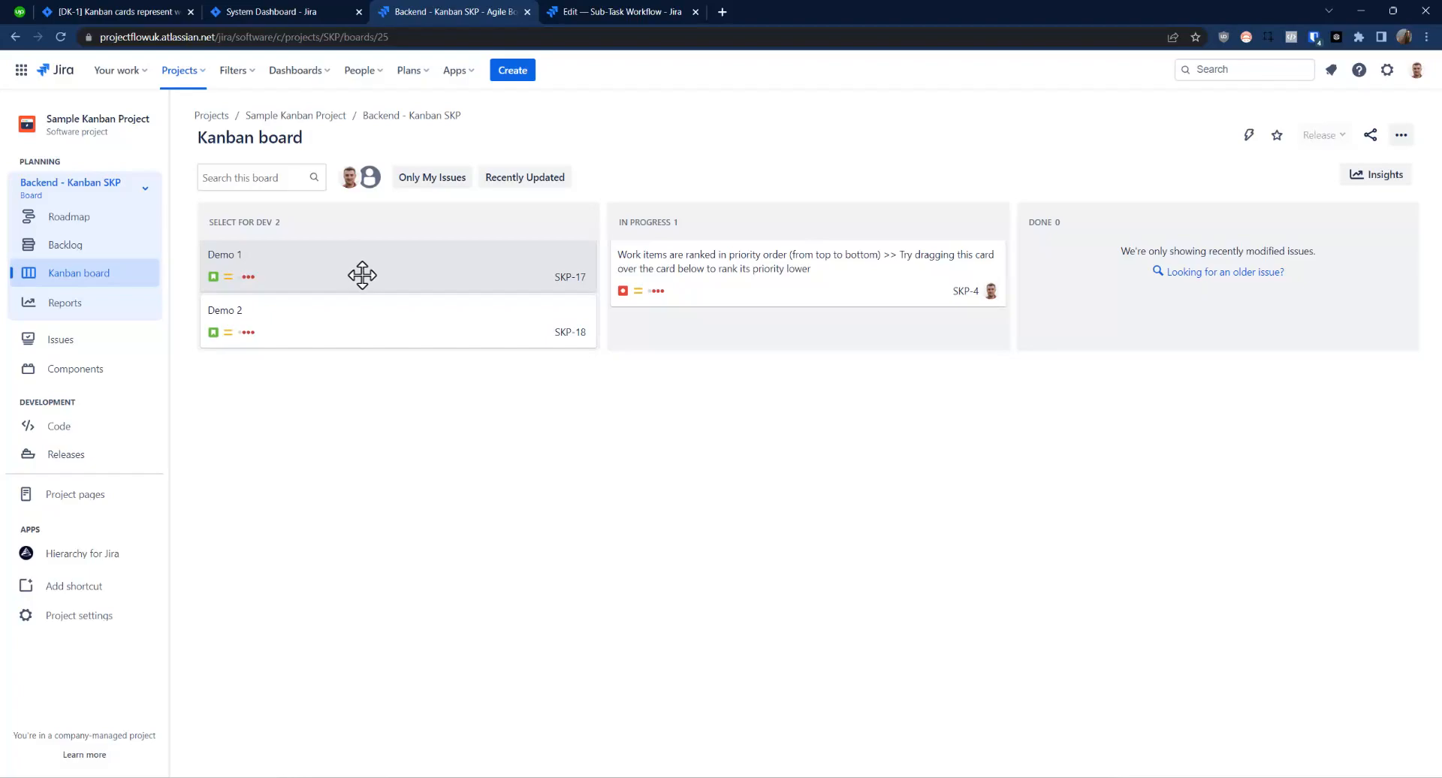
mouse_move(360, 275)
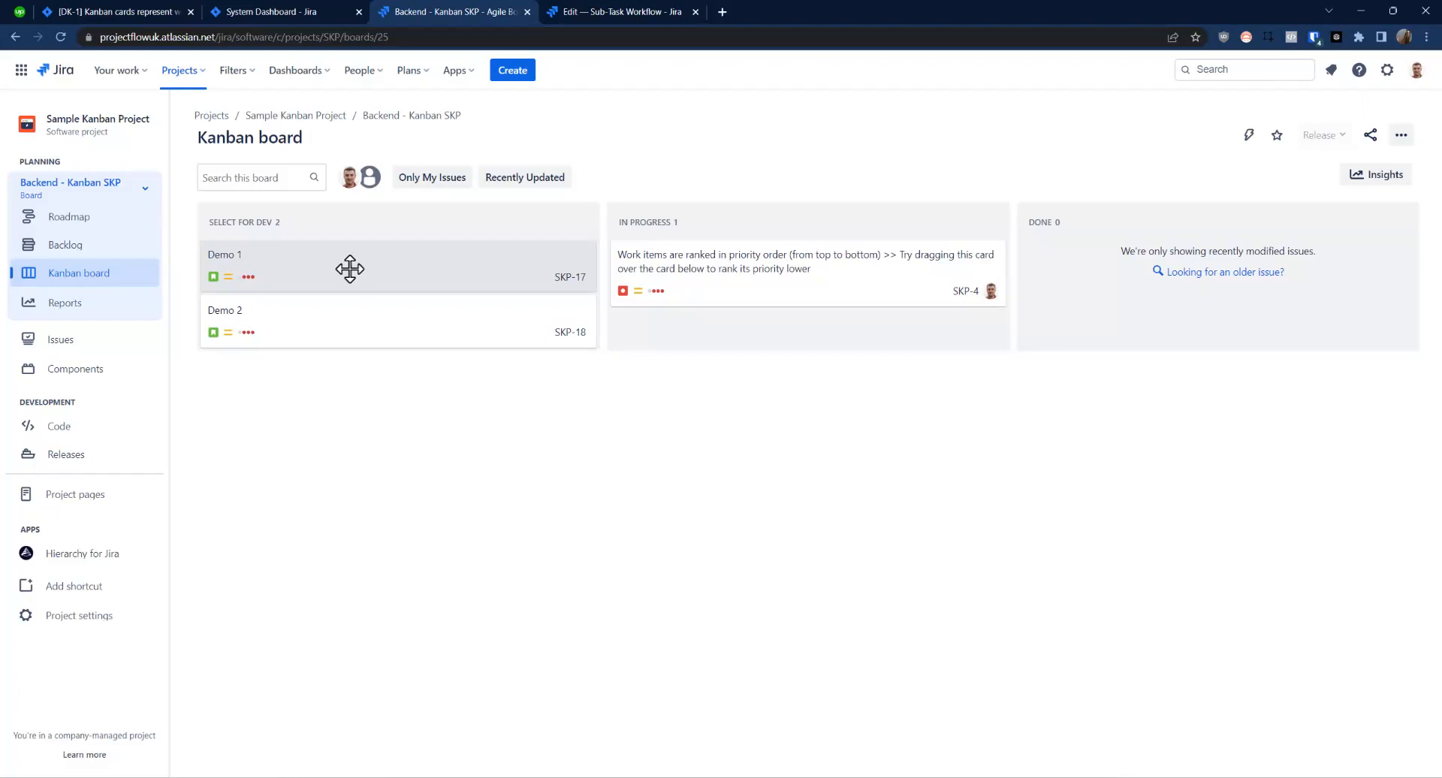
mouse_move(349, 269)
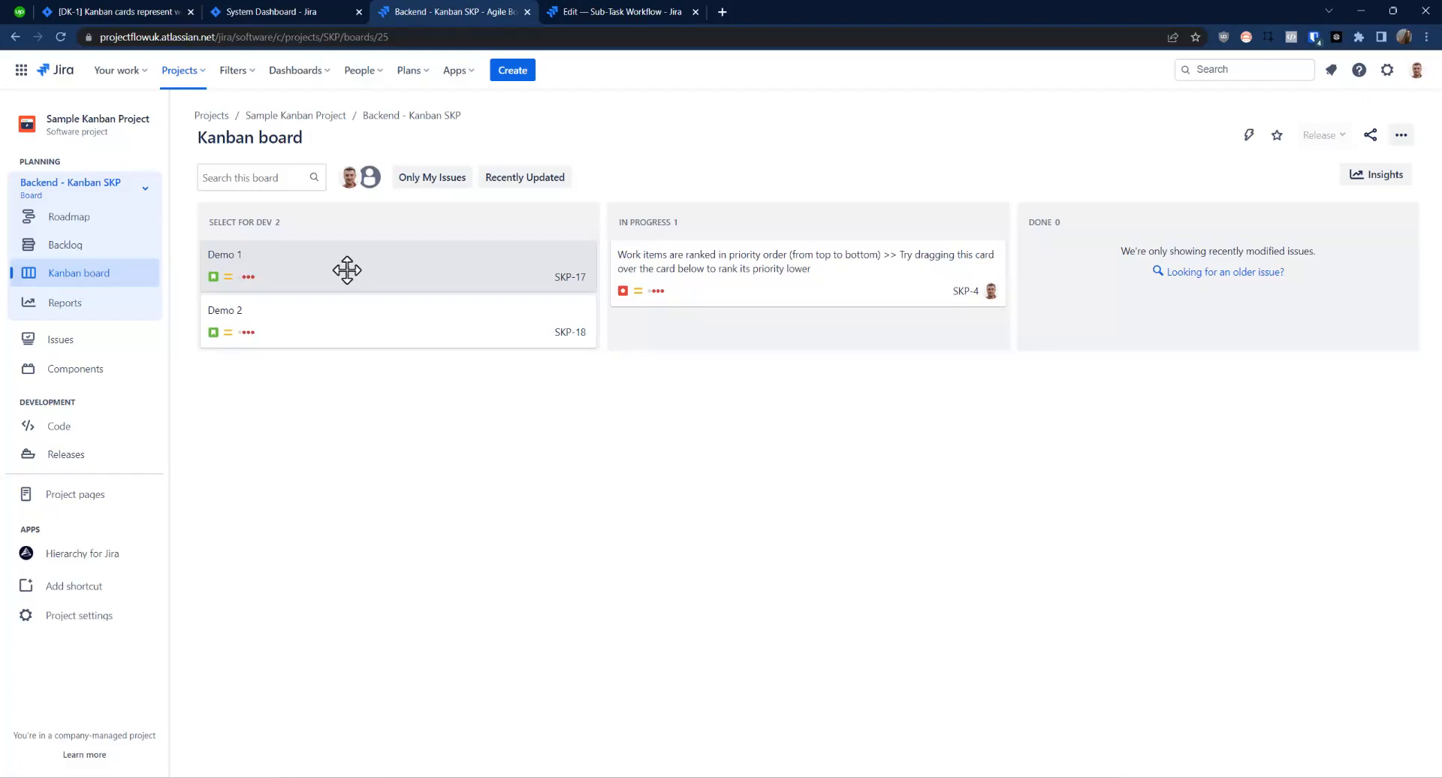
mouse_move(336, 277)
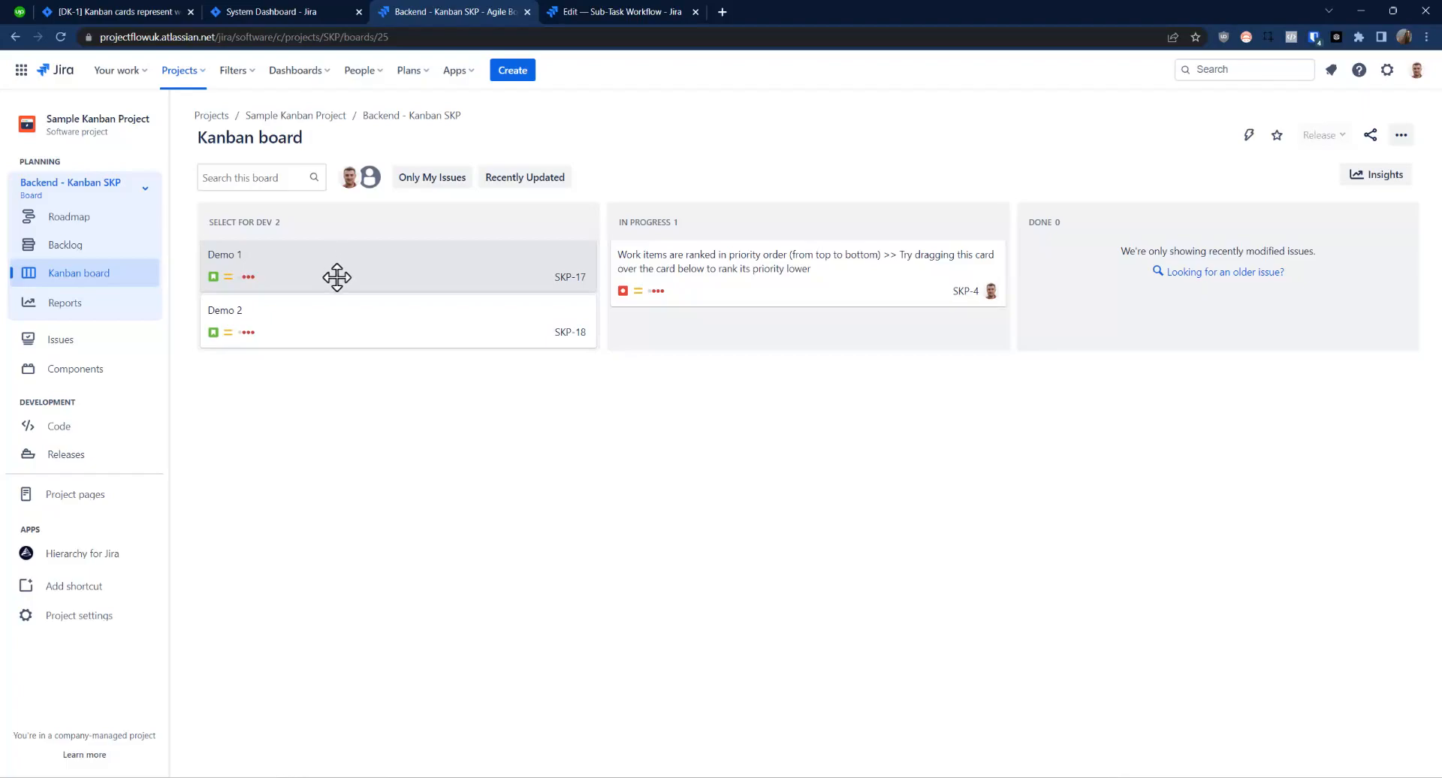
mouse_move(336, 274)
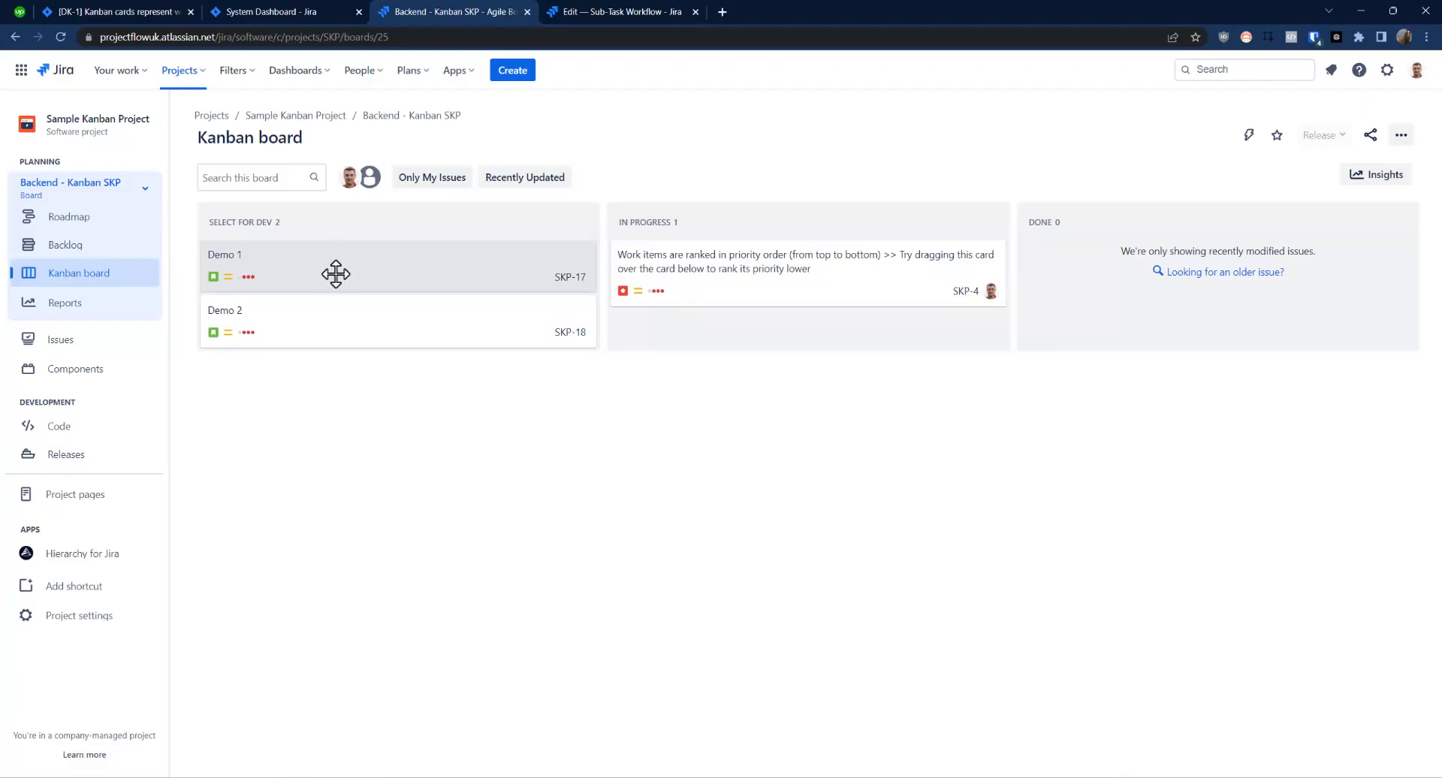
mouse_move(328, 268)
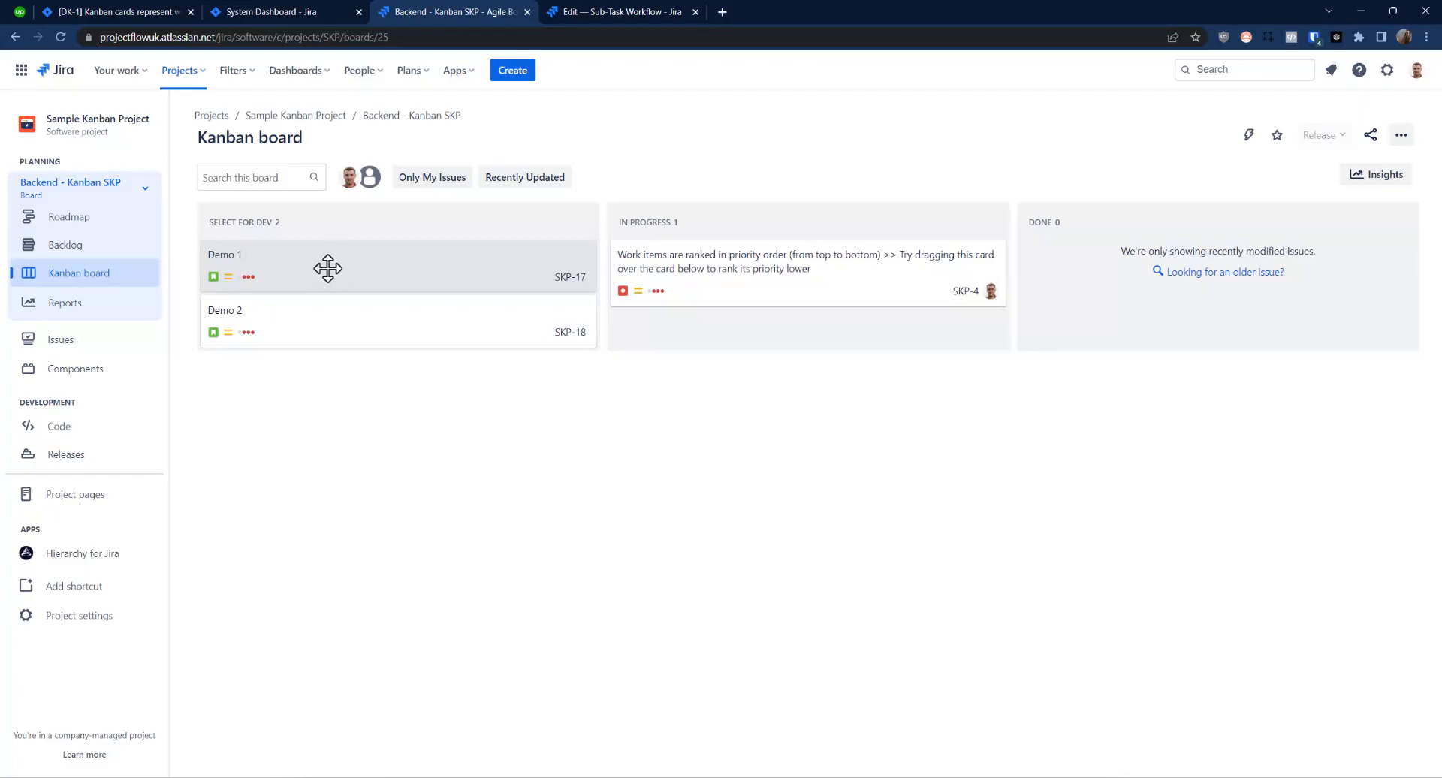
mouse_move(310, 340)
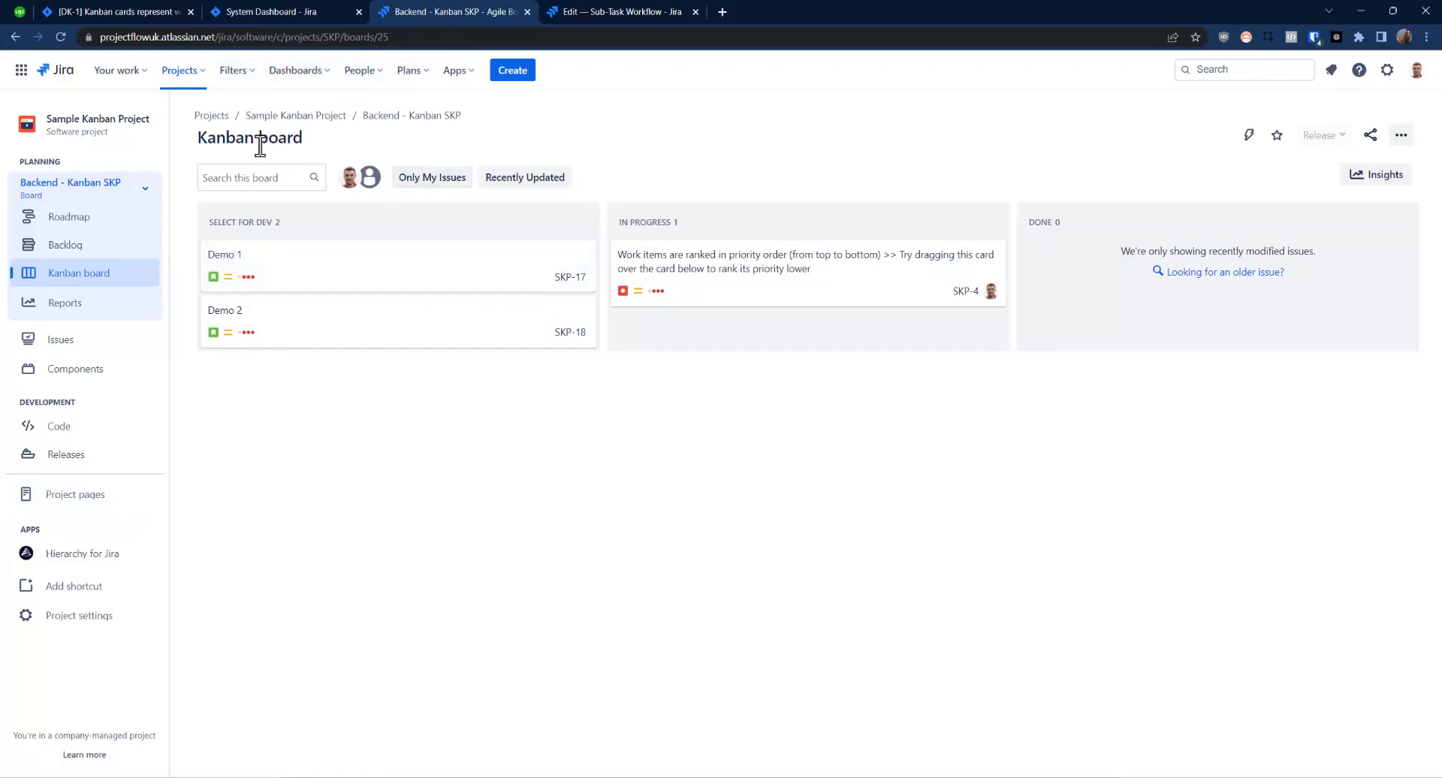
mouse_move(328, 291)
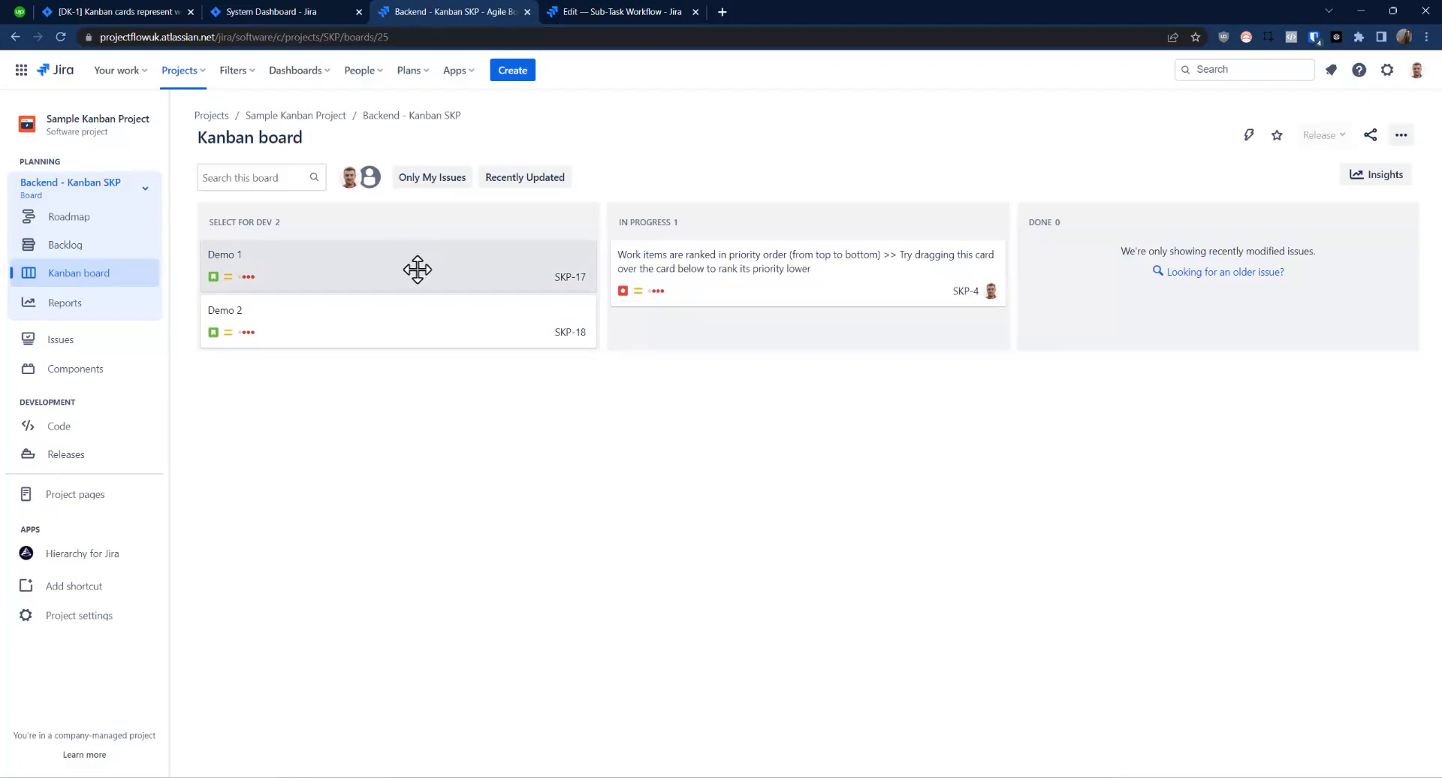
mouse_move(419, 280)
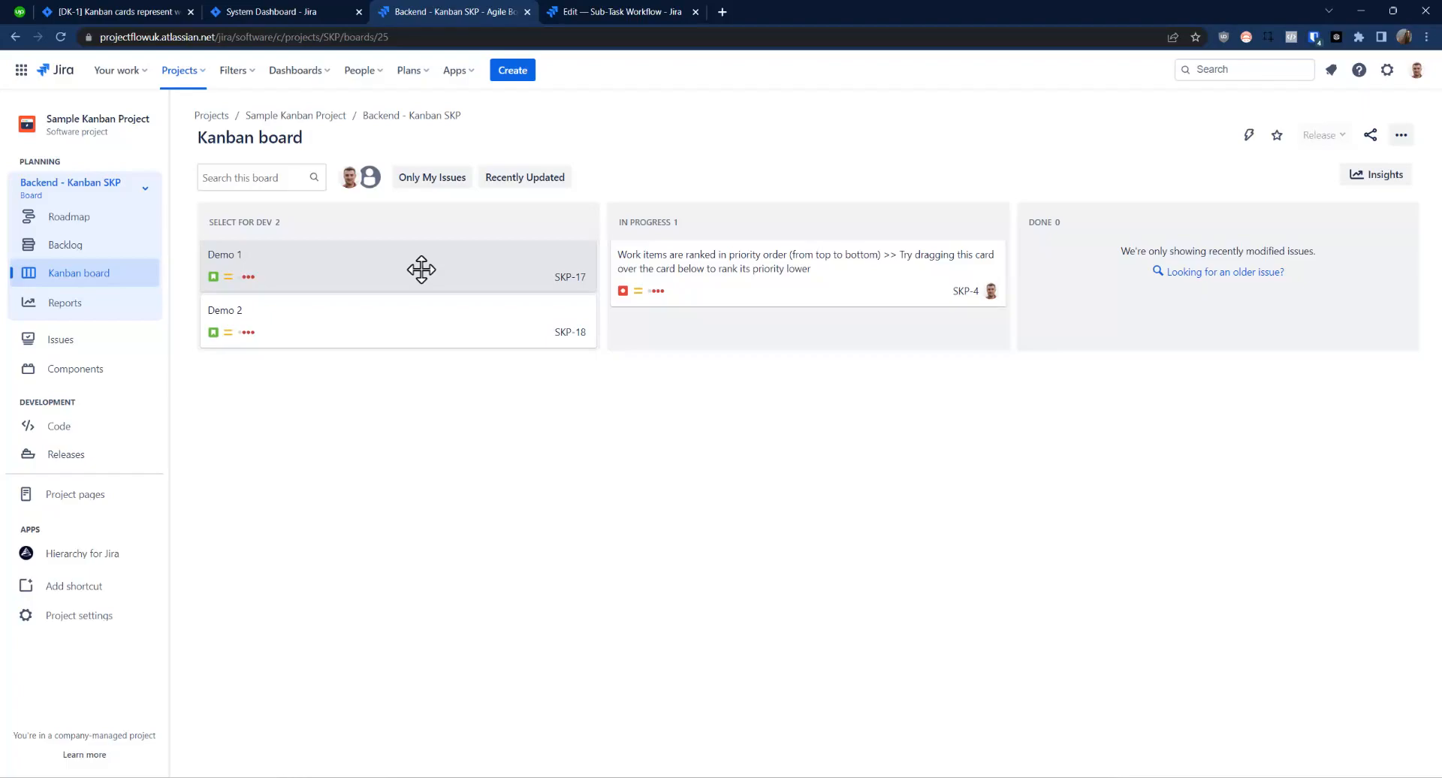
mouse_move(216, 464)
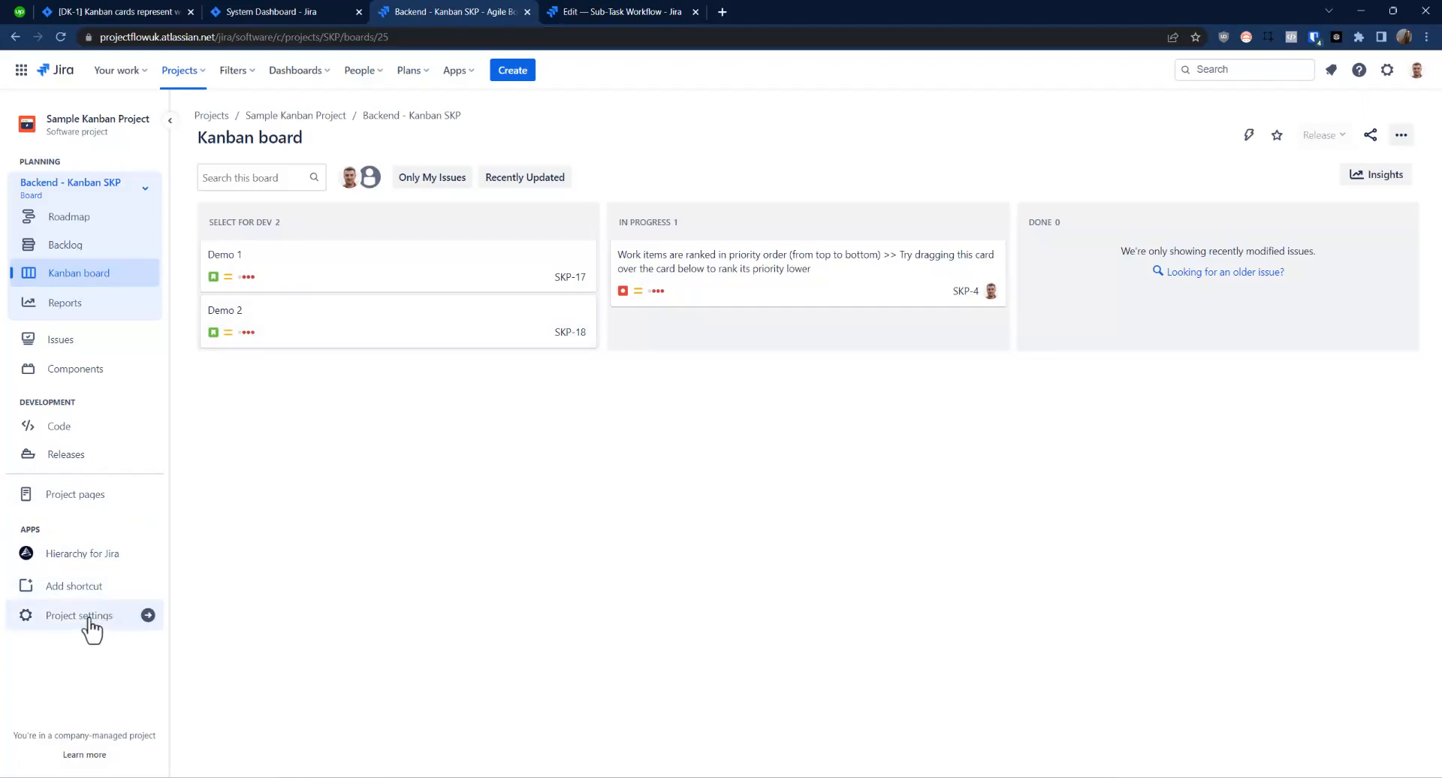
Go to Project settings > Workflows for the SKP Software Simplified Workflow Scheme
click(78, 615)
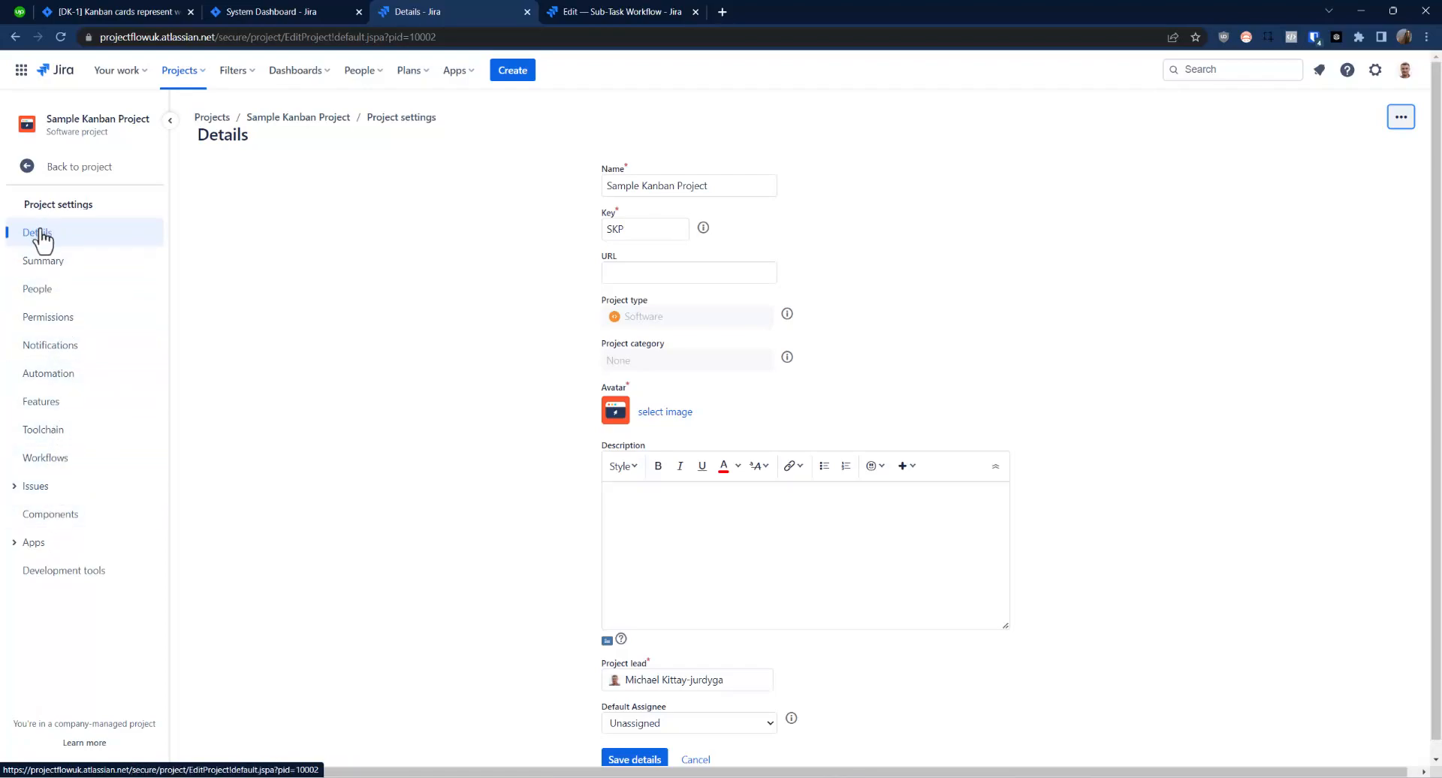
click(45, 457)
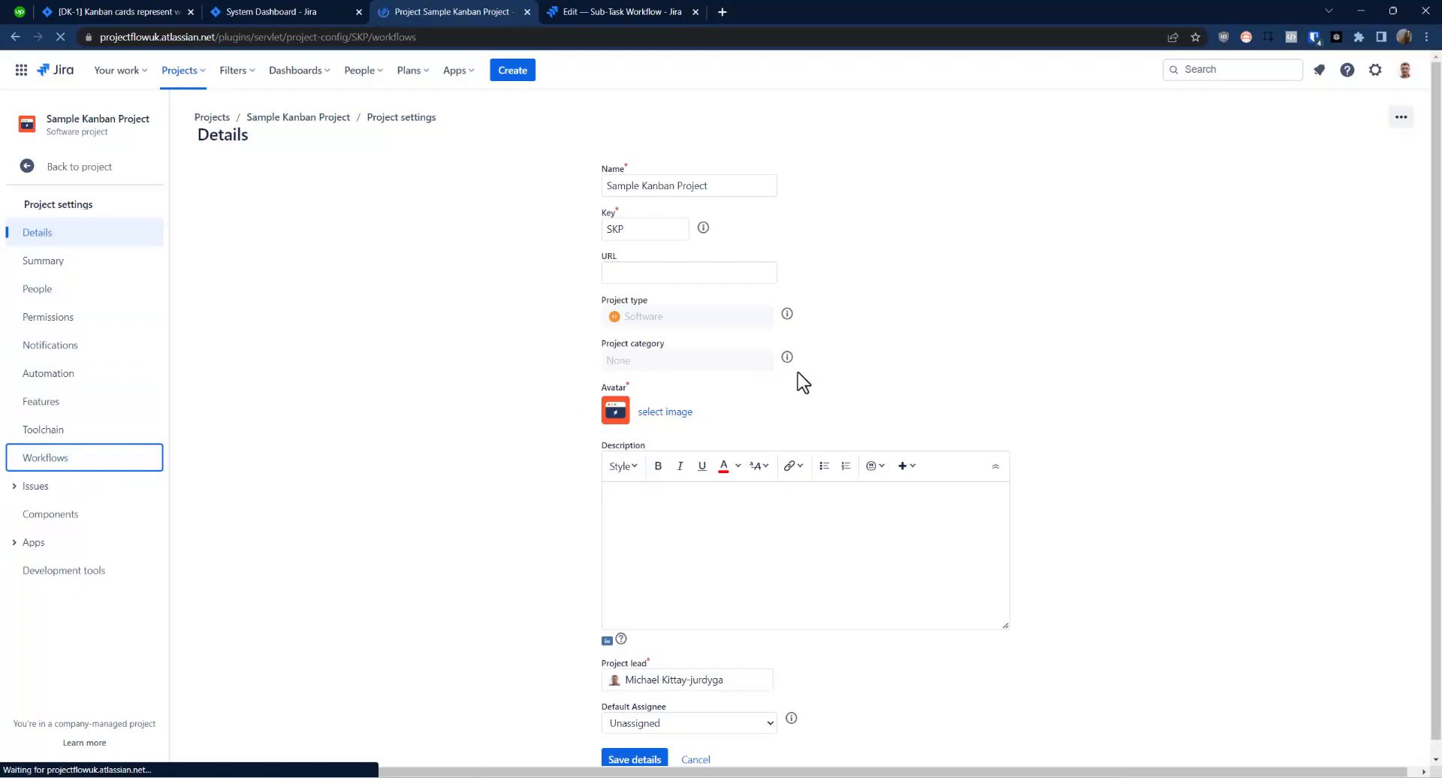
click(45, 458)
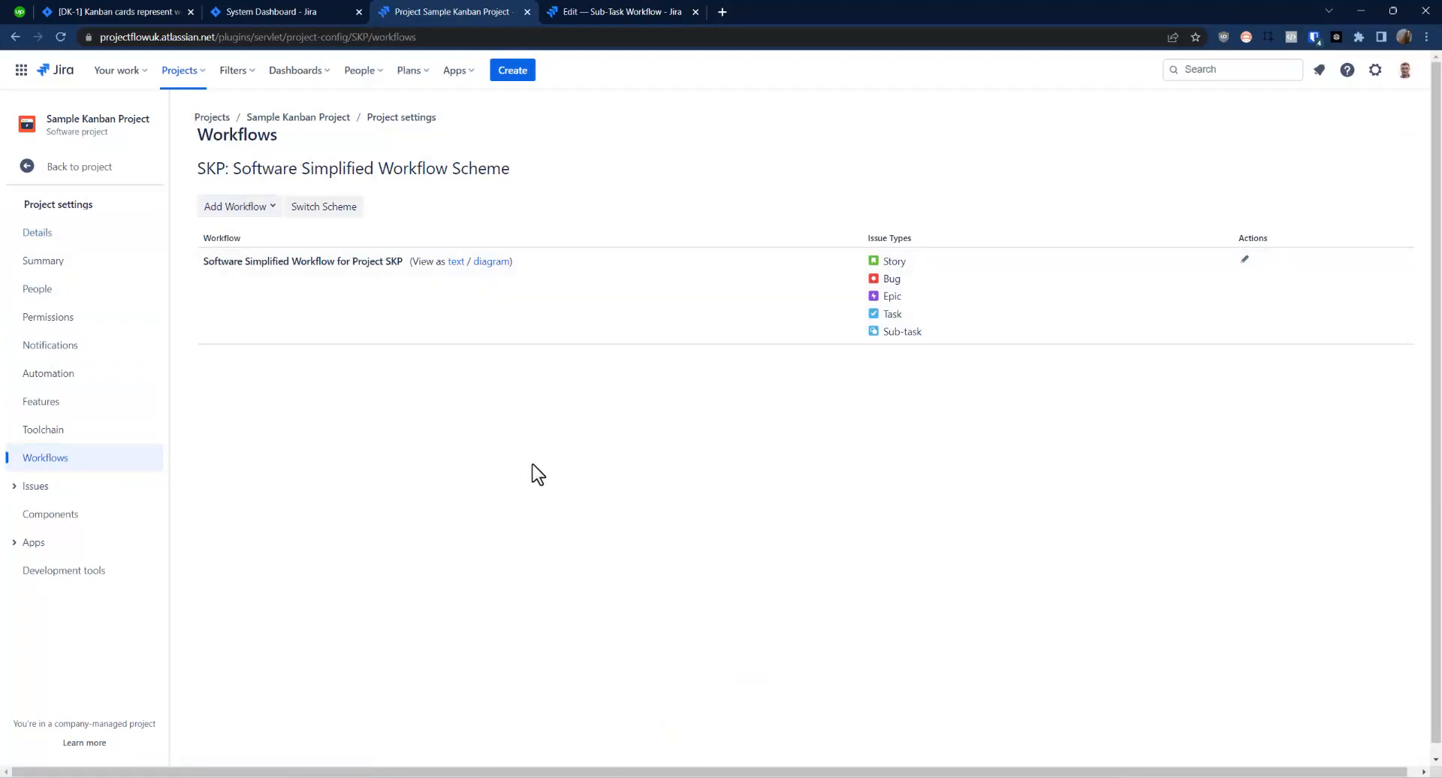
mouse_move(692, 384)
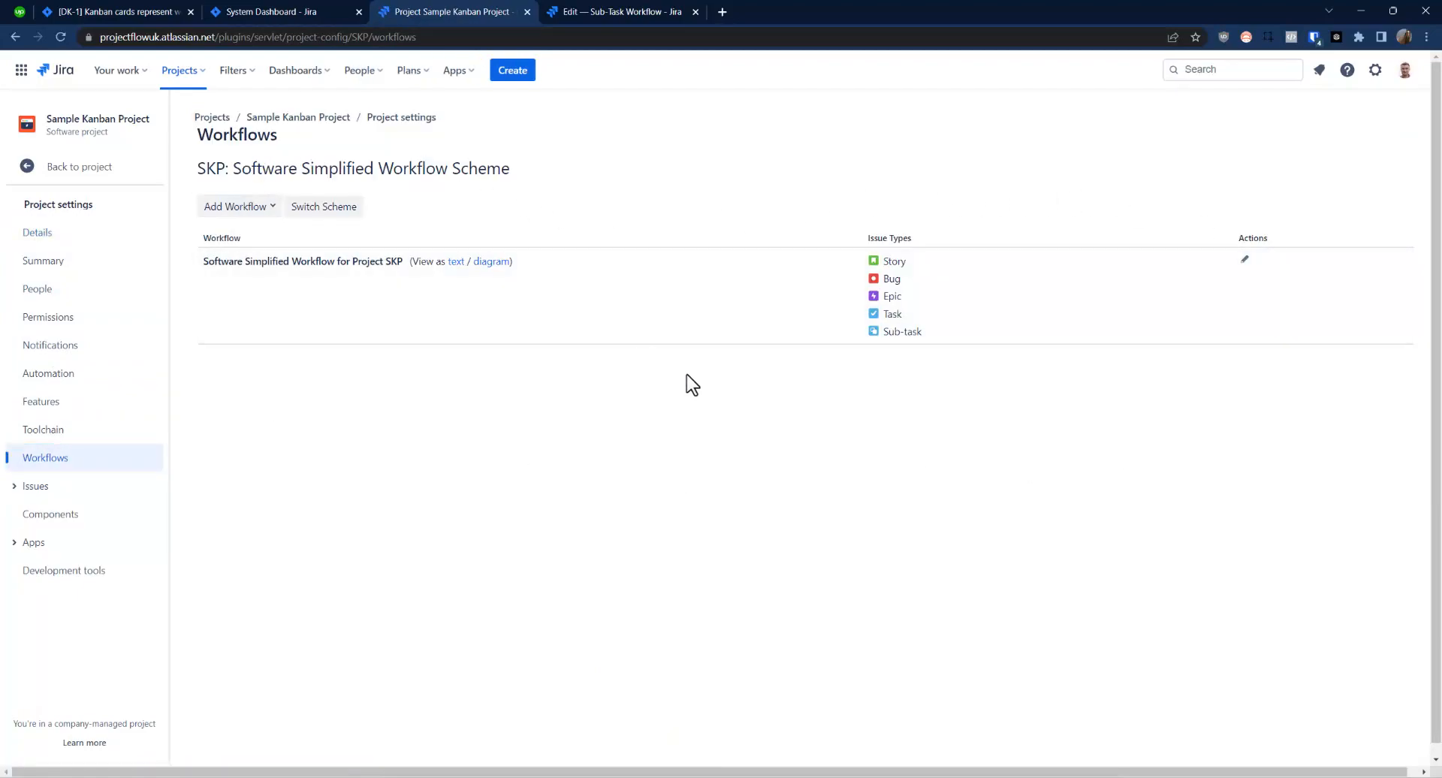
mouse_move(680, 380)
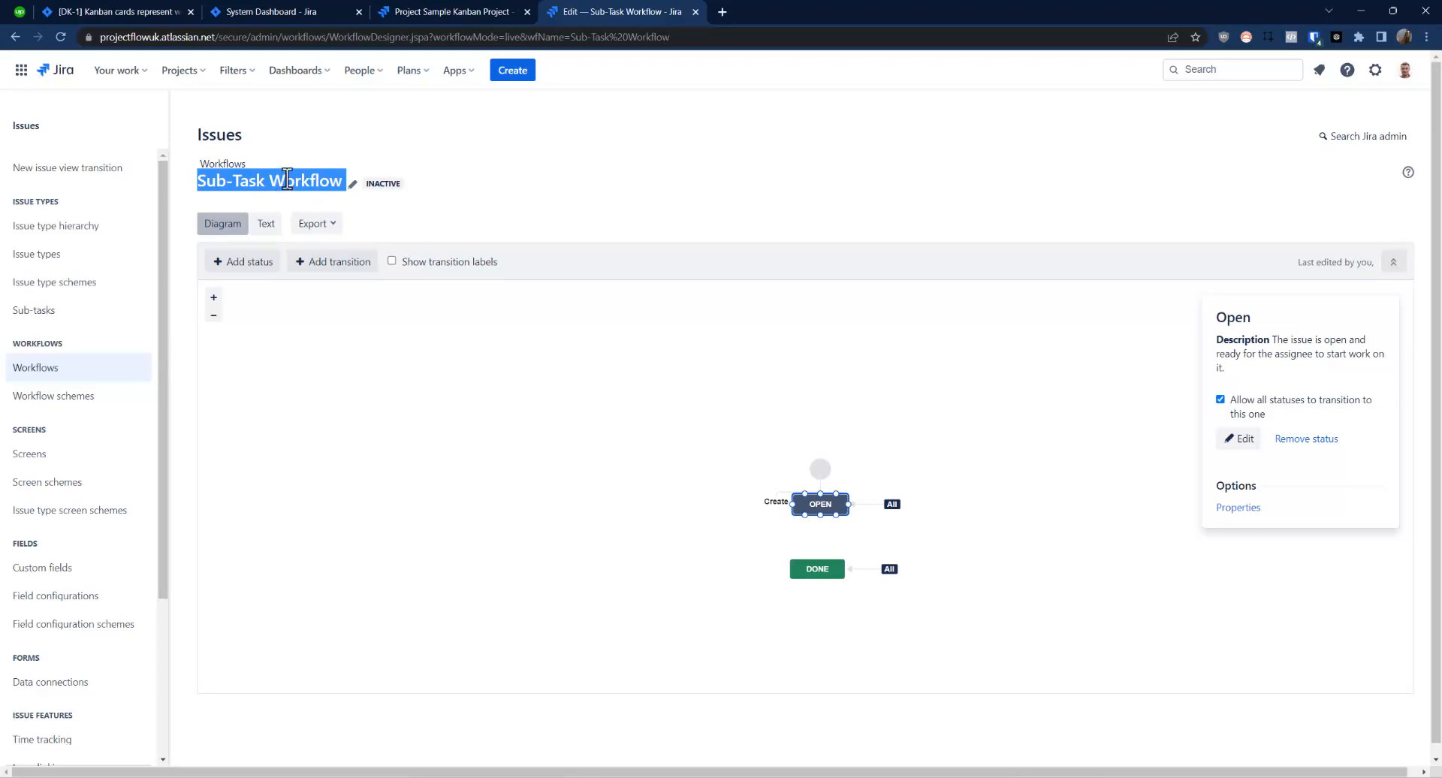
Select the Done status in the inactive Sub-Task Workflow diagram
drag(820, 504, 787, 464)
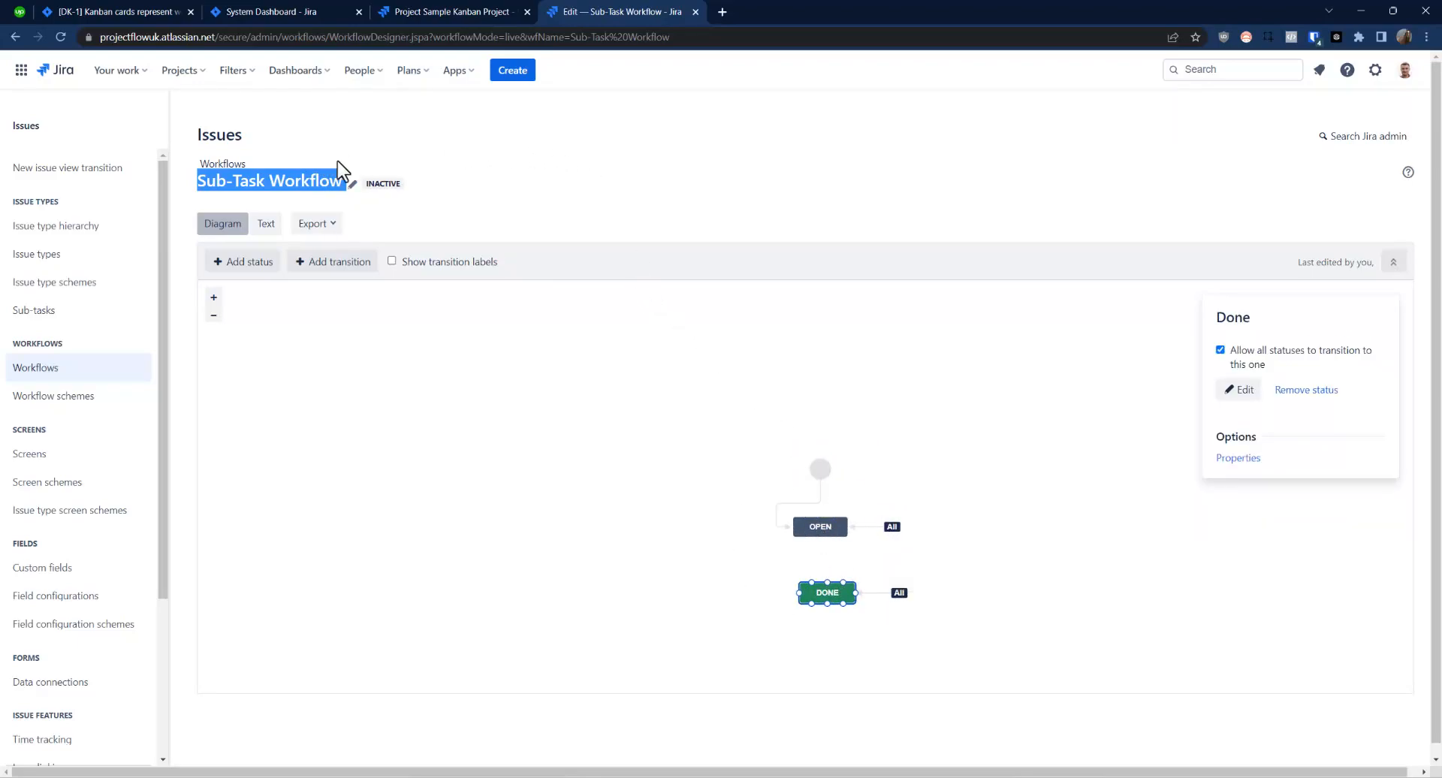
mouse_move(460, 127)
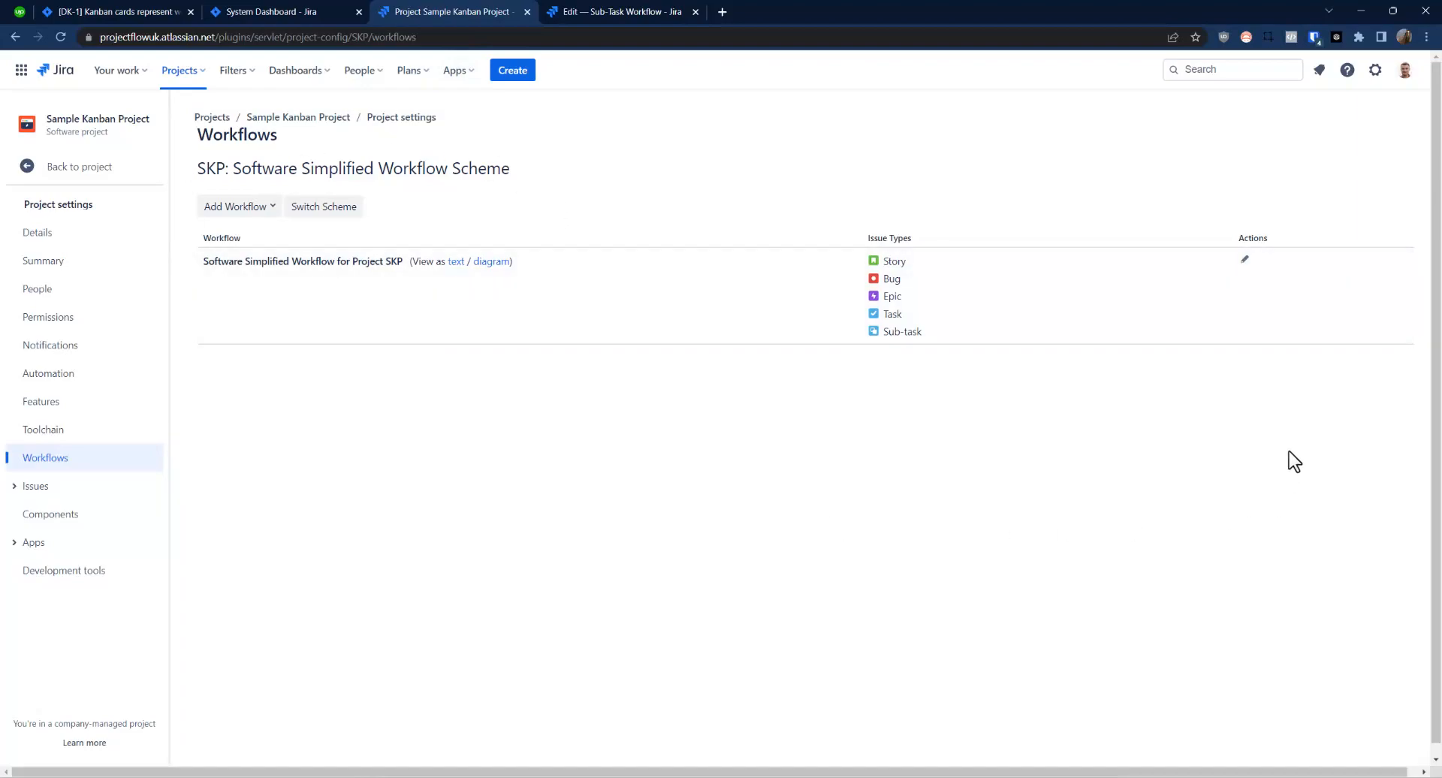
mouse_move(323, 205)
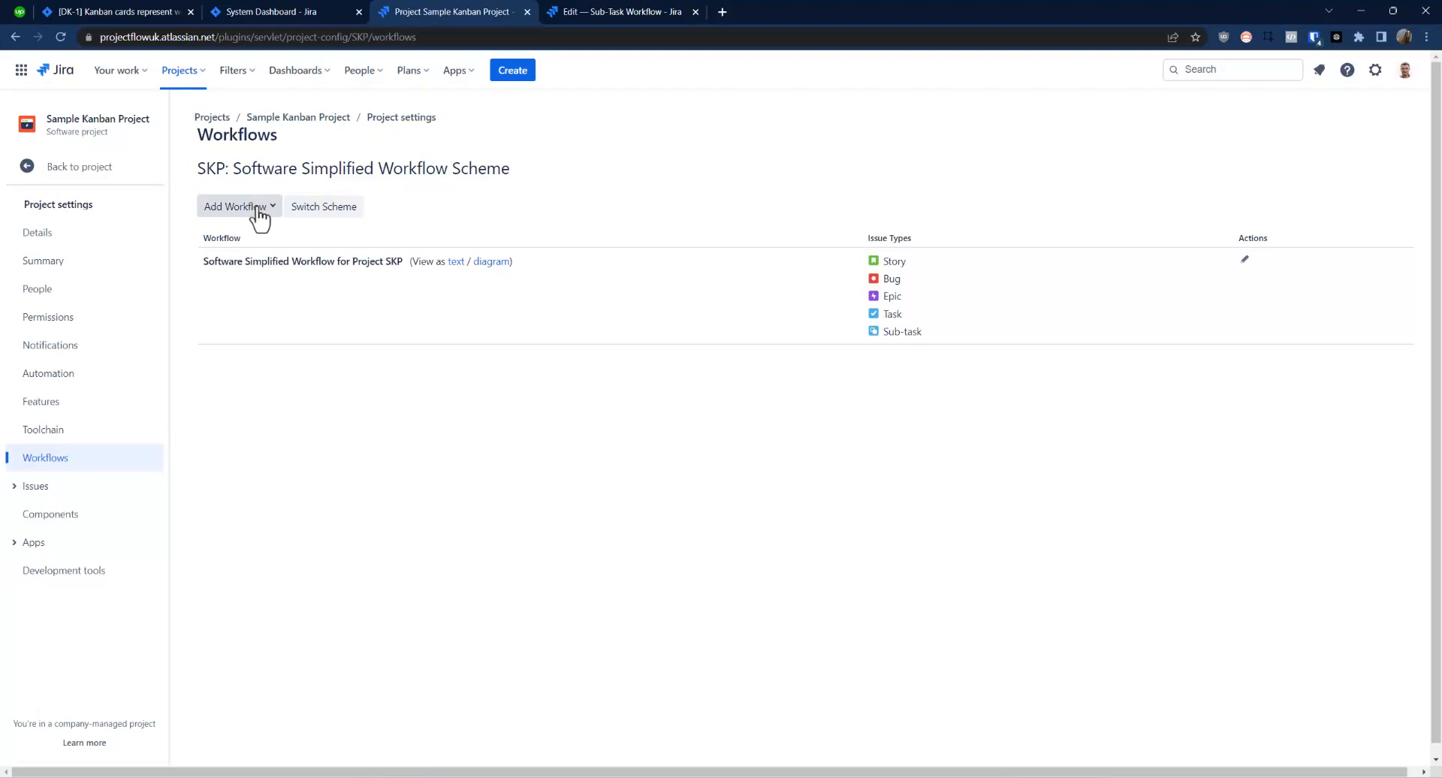
Expand the Add Workflow dropdown on the SKP workflow scheme page
click(235, 206)
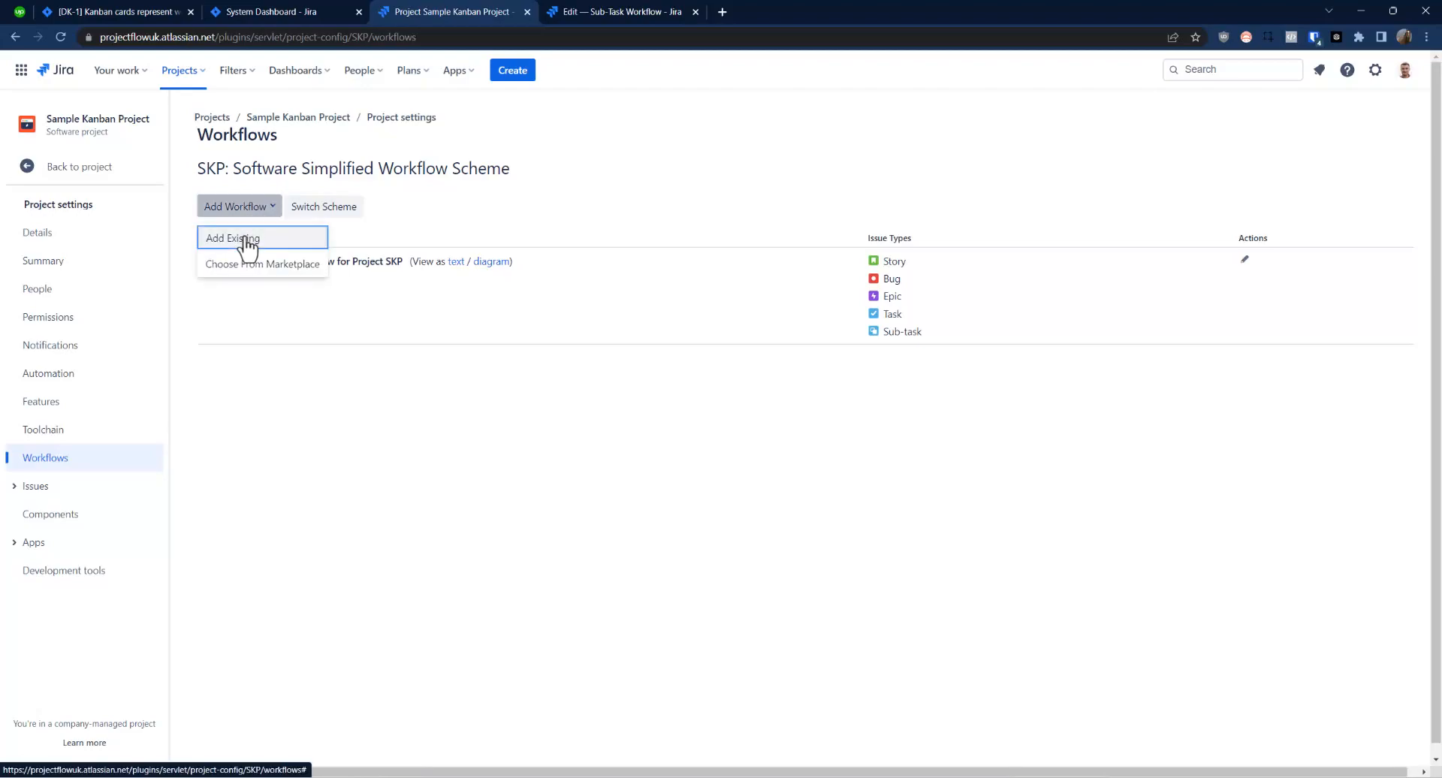
Choose Add Existing and select Sub-Task Workflow from the workflow list
click(232, 238)
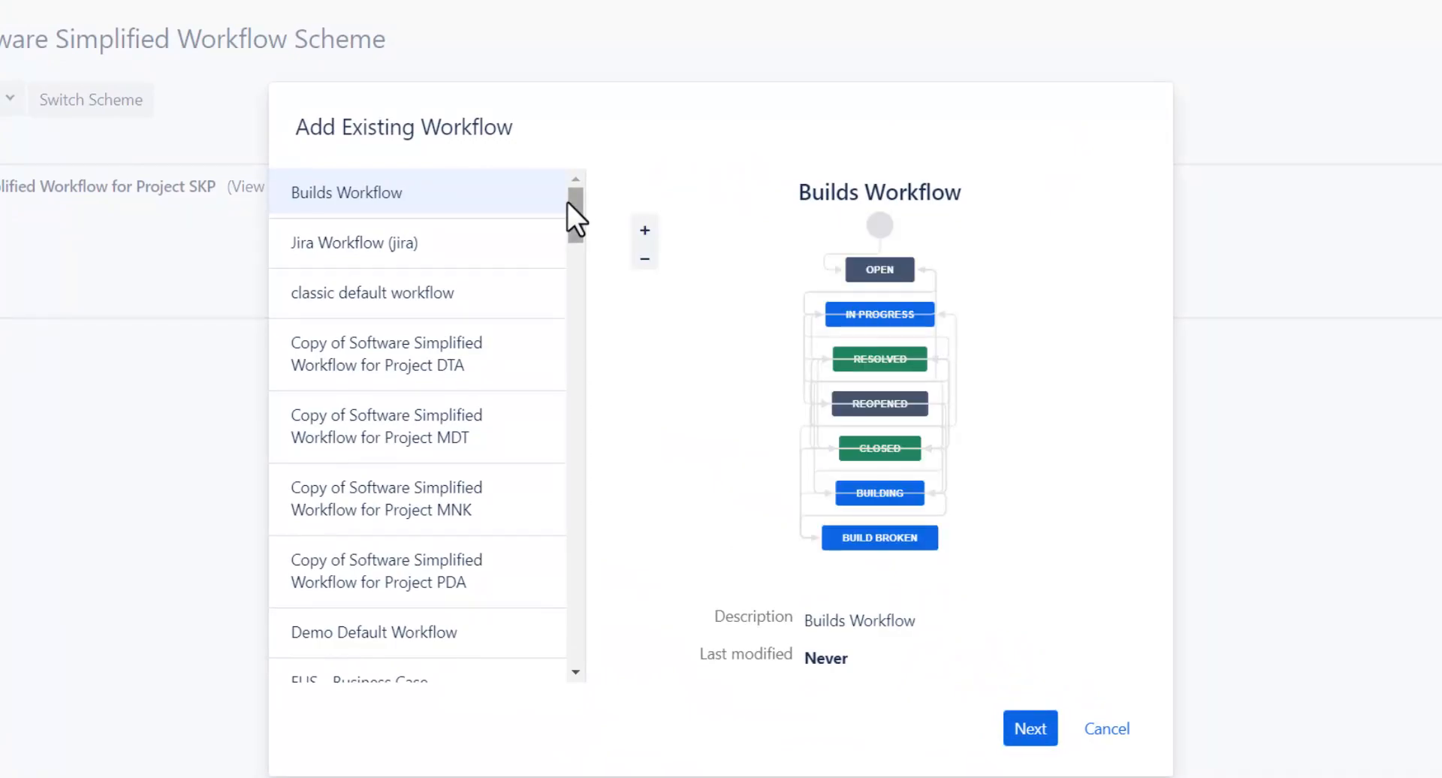
scroll(down, 3)
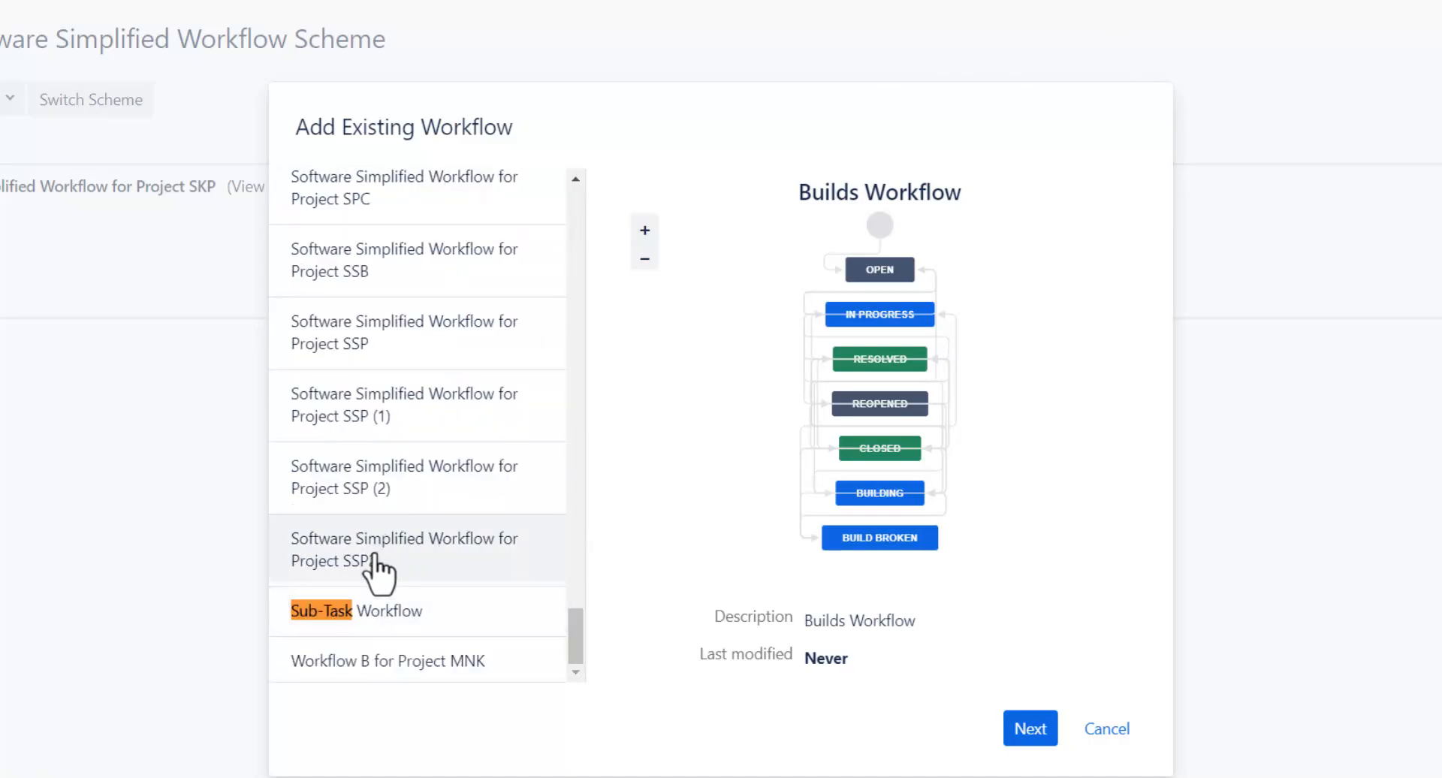
click(357, 610)
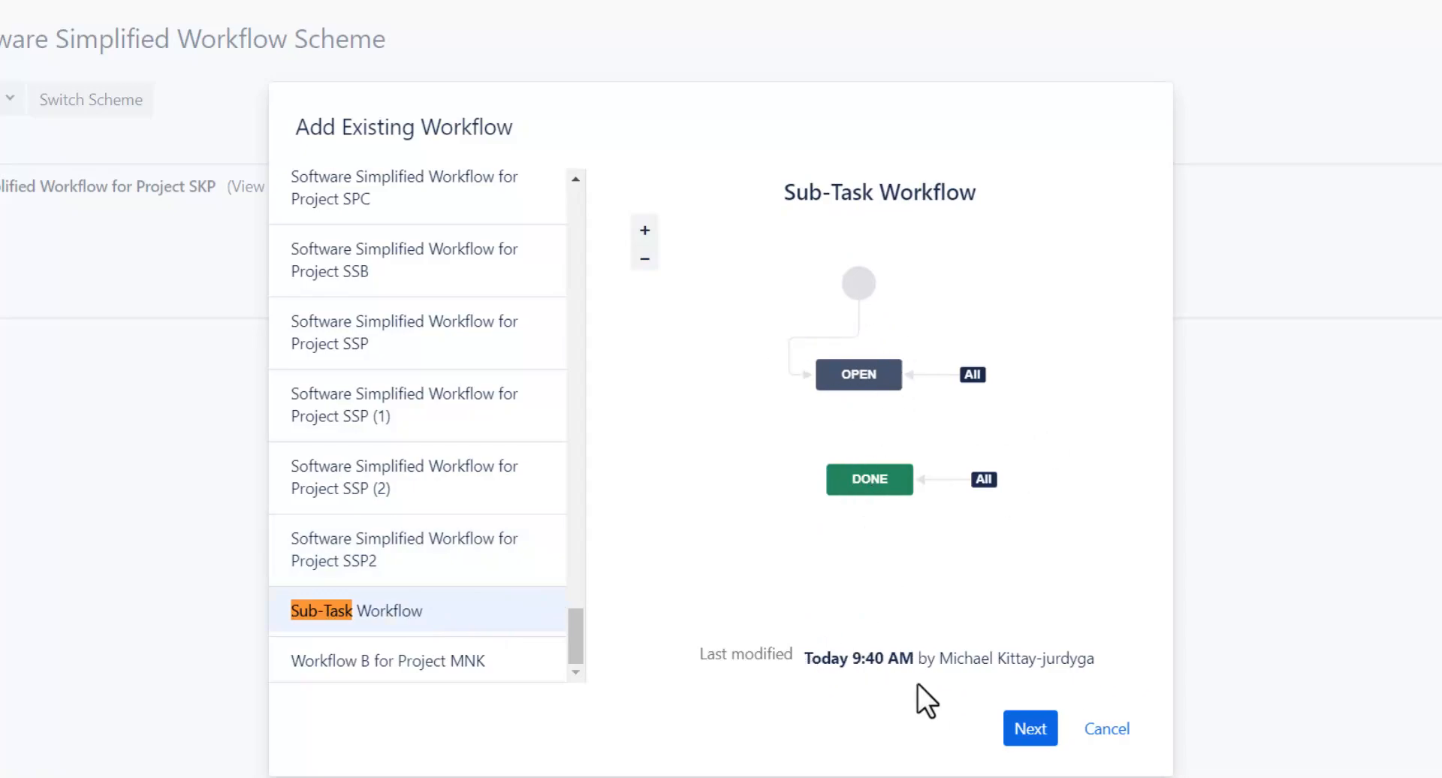
Assign Sub-Task Workflow to the Sub-task issue type in the scheme draft
click(1030, 727)
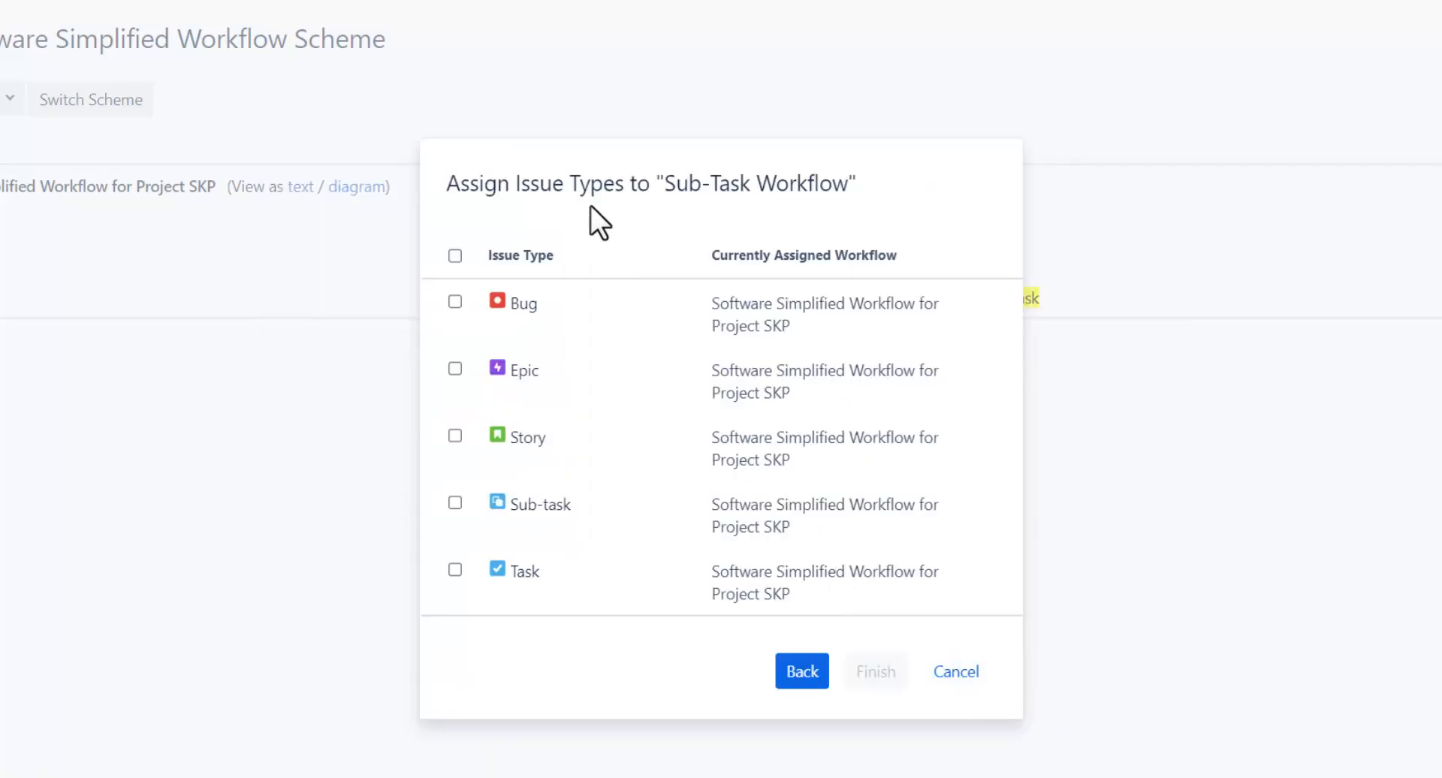
mouse_move(523, 533)
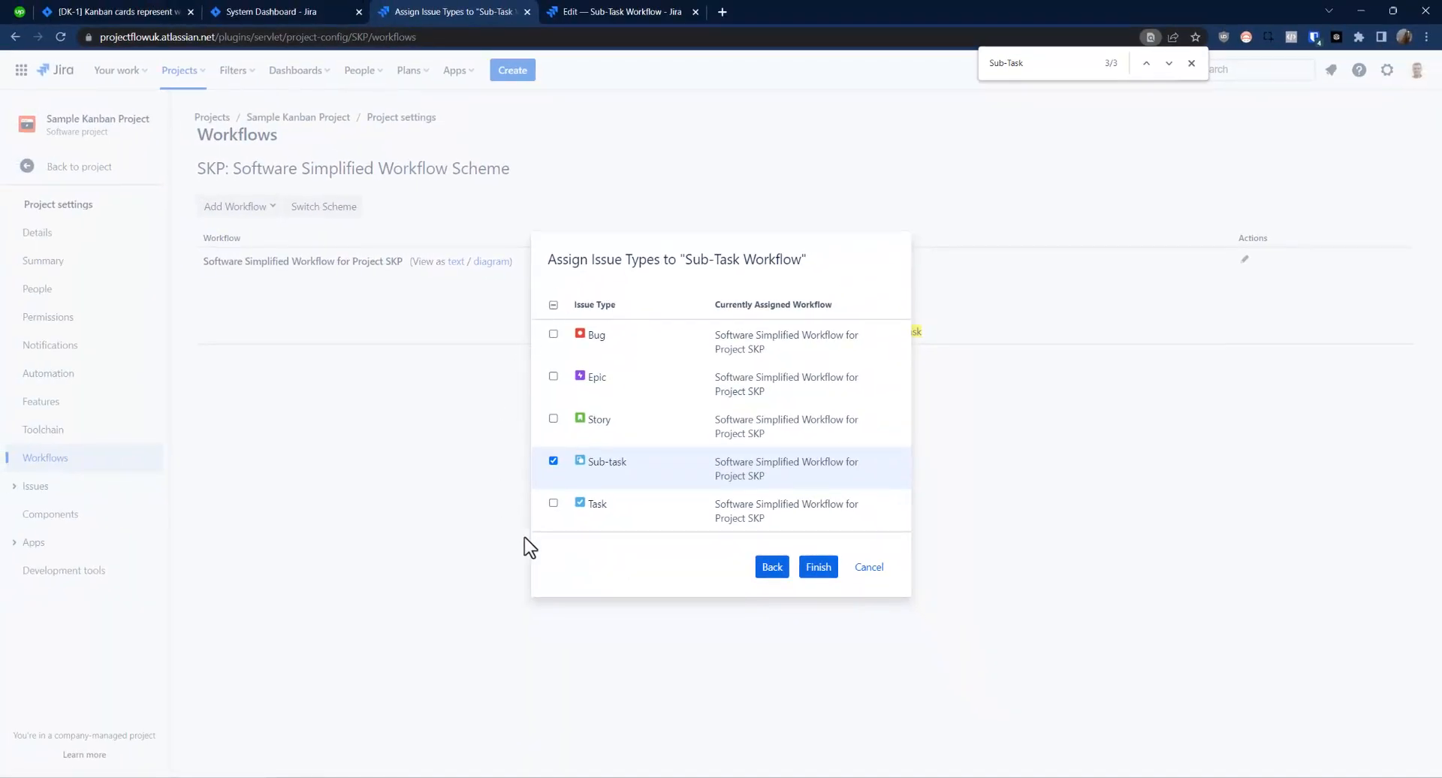
click(816, 566)
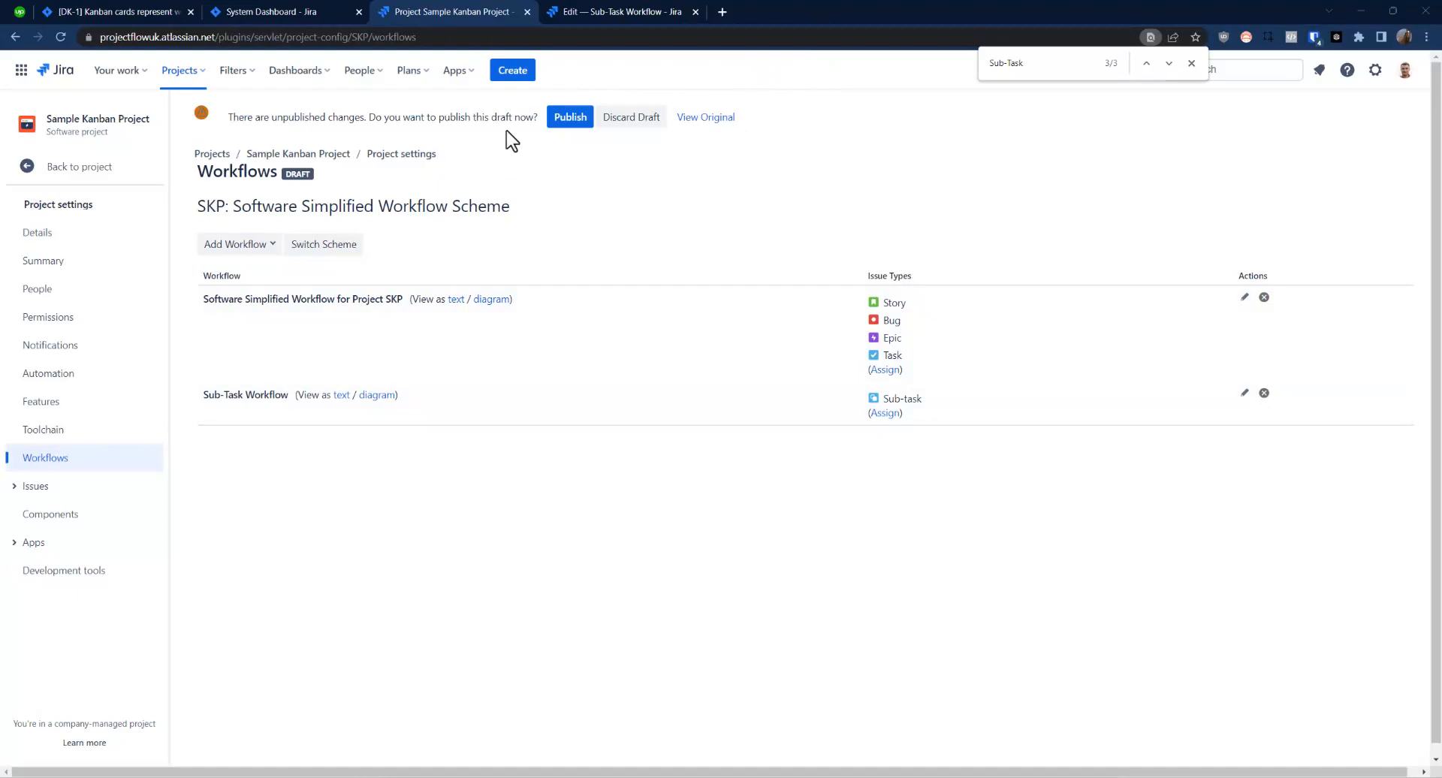
mouse_move(569, 117)
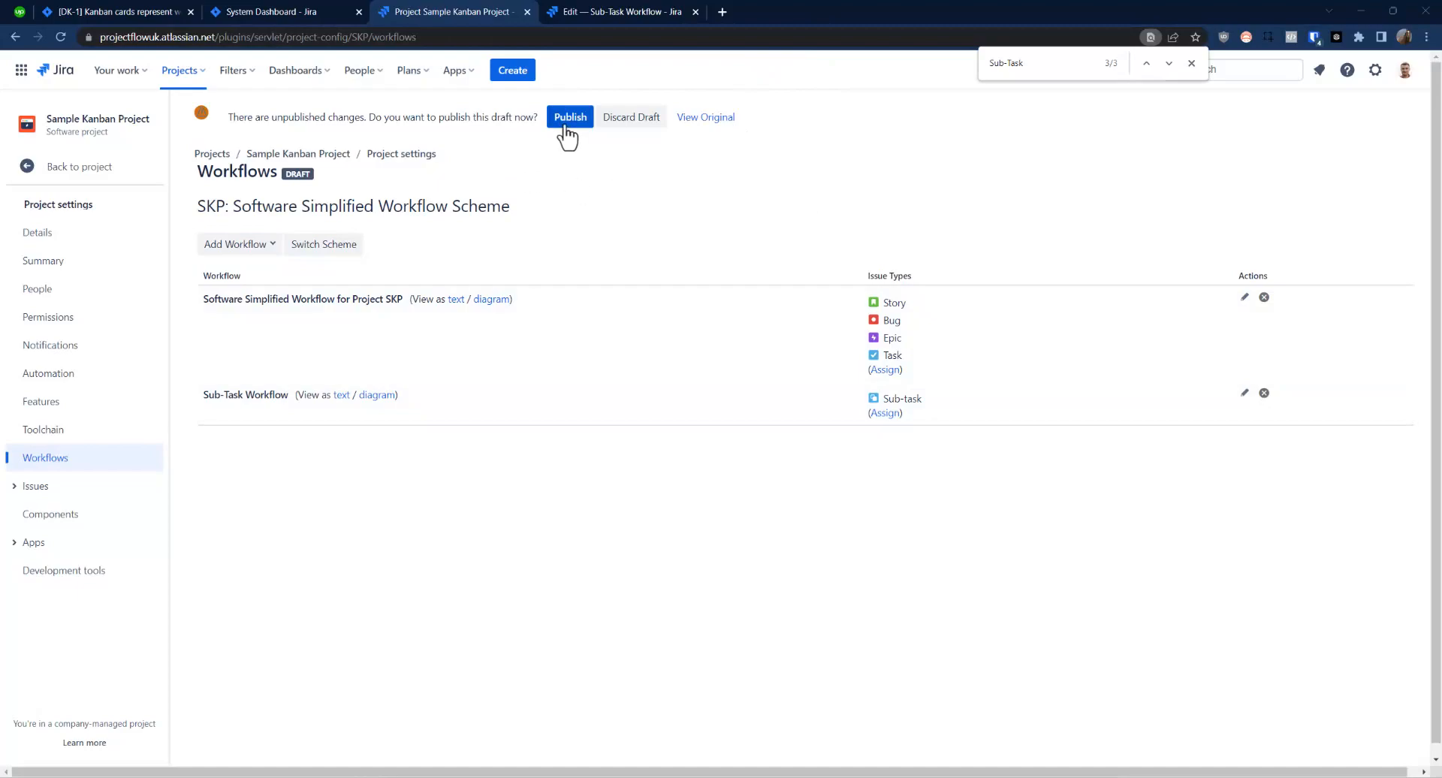
Publish the draft, mapping Backlog and Selected for Development to Done, then Associate
click(569, 117)
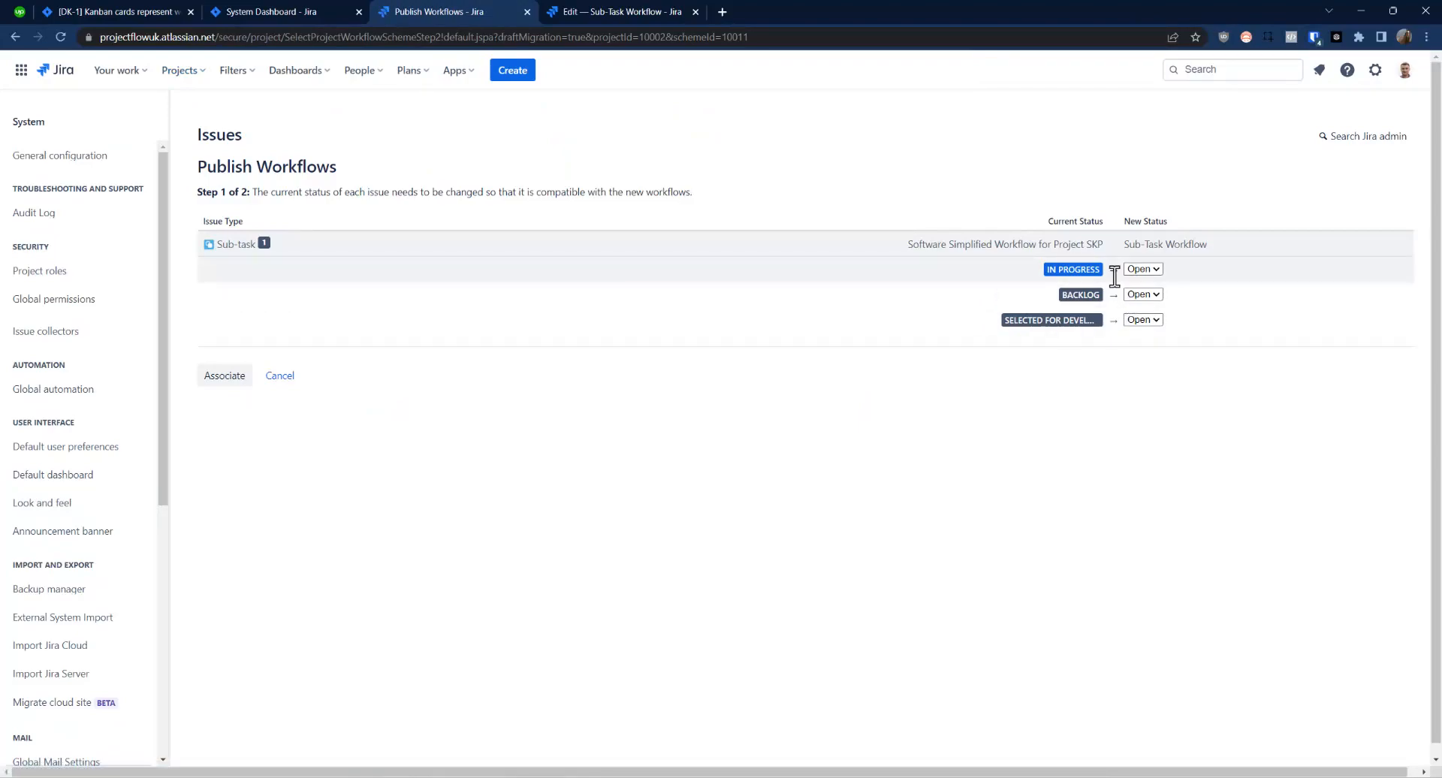
mouse_move(1125, 276)
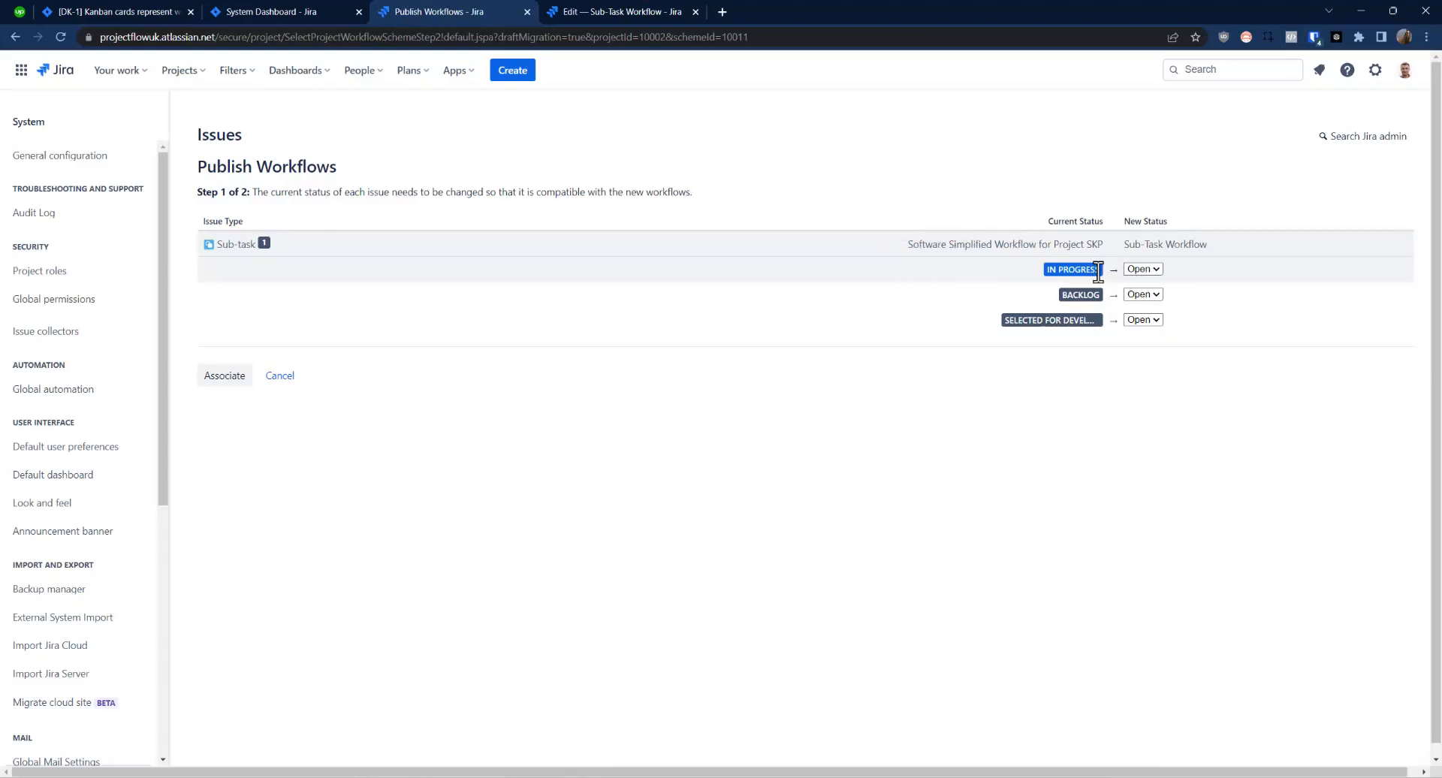
mouse_move(1140, 285)
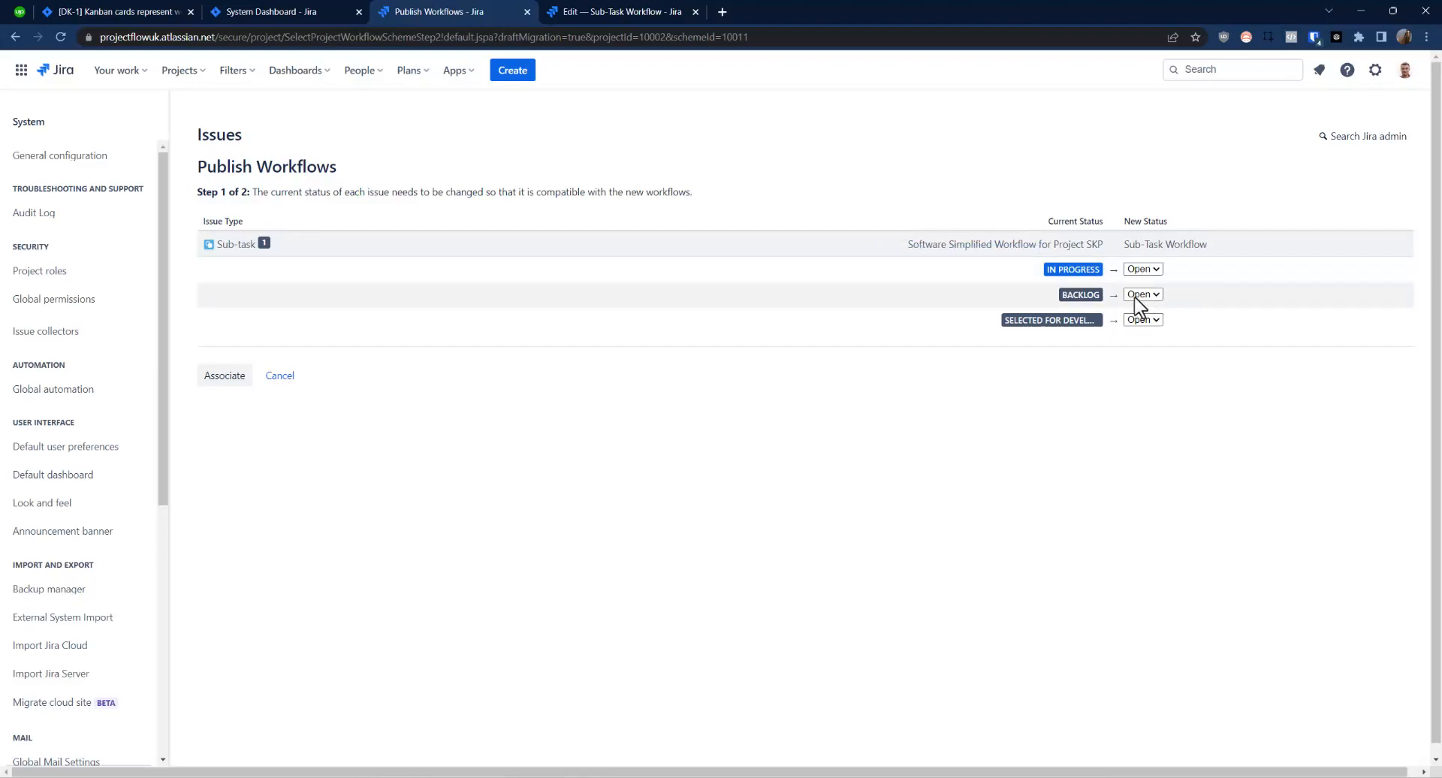
click(1142, 294)
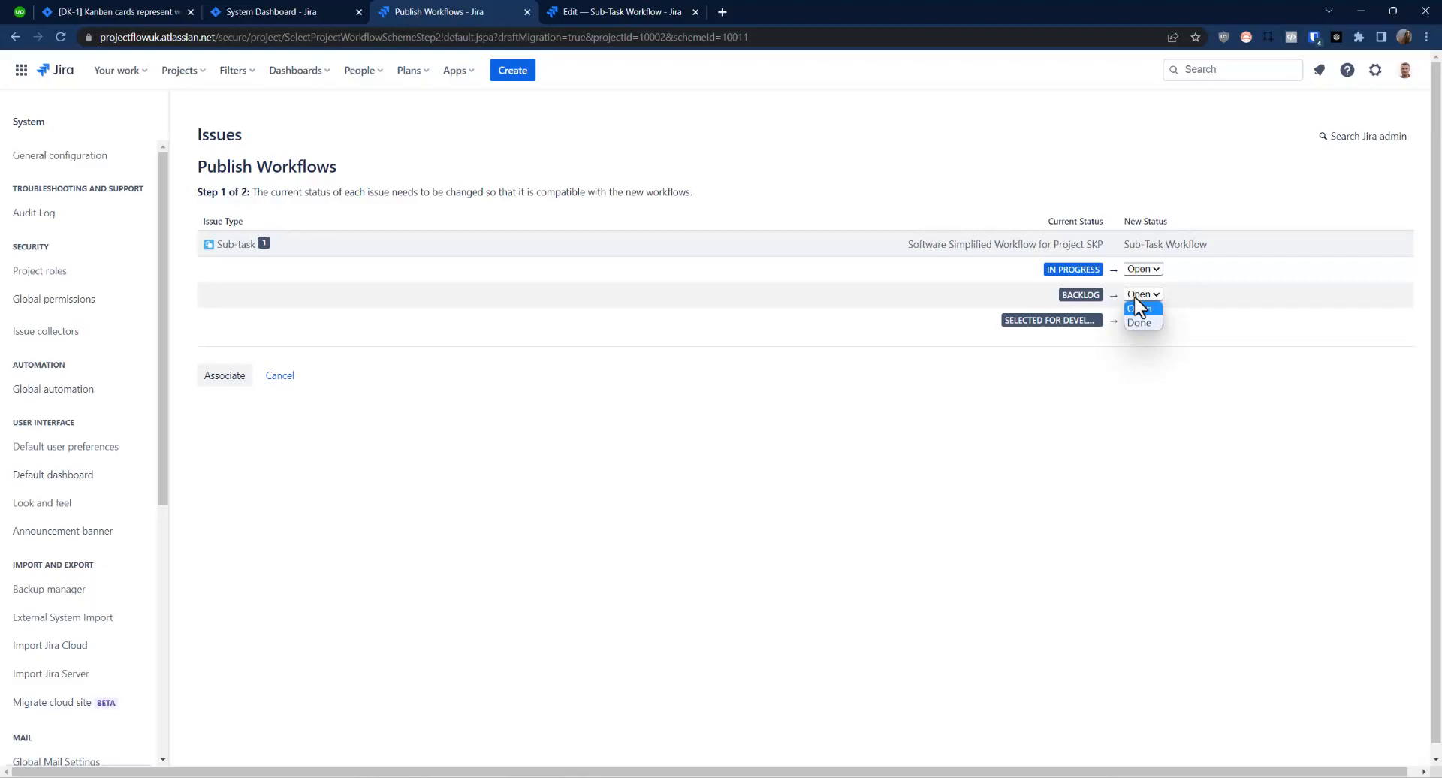
click(1138, 322)
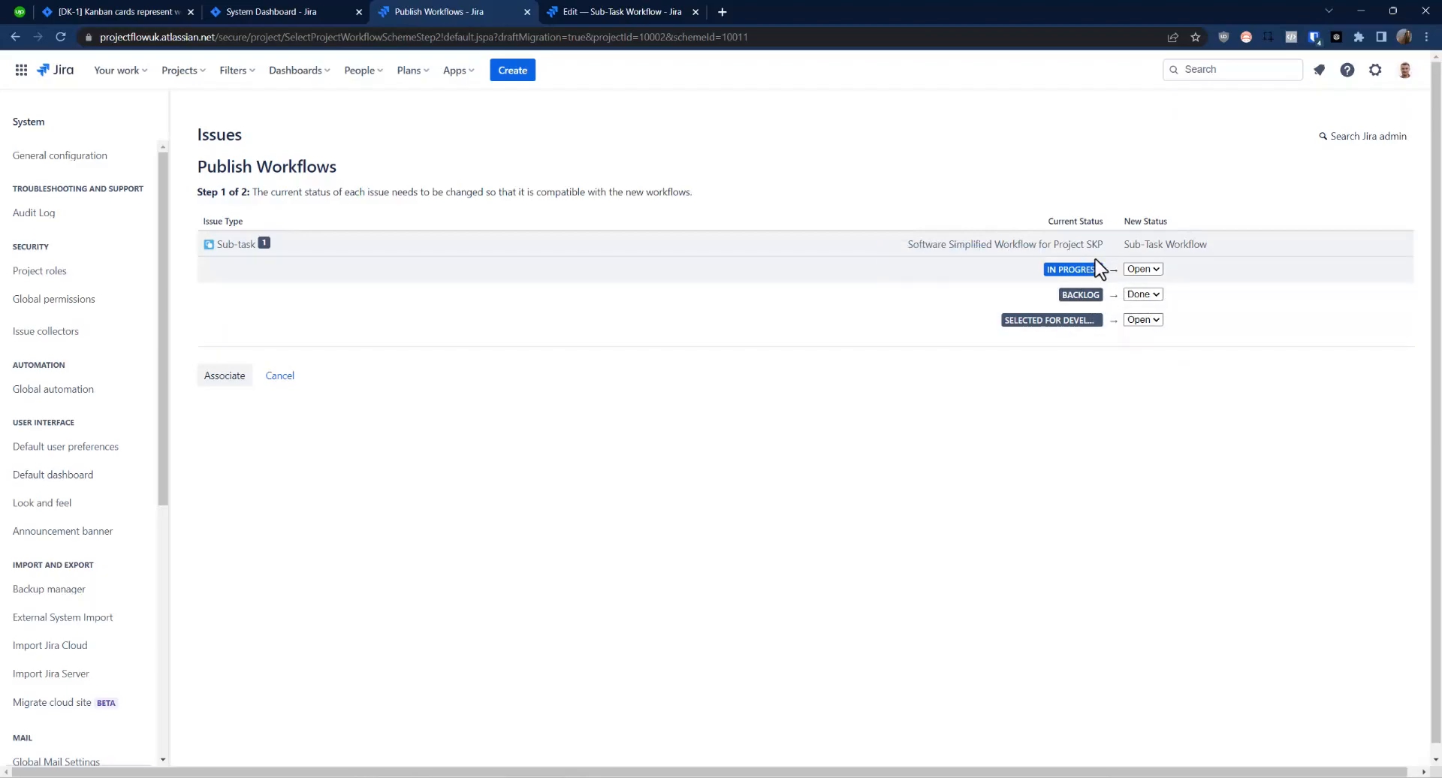
click(1142, 319)
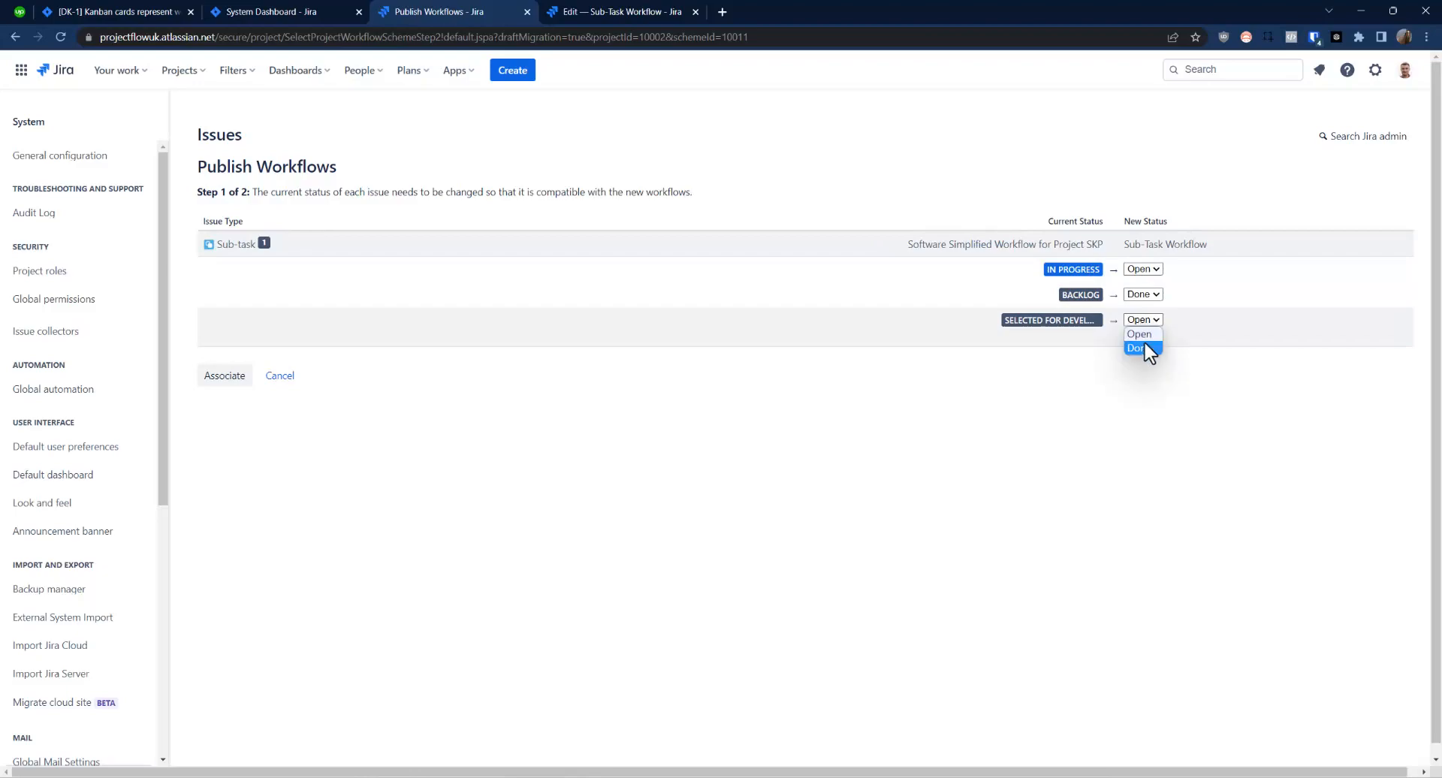
click(1138, 348)
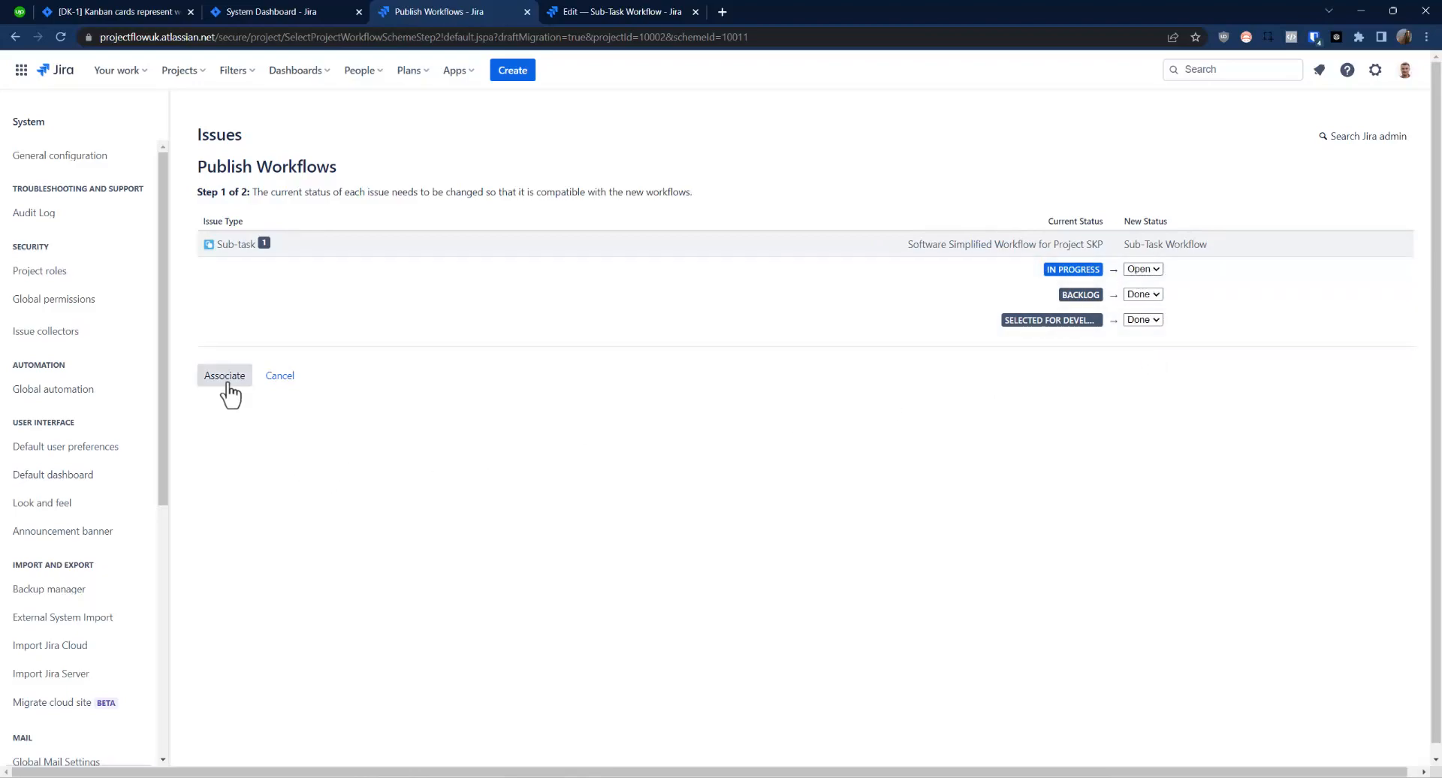
click(224, 376)
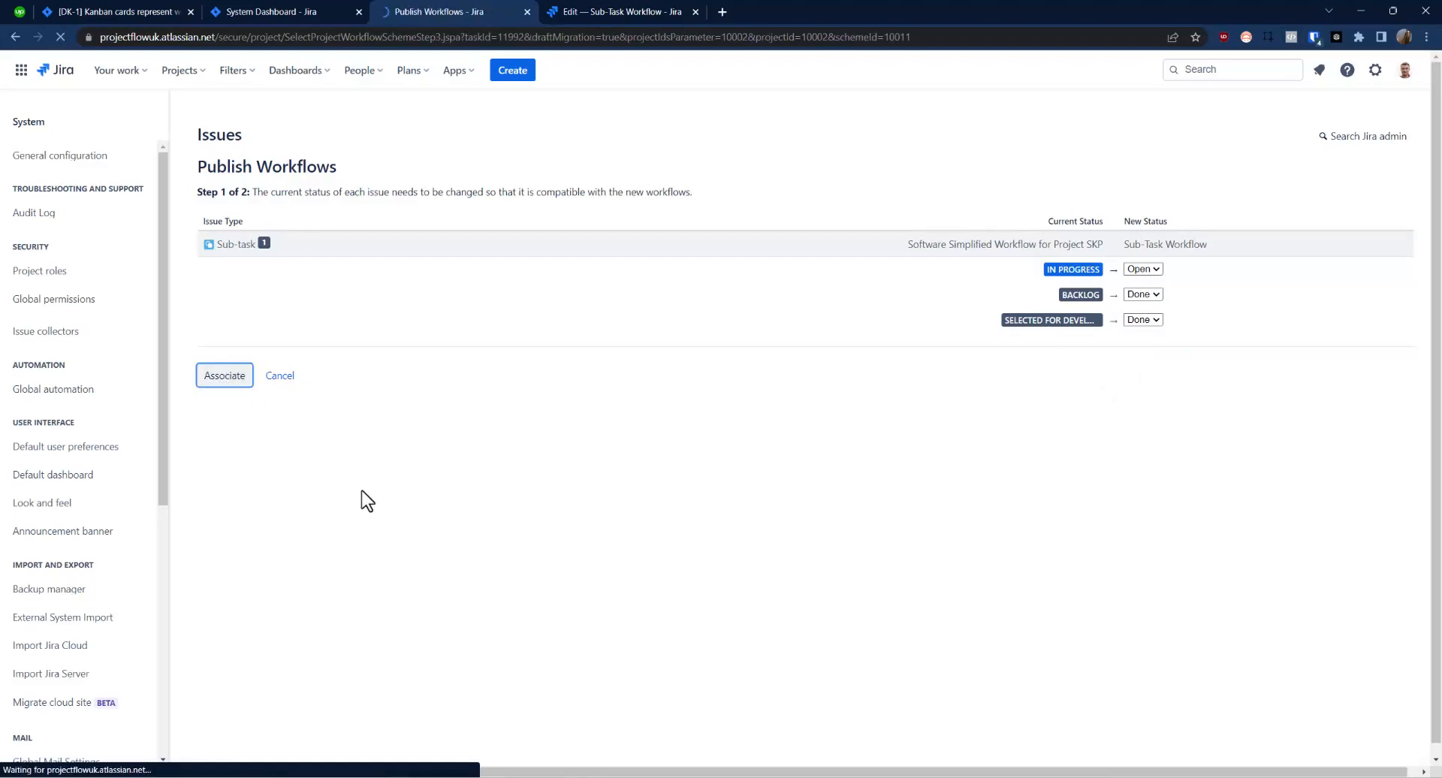
Refresh the migration progress until complete, then acknowledge the published scheme
click(224, 376)
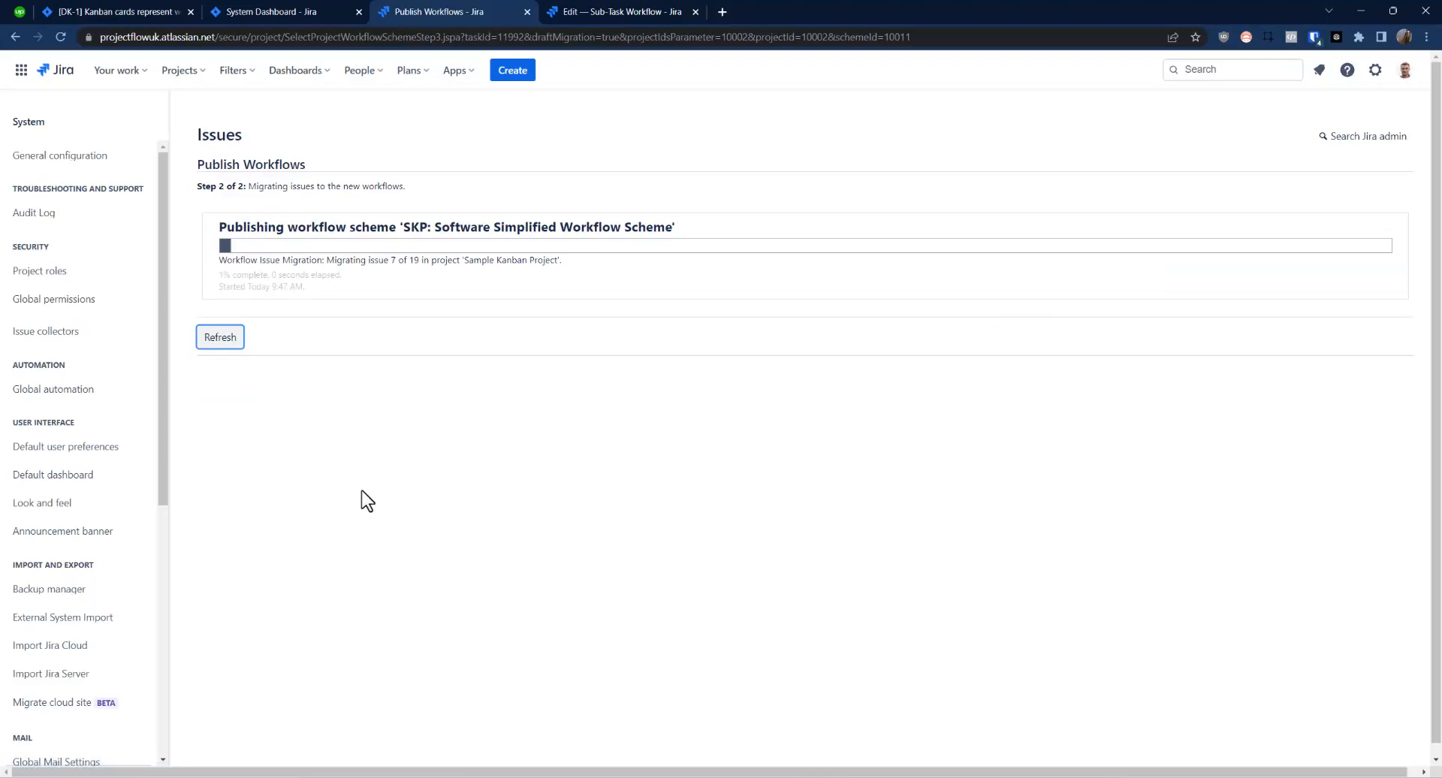
click(220, 337)
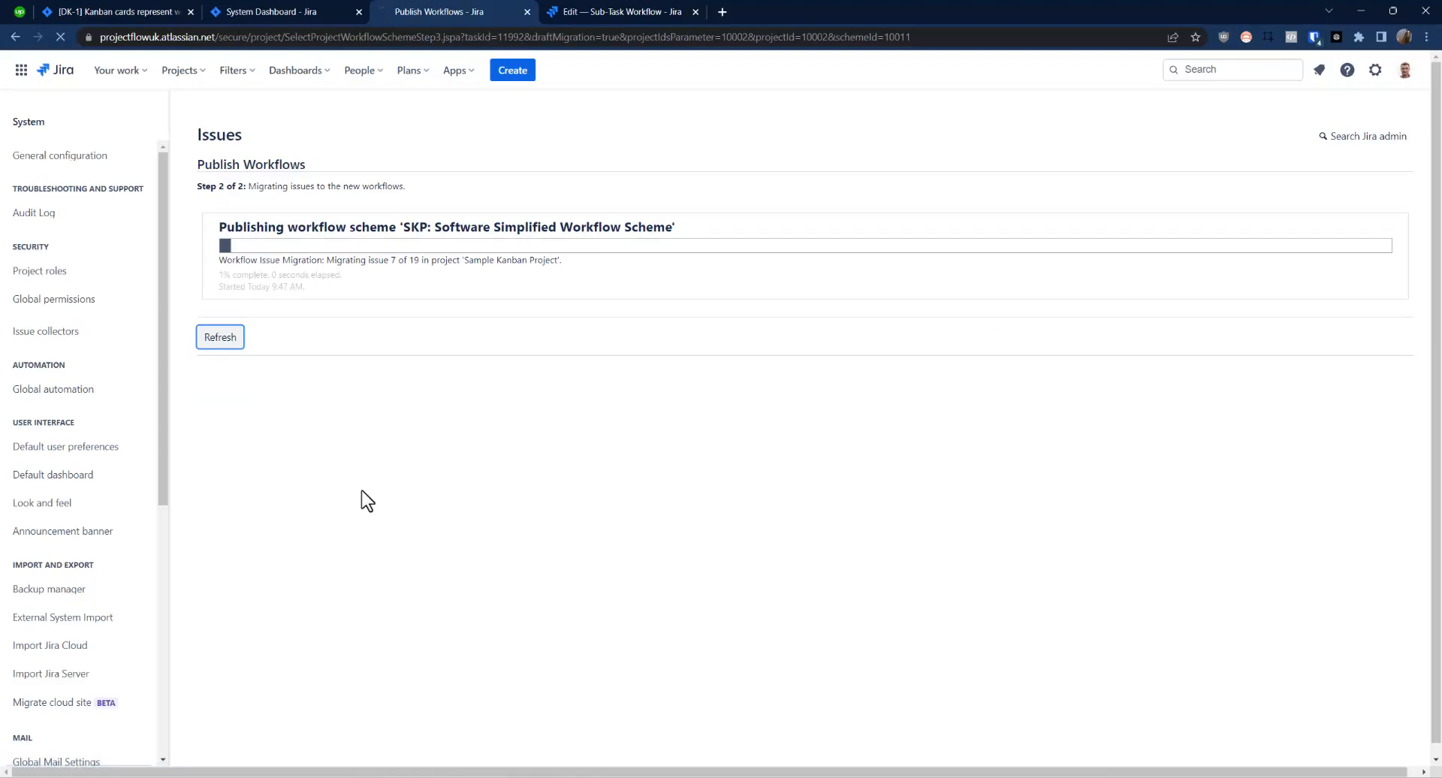
click(219, 337)
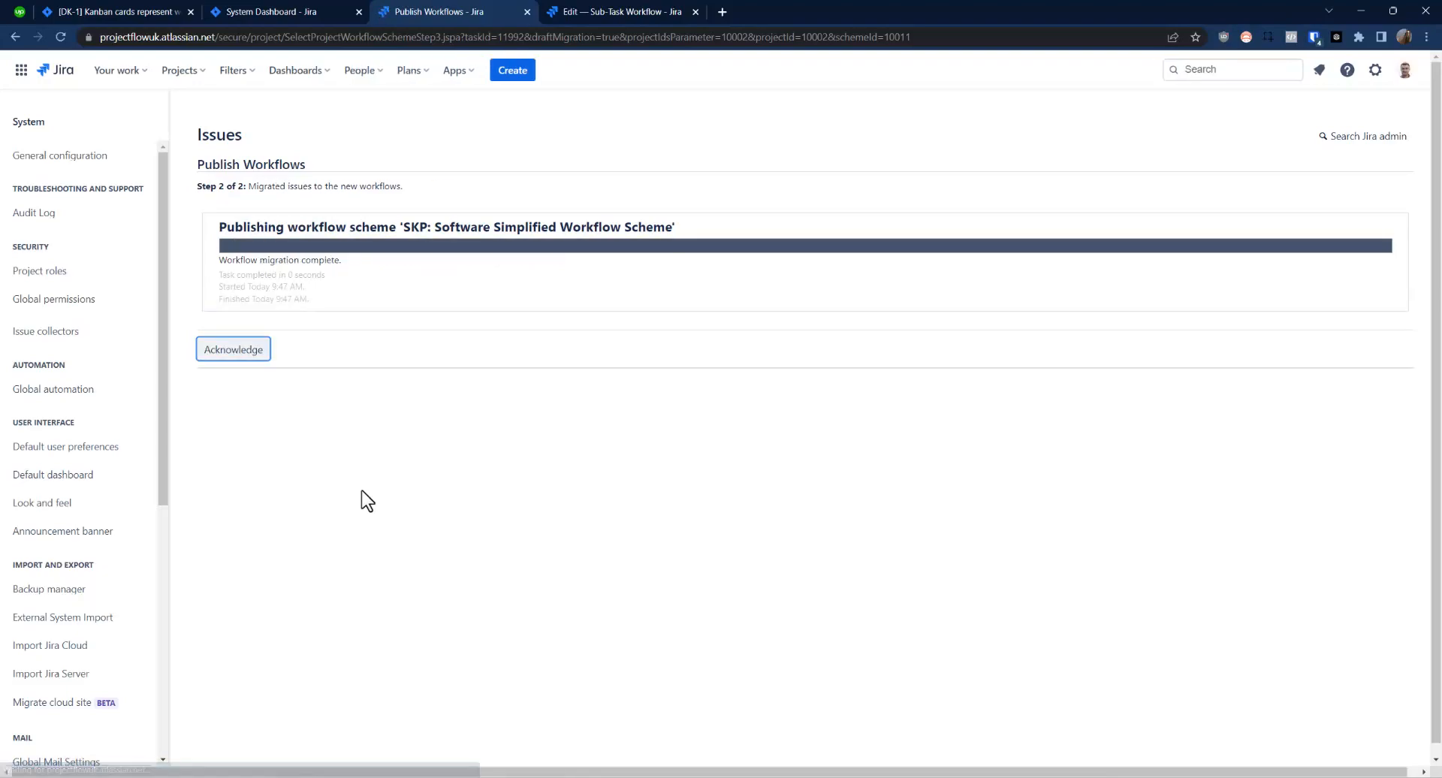
click(233, 349)
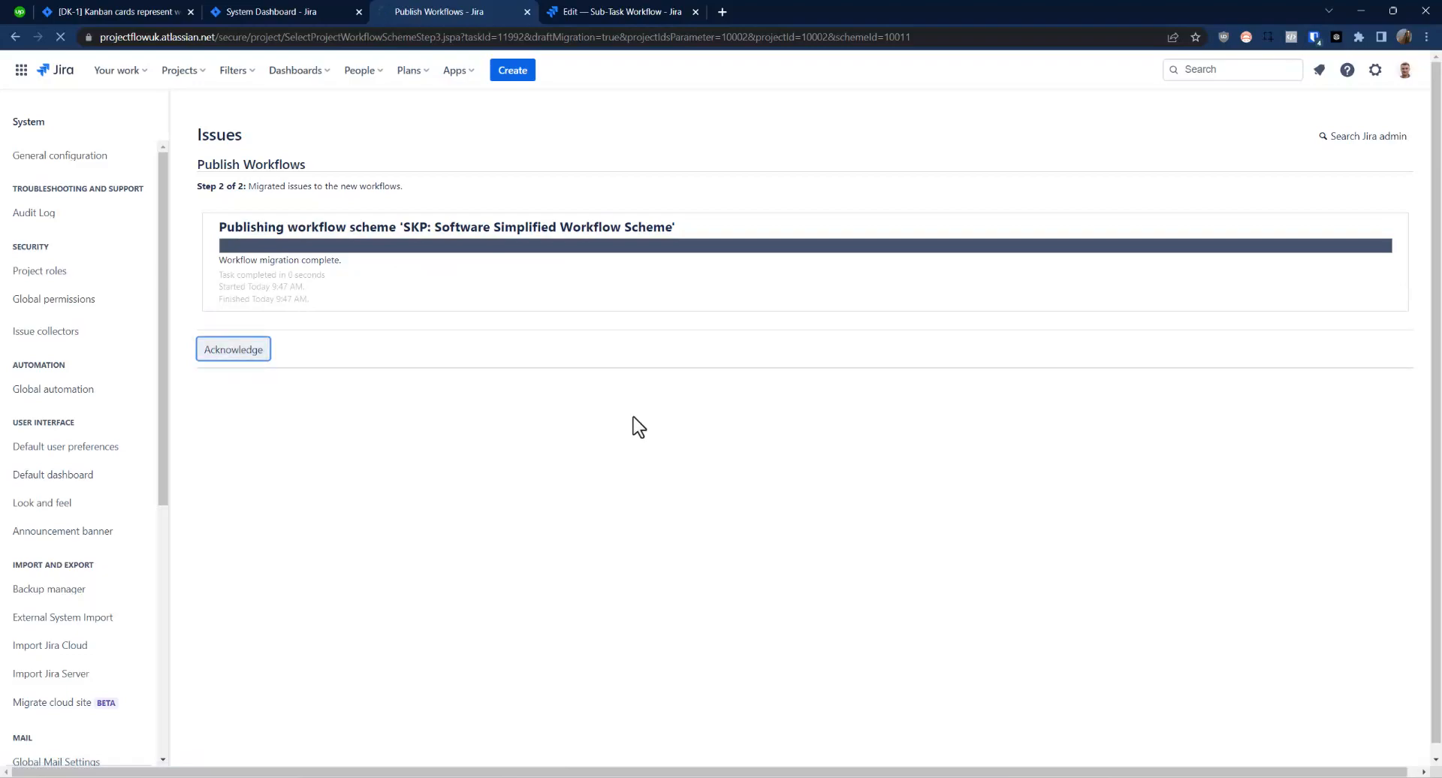
click(233, 348)
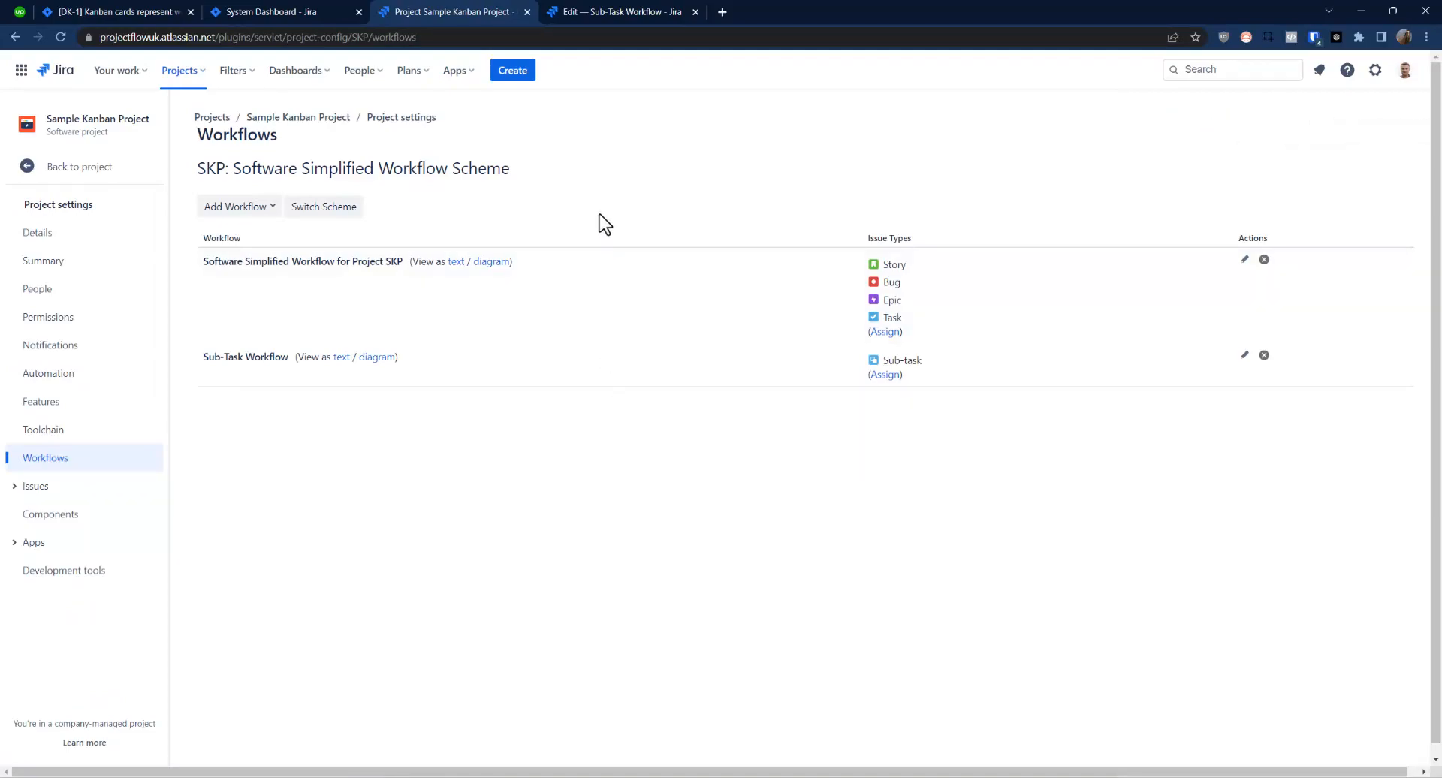
mouse_move(556, 266)
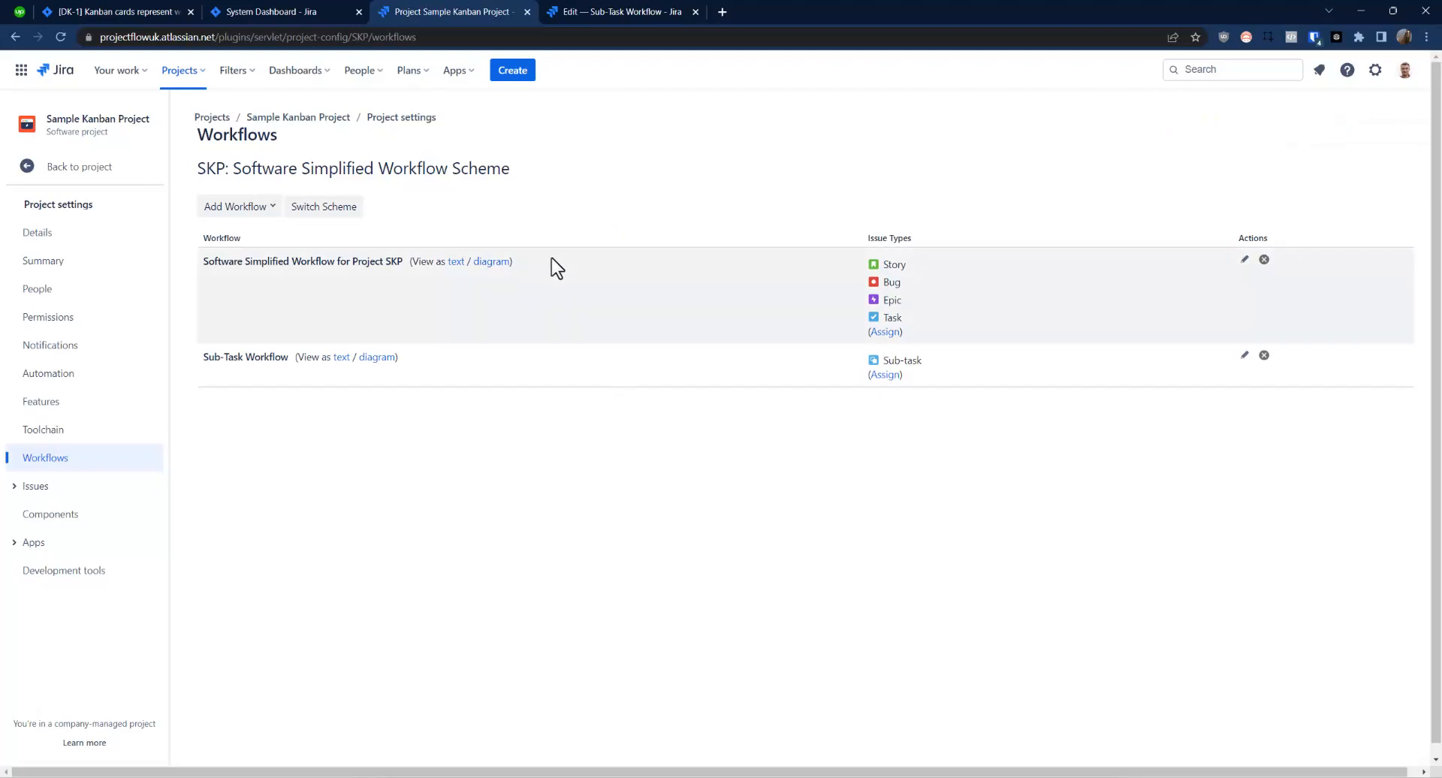
mouse_move(549, 345)
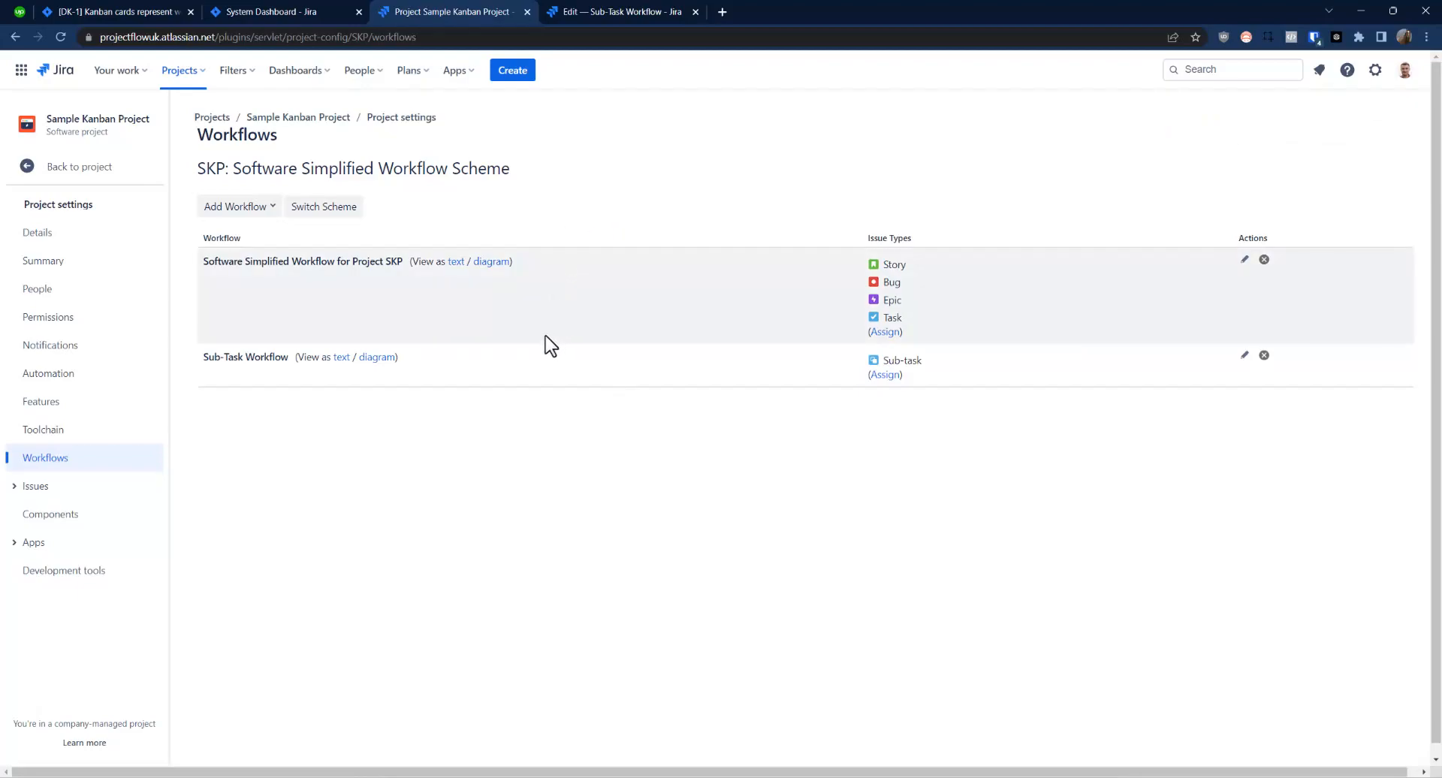
mouse_move(511, 266)
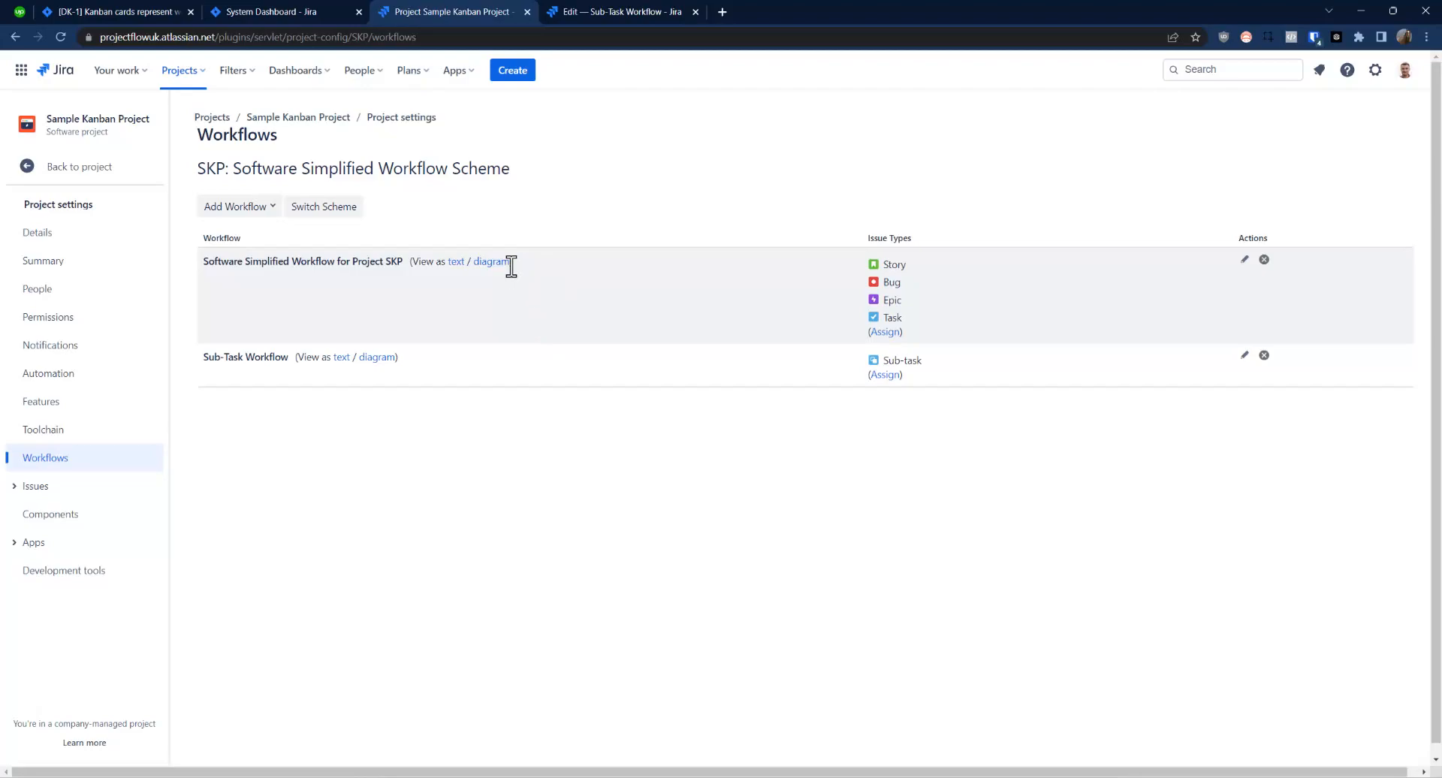
mouse_move(520, 317)
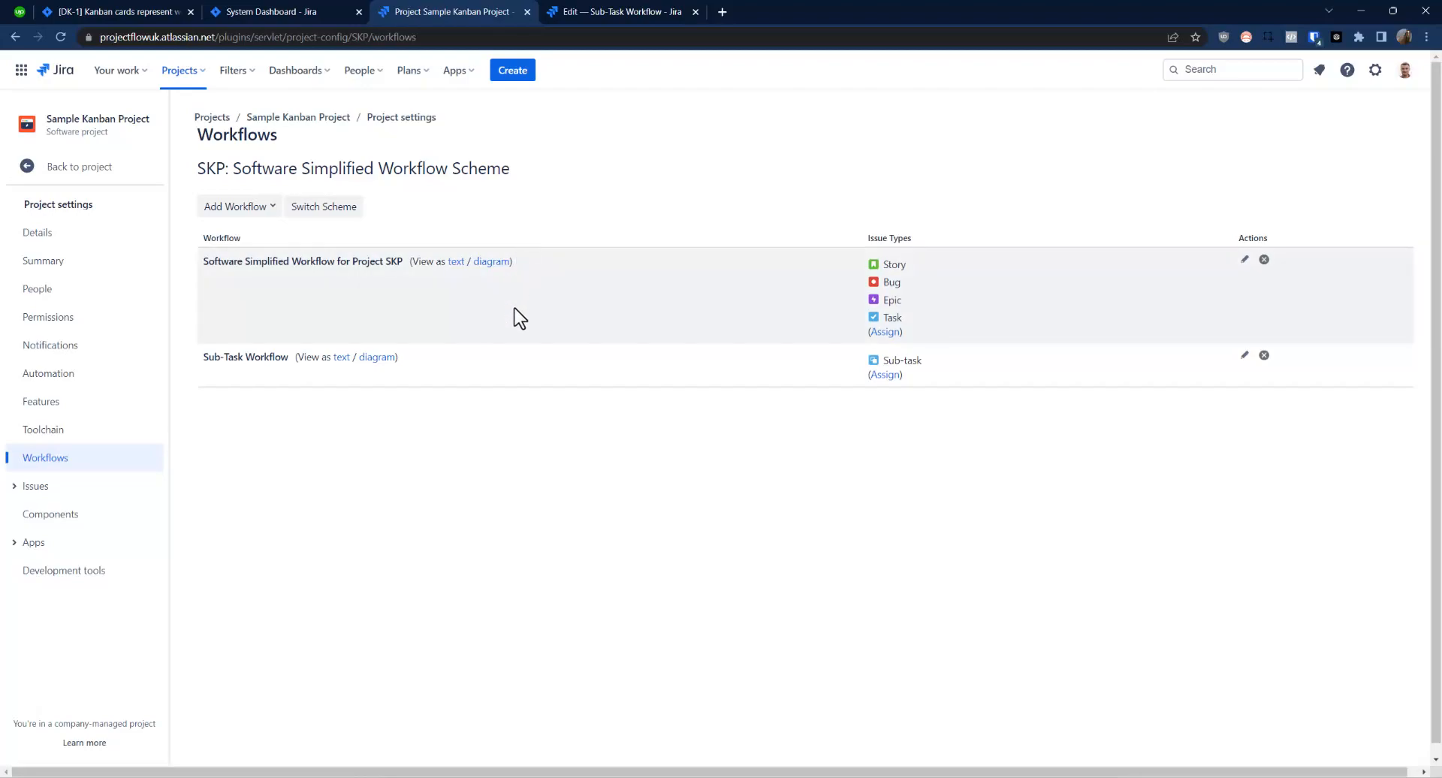
mouse_move(554, 307)
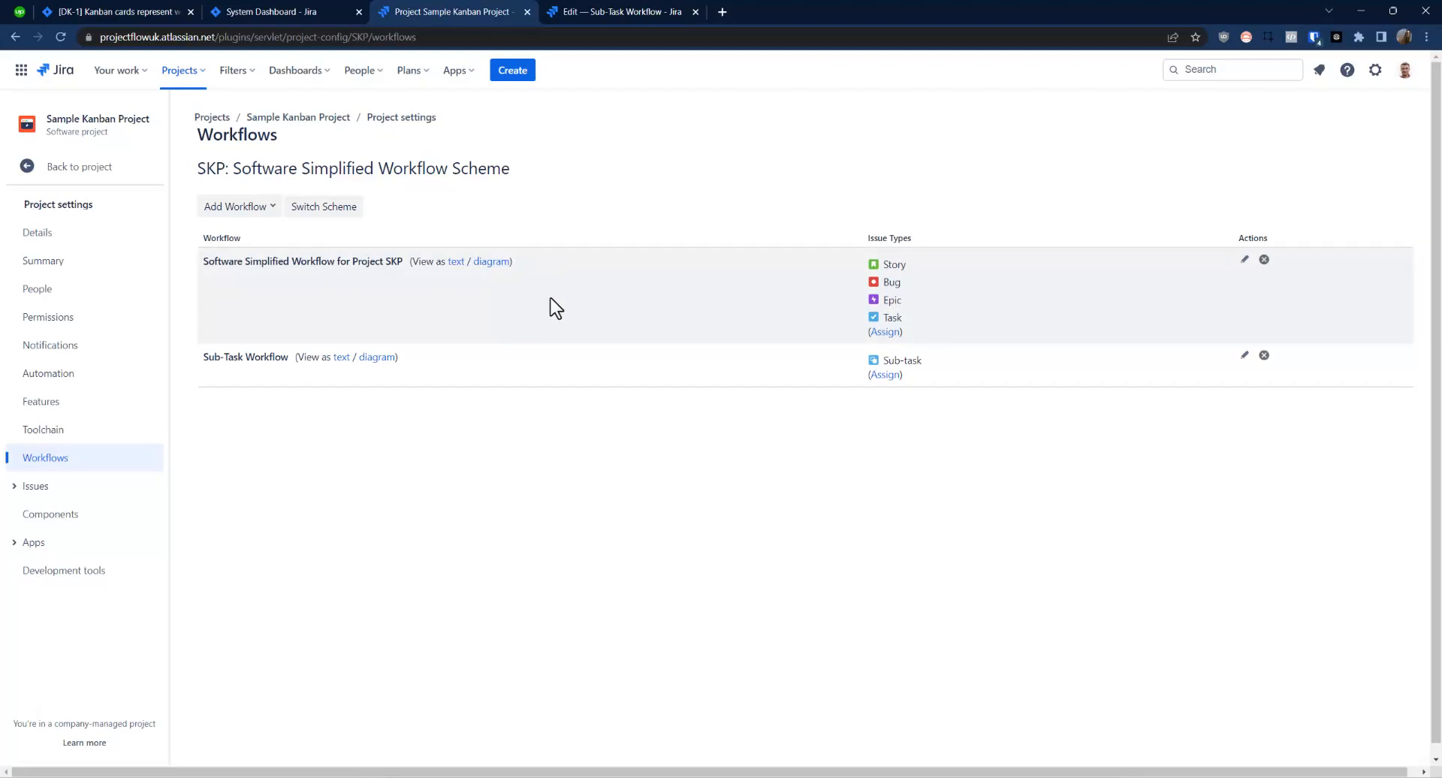
mouse_move(542, 382)
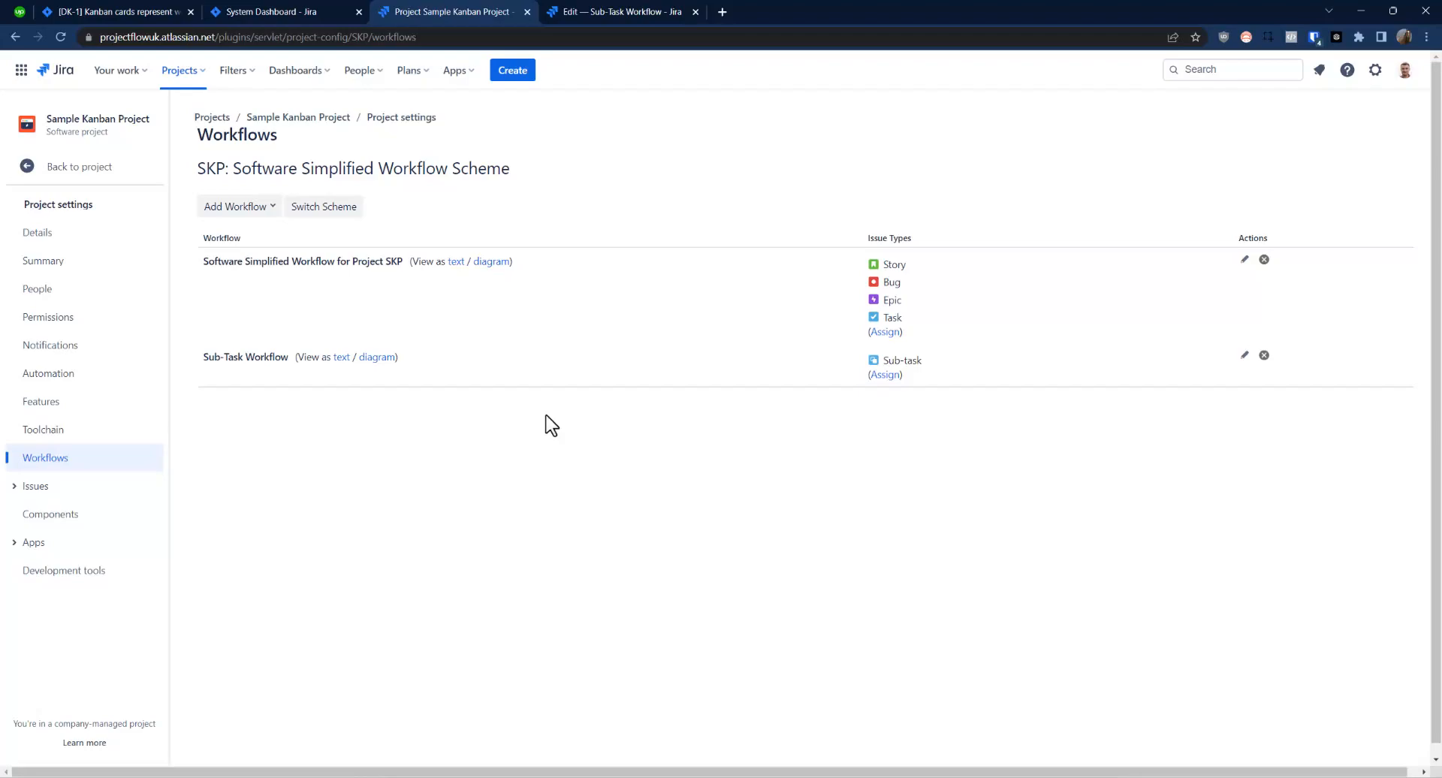
mouse_move(327, 417)
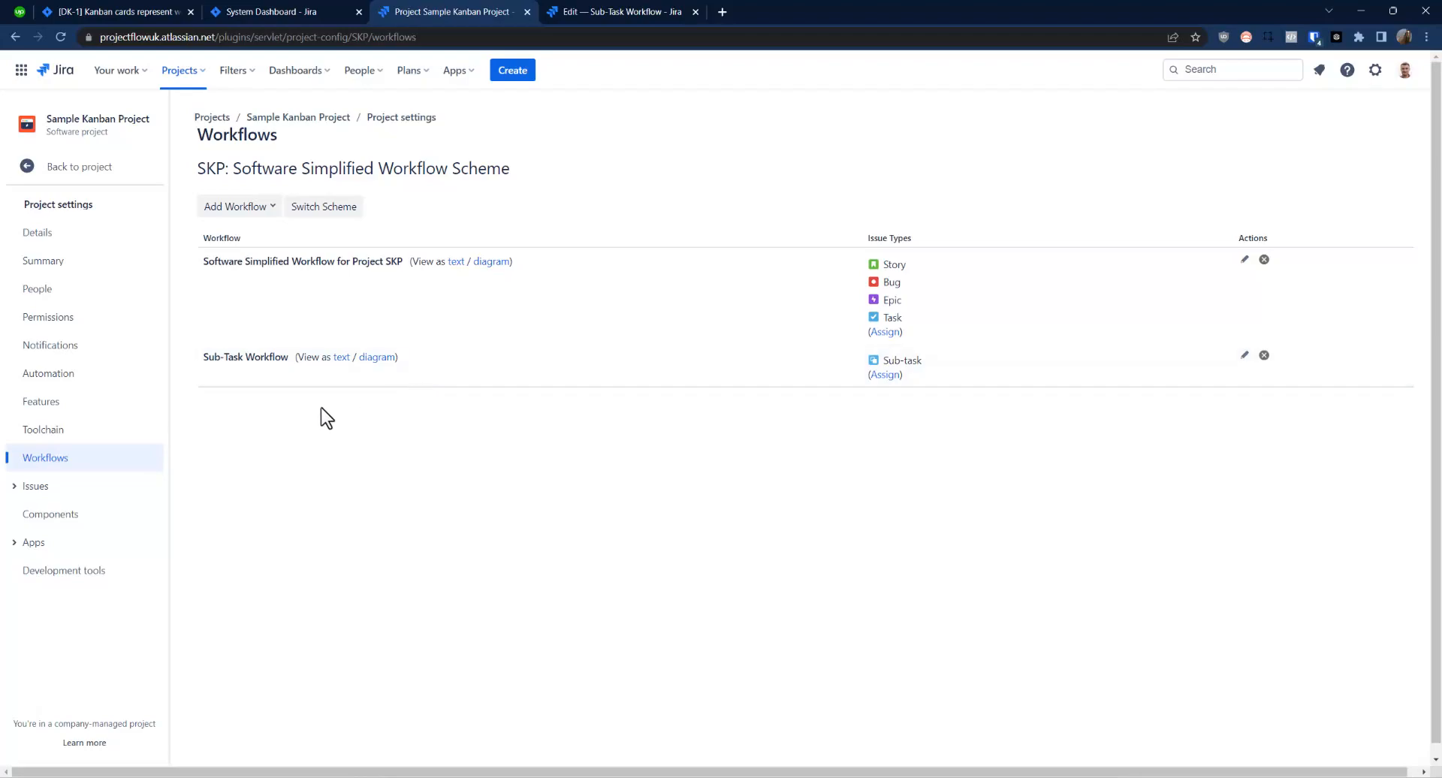
mouse_move(856, 290)
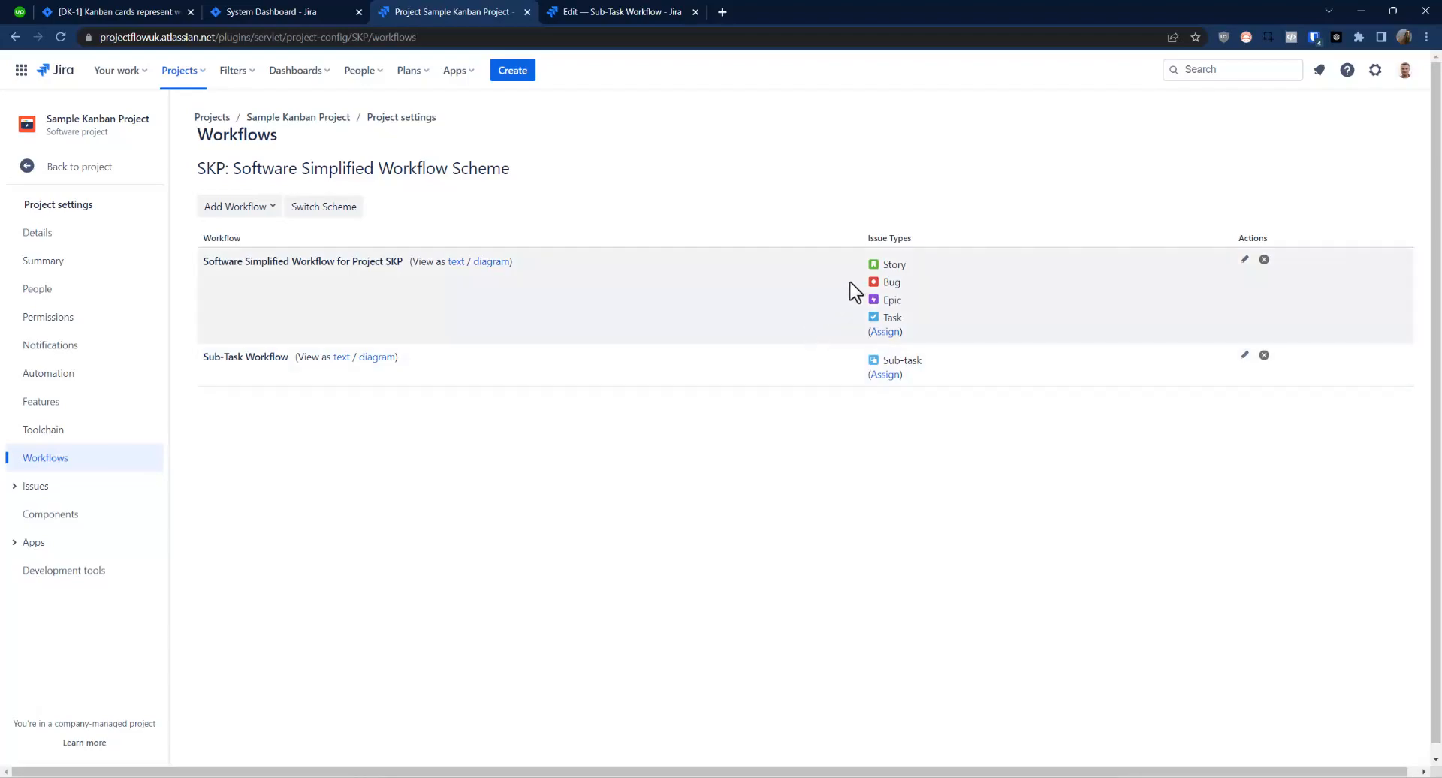
mouse_move(844, 129)
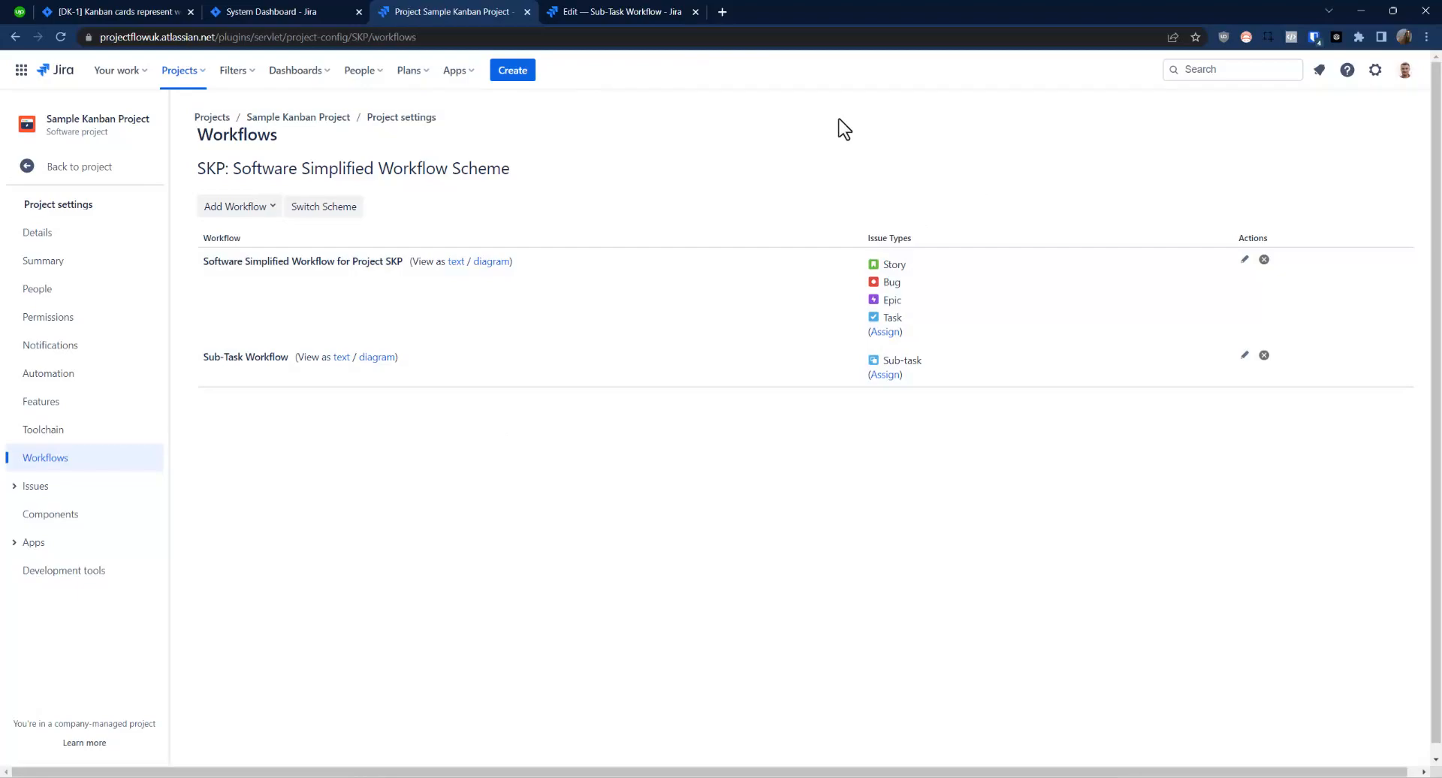
mouse_move(855, 214)
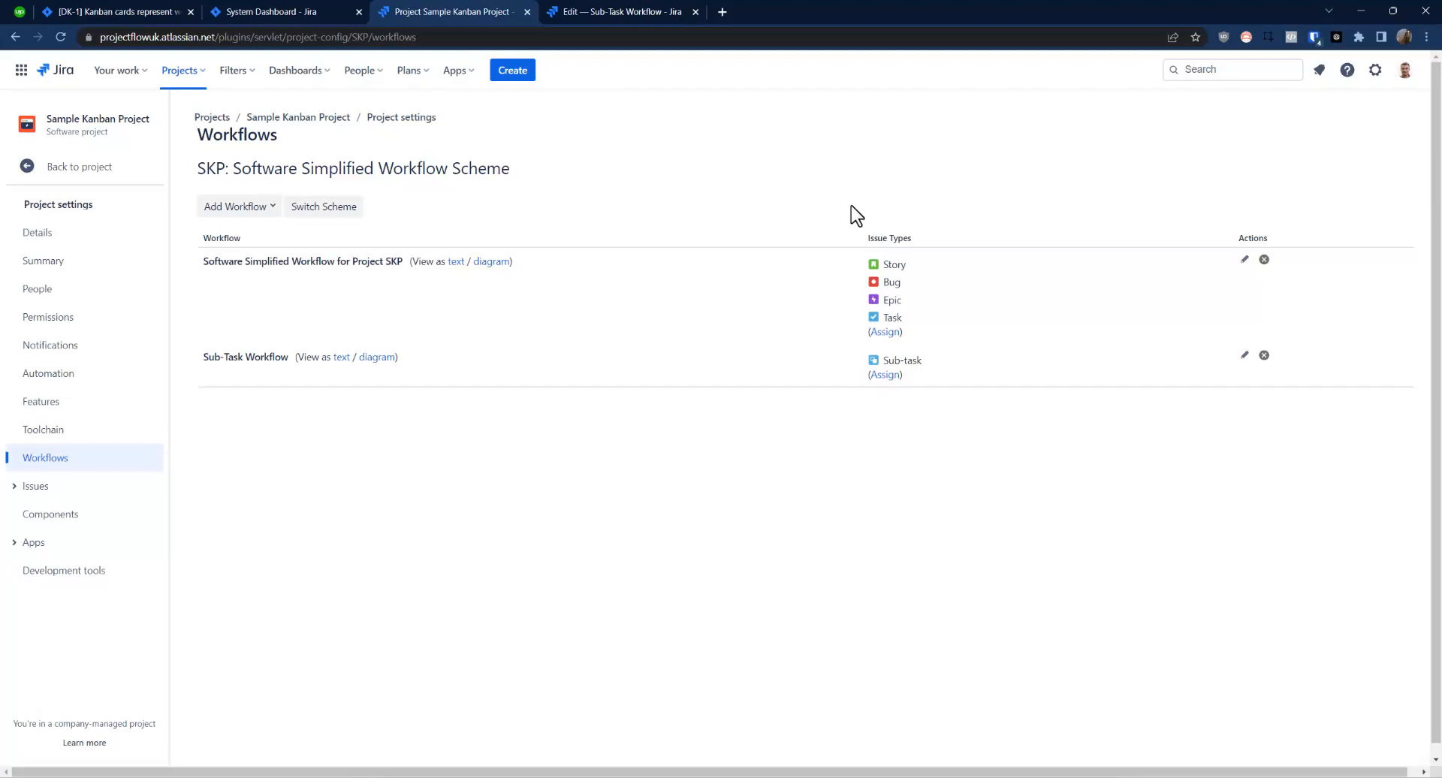
mouse_move(870, 195)
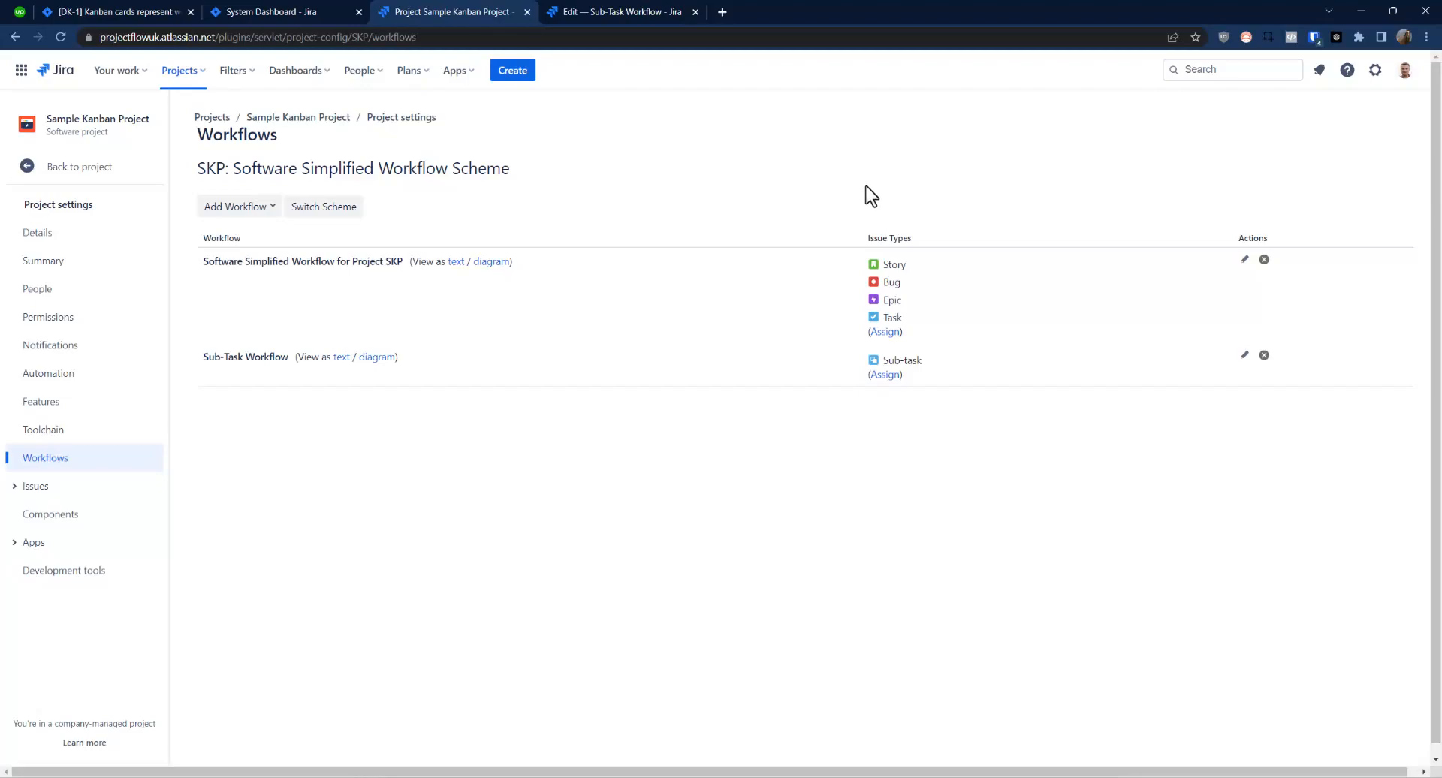